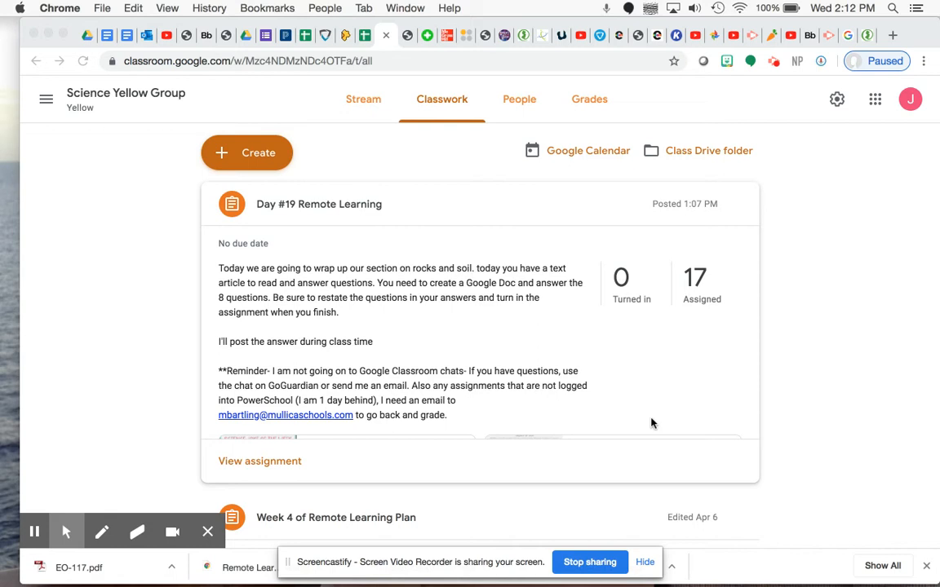
{"action": "mouse_move", "coordinate": [520, 327]}
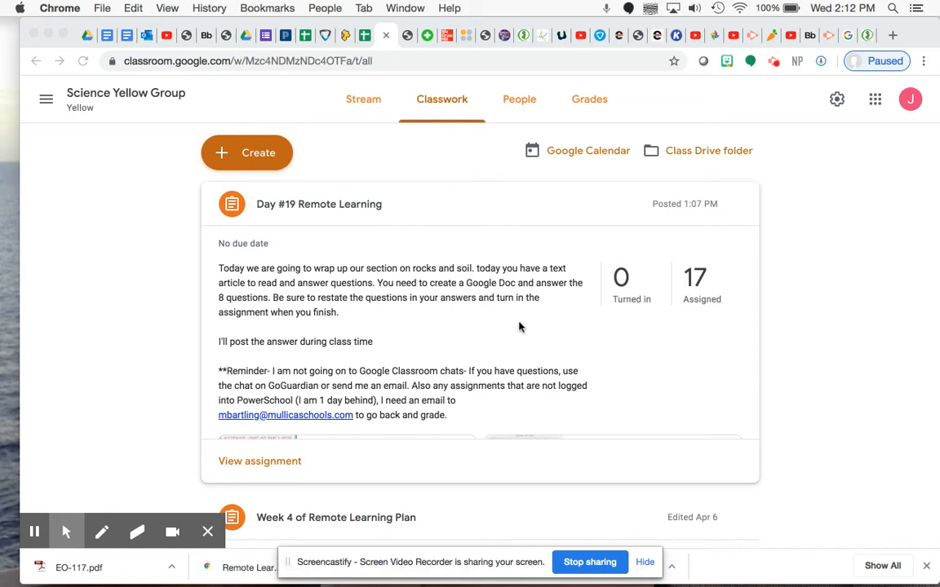
{"action": "mouse_move", "coordinate": [471, 310]}
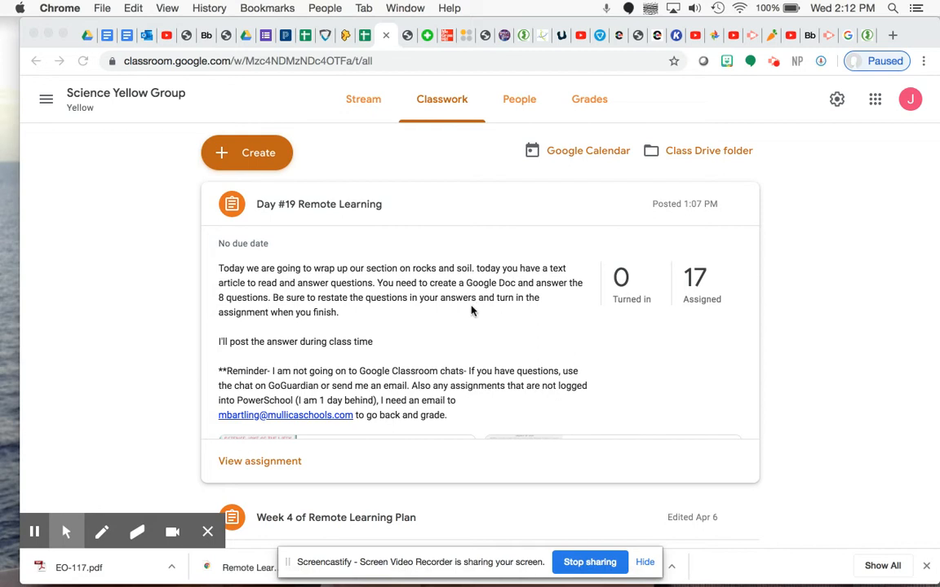
{"action": "mouse_move", "coordinate": [441, 303]}
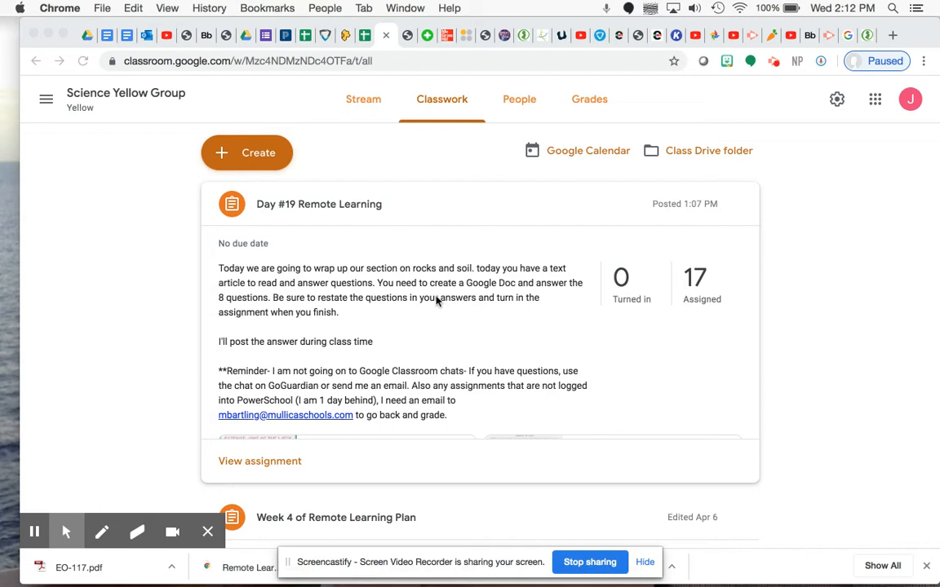
{"action": "mouse_move", "coordinate": [277, 297]}
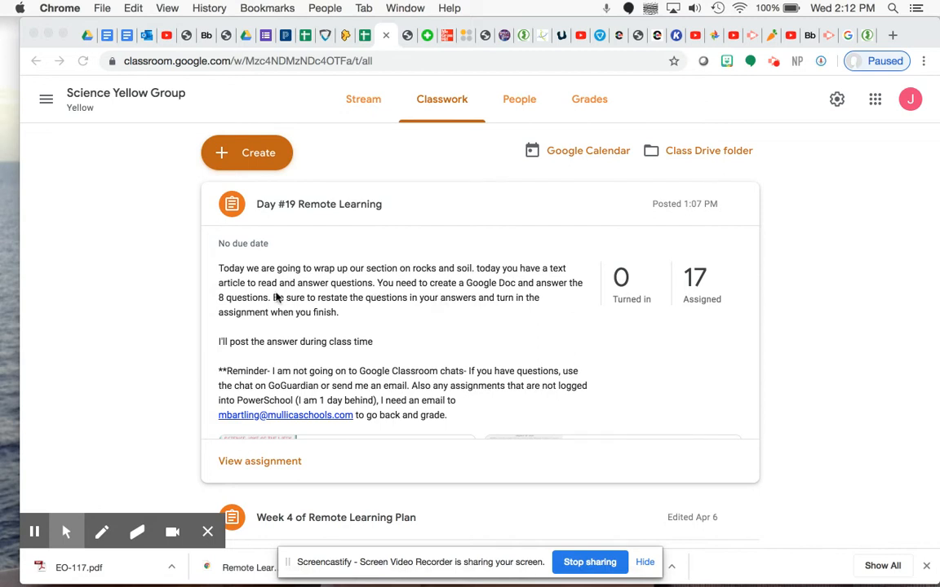
{"action": "mouse_move", "coordinate": [348, 323]}
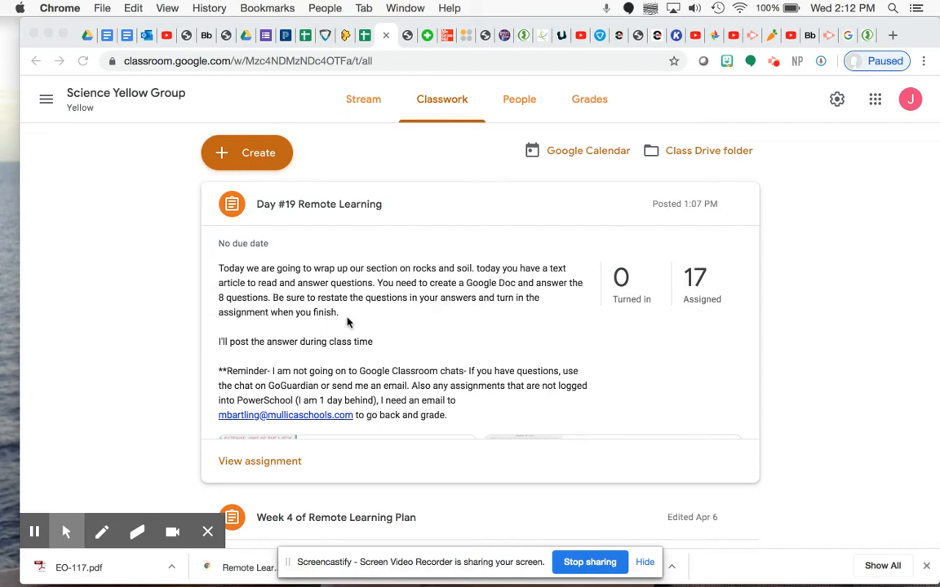
{"action": "mouse_move", "coordinate": [452, 312]}
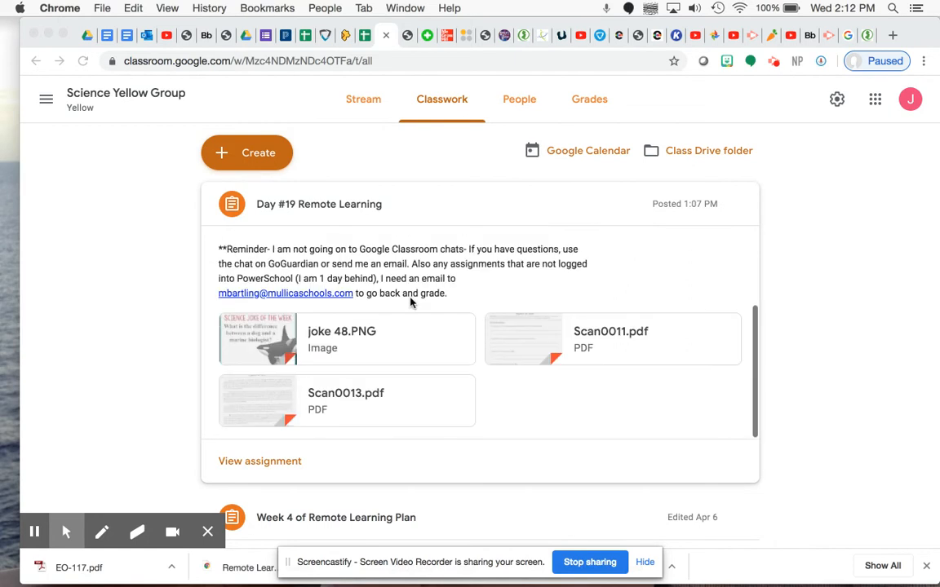
{"action": "mouse_move", "coordinate": [157, 368]}
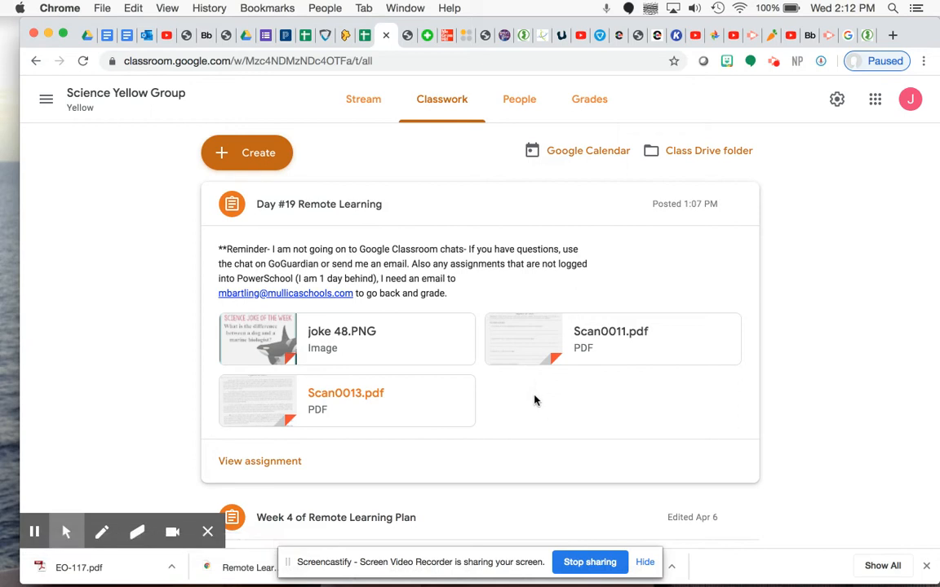
{"action": "mouse_move", "coordinate": [517, 352]}
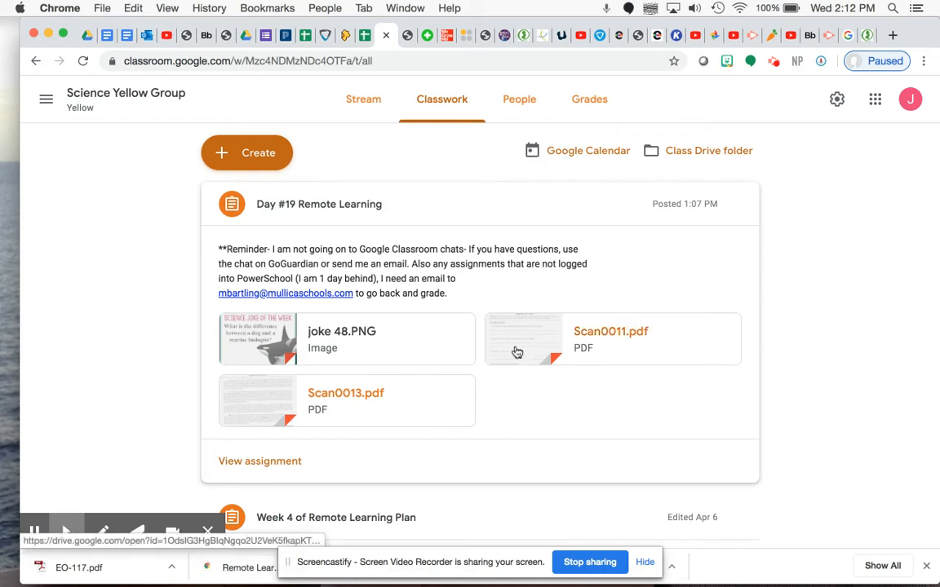
{"action": "mouse_move", "coordinate": [515, 349]}
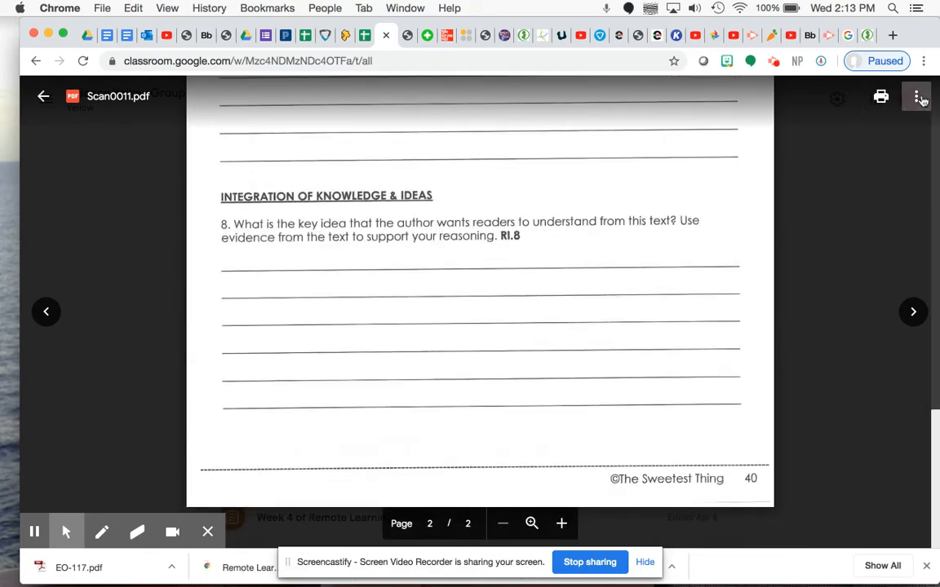
- Open the Scan0011.pdf worksheet in a new window from its more-options menu
{"action": "left_click", "coordinate": [916, 96]}
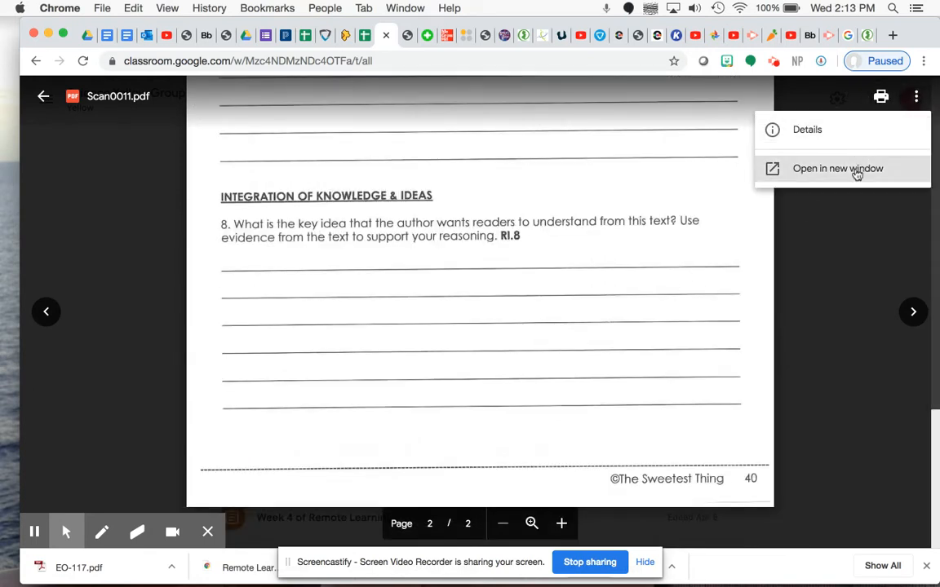
{"action": "left_click", "coordinate": [836, 168]}
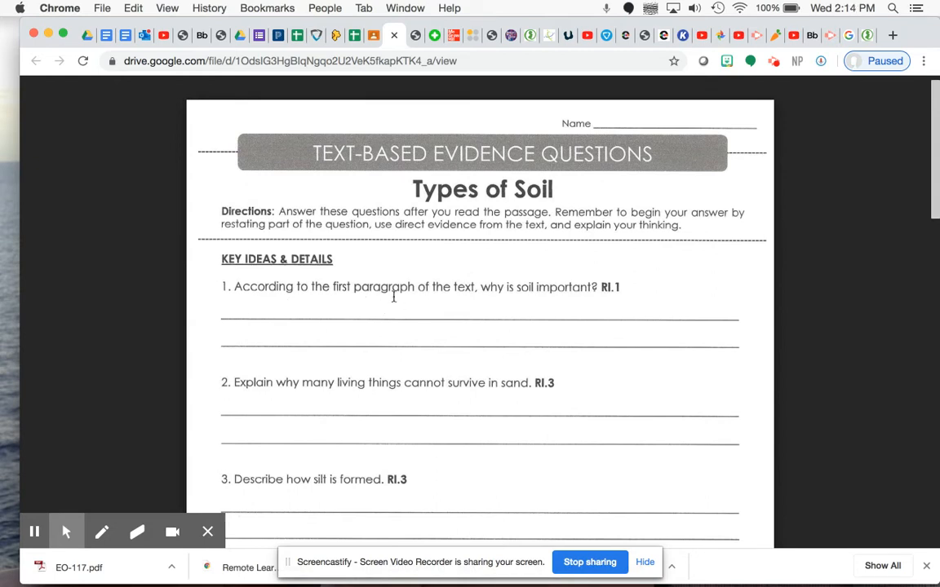
{"action": "mouse_move", "coordinate": [535, 317]}
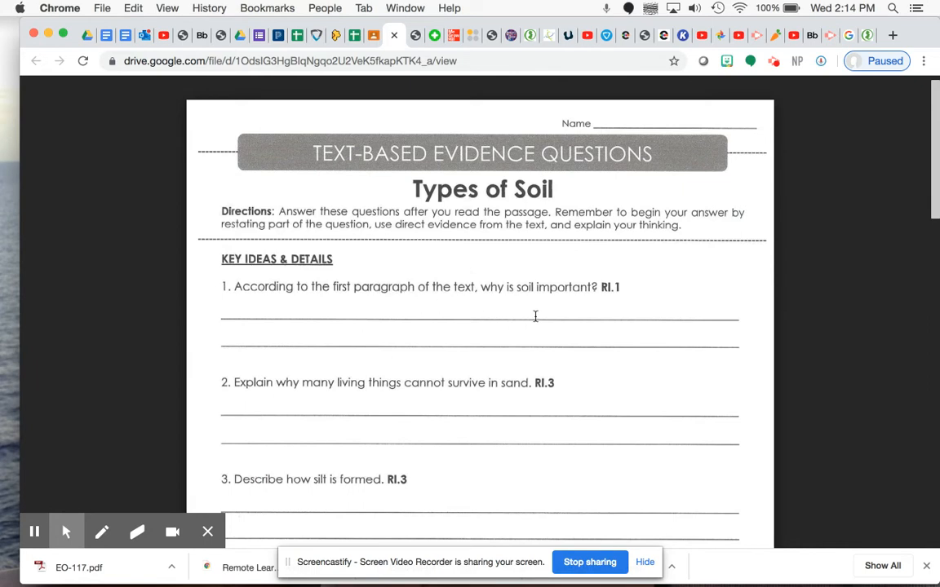
{"action": "mouse_move", "coordinate": [564, 304]}
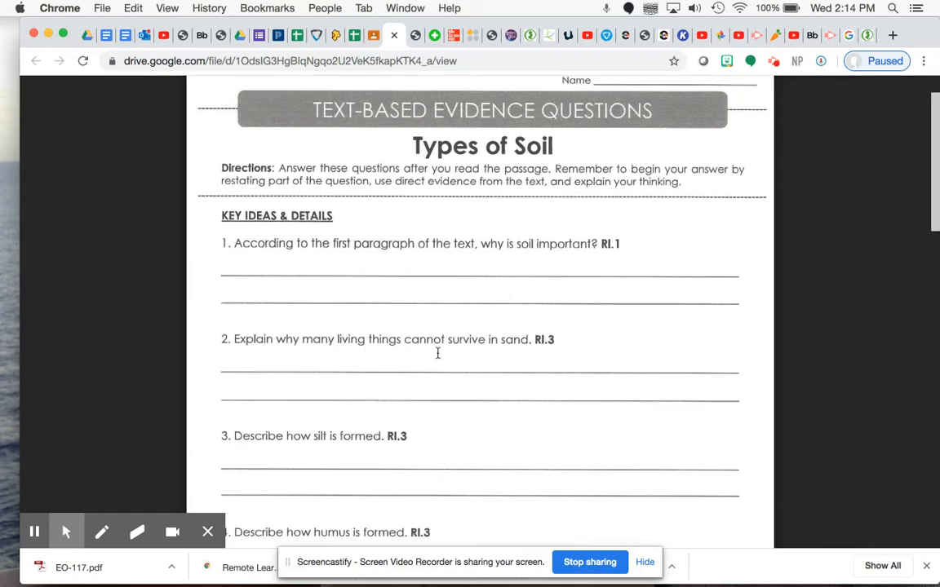
{"action": "mouse_move", "coordinate": [505, 353]}
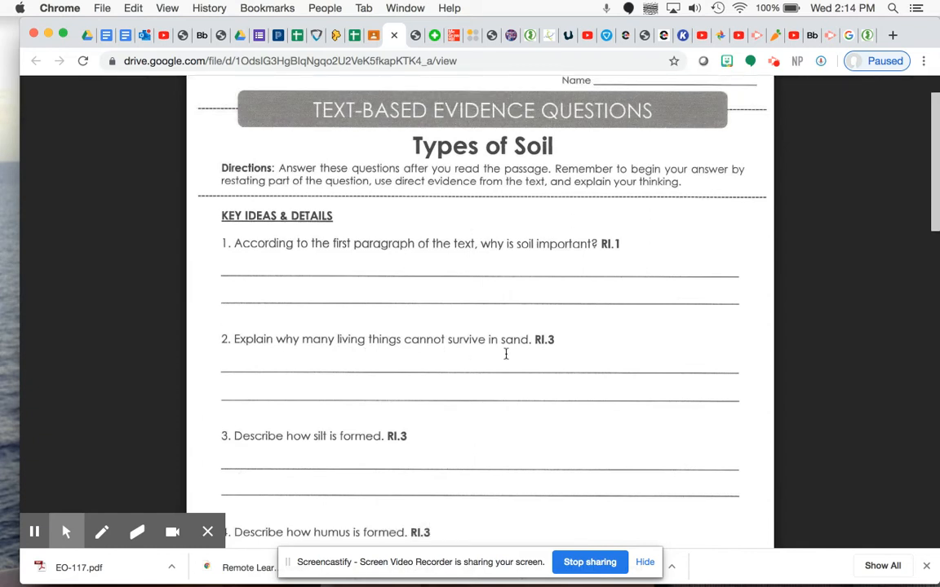
{"action": "scroll", "scroll_direction": "down", "scroll_amount": 3}
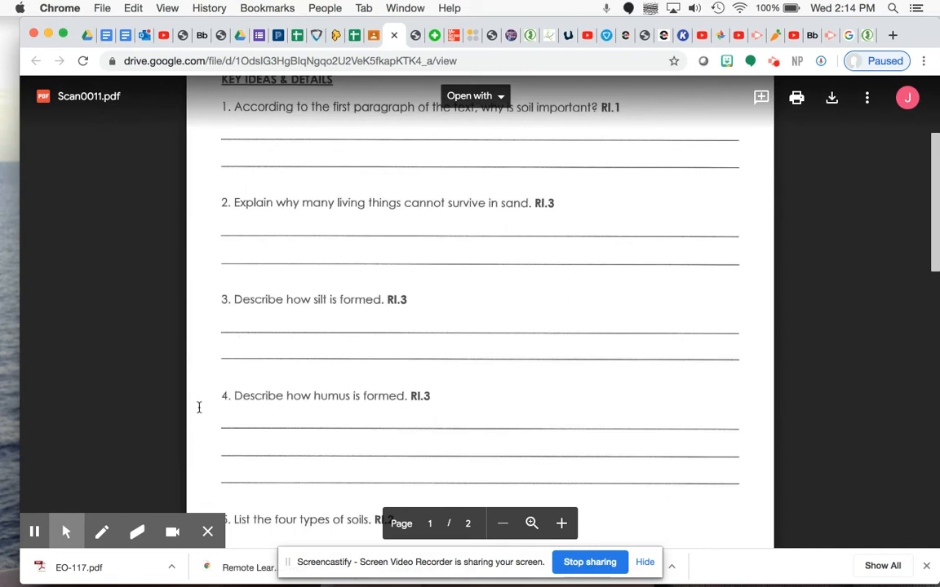
{"action": "mouse_move", "coordinate": [283, 414]}
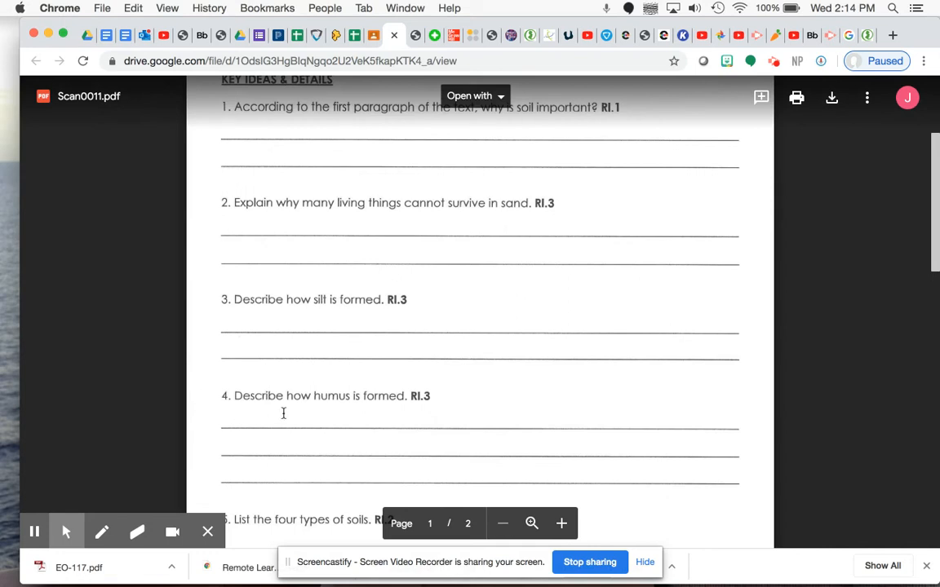
{"action": "scroll", "scroll_direction": "down", "scroll_amount": 3}
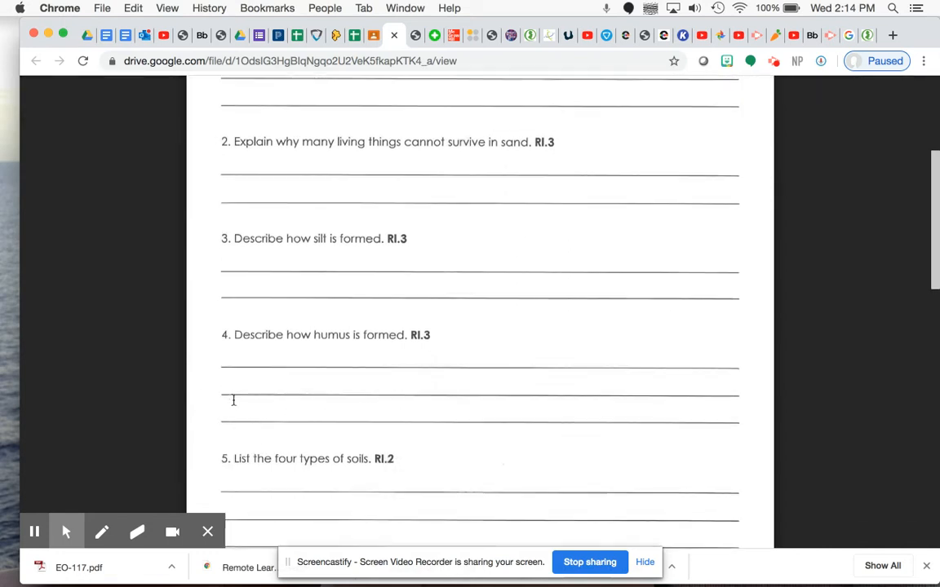
{"action": "scroll", "scroll_direction": "down", "scroll_amount": 3}
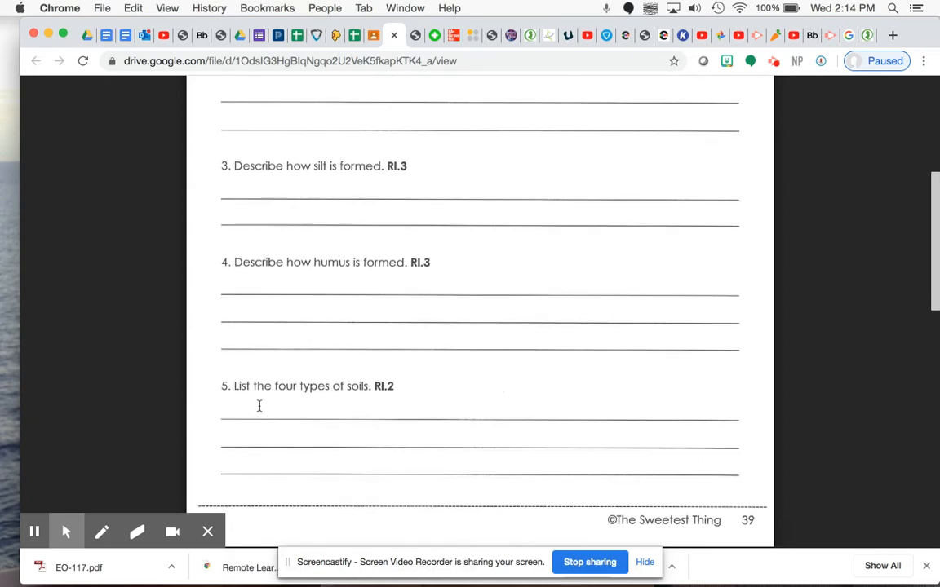
{"action": "mouse_move", "coordinate": [342, 403]}
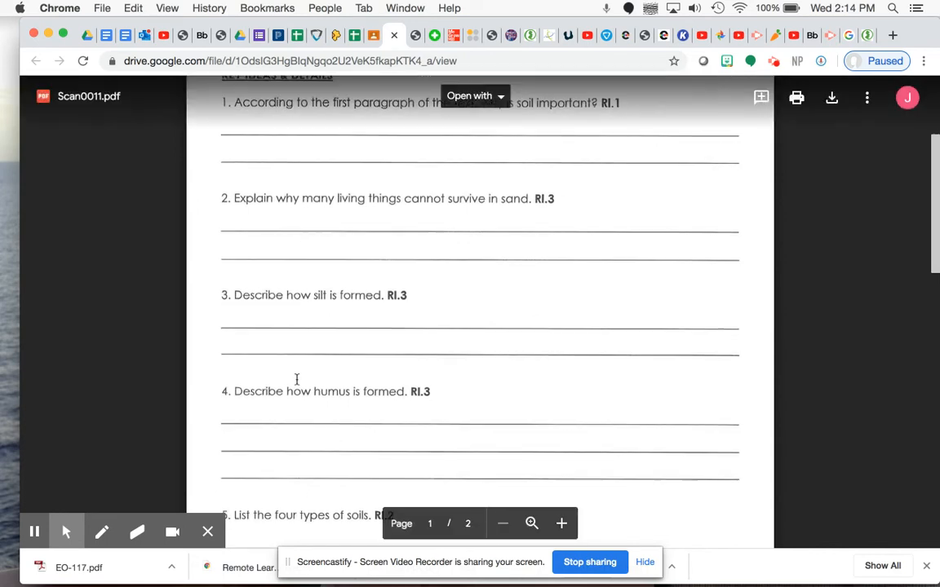
{"action": "scroll", "scroll_direction": "down", "scroll_amount": 3}
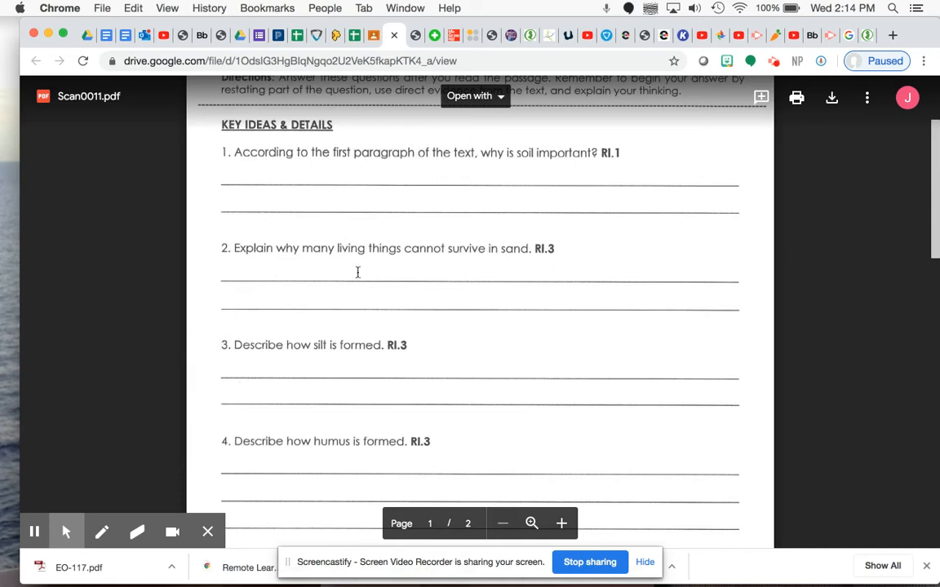
{"action": "scroll", "scroll_direction": "down", "scroll_amount": 3}
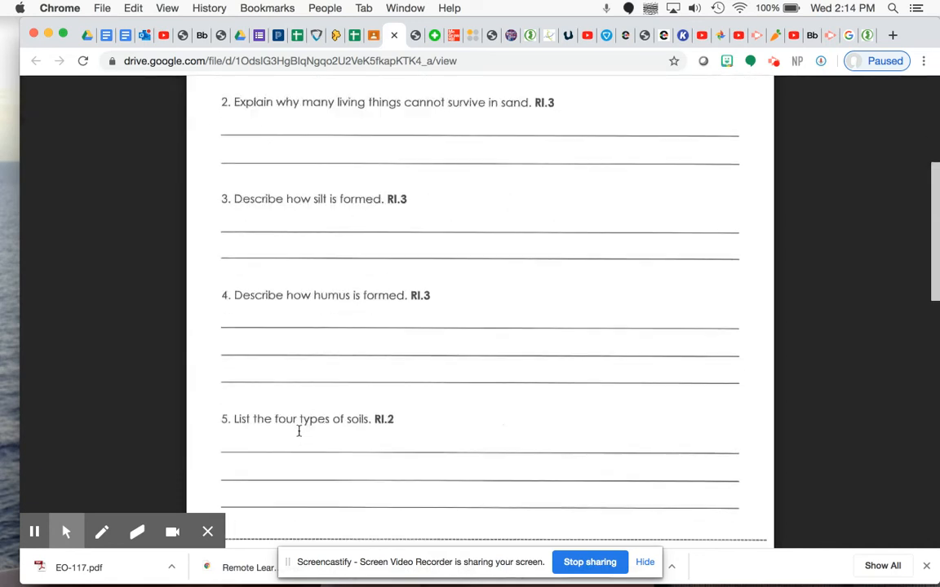
{"action": "mouse_move", "coordinate": [270, 427]}
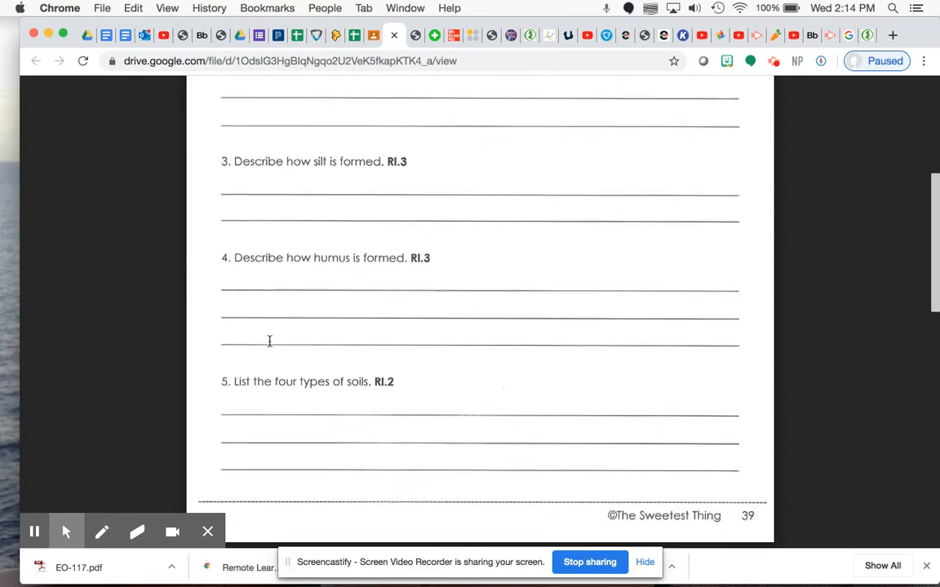
- Scroll the Scan0011.pdf sheet through questions 6–8, then return to Classroom's PDF preview
{"action": "scroll", "scroll_direction": "down", "scroll_amount": 3}
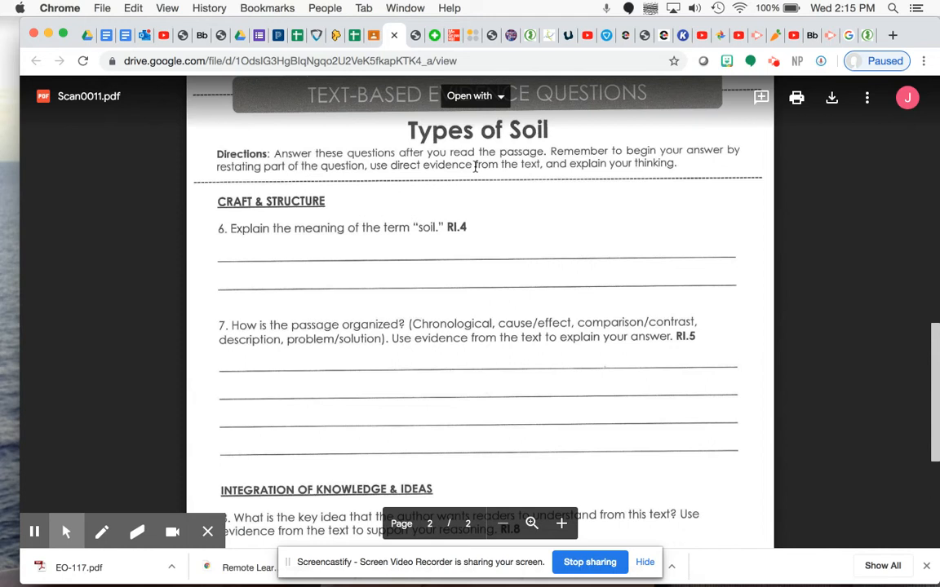
{"action": "mouse_move", "coordinate": [438, 244]}
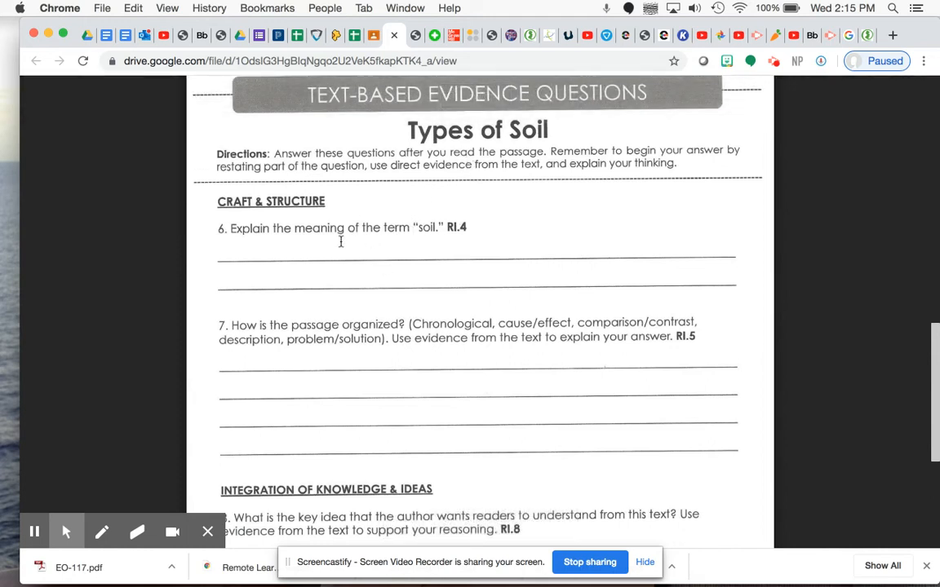
{"action": "mouse_move", "coordinate": [434, 267]}
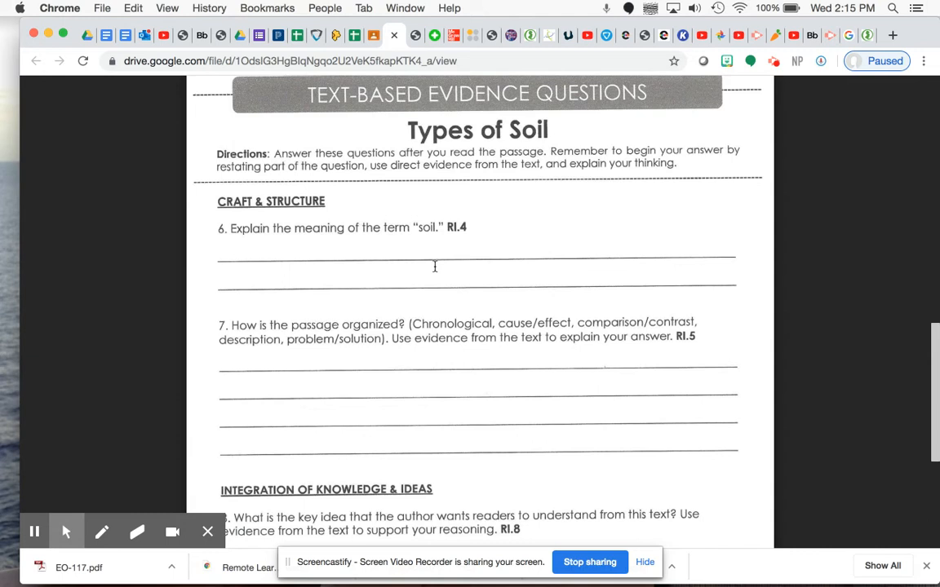
{"action": "mouse_move", "coordinate": [429, 257]}
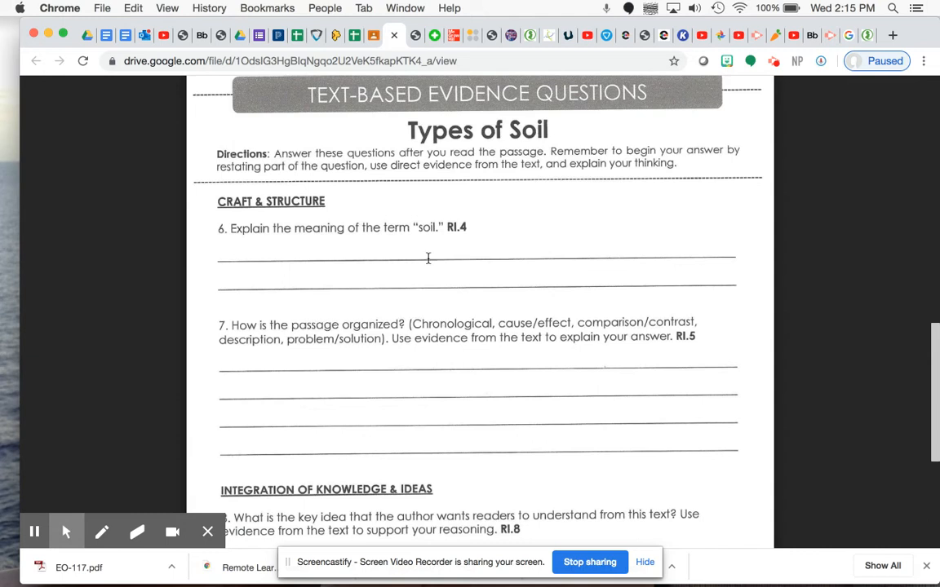
{"action": "scroll", "scroll_direction": "down", "scroll_amount": 3}
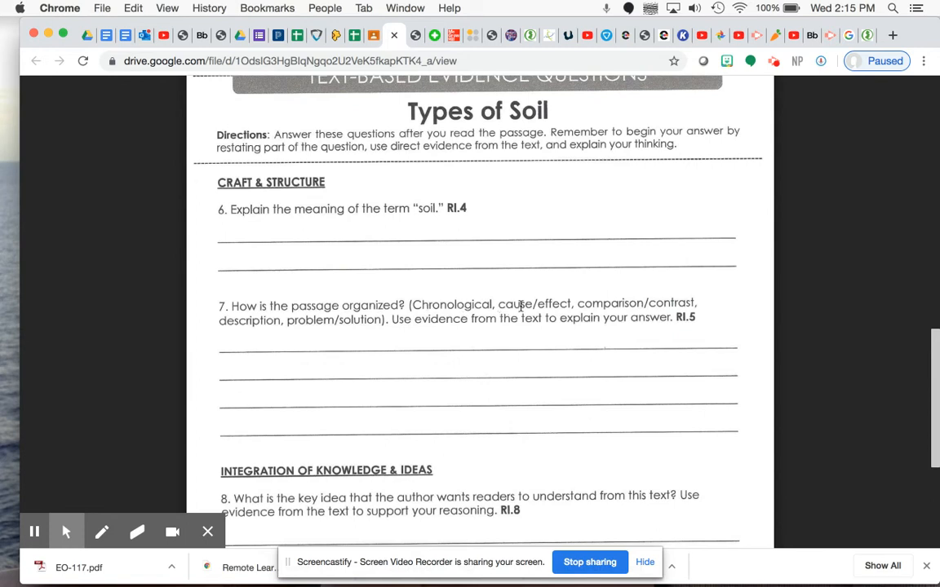
{"action": "mouse_move", "coordinate": [414, 270]}
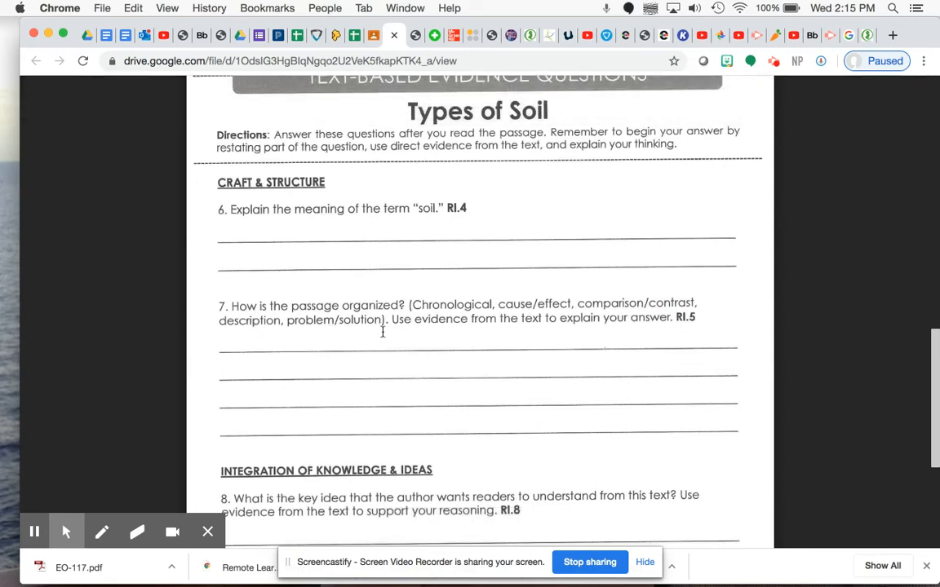
{"action": "mouse_move", "coordinate": [548, 325]}
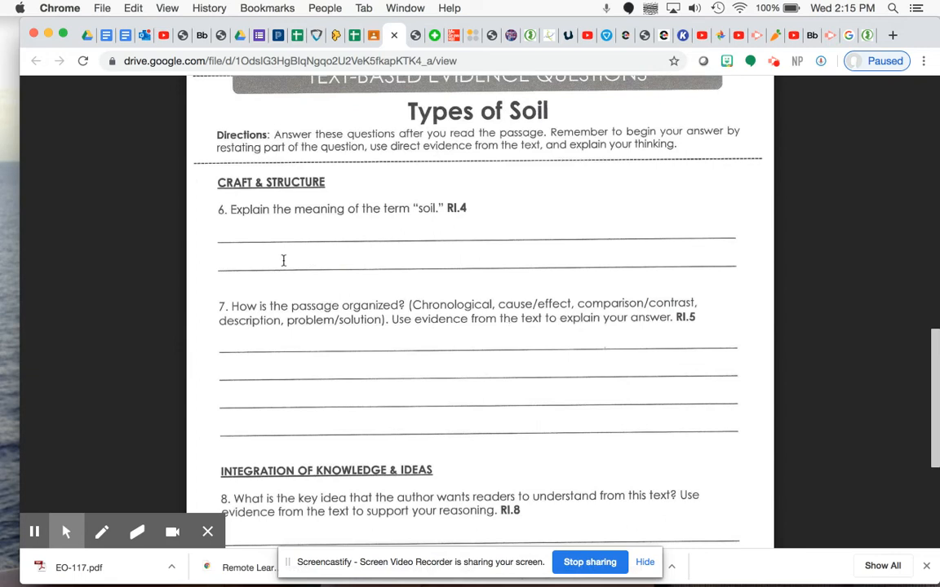
{"action": "mouse_move", "coordinate": [274, 306]}
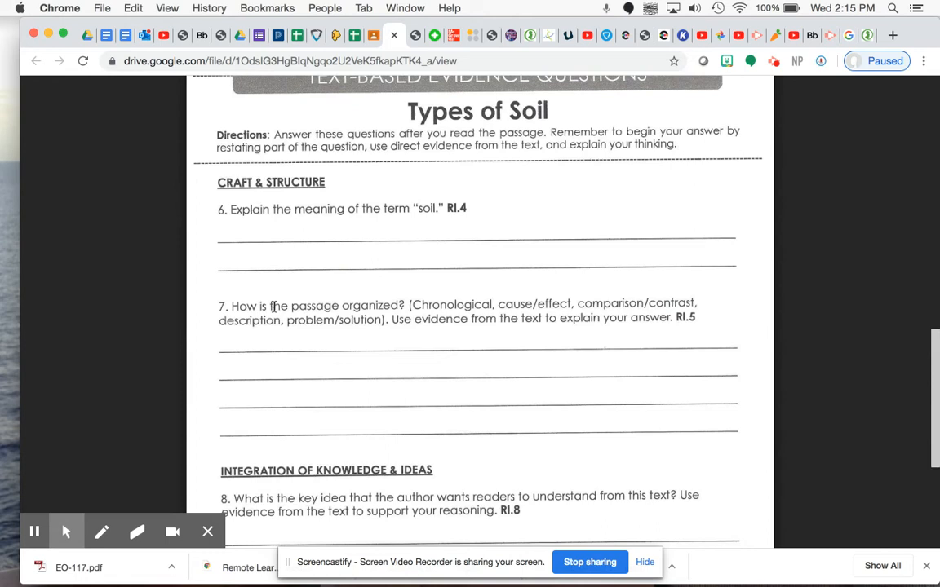
{"action": "scroll", "scroll_direction": "down", "scroll_amount": 3}
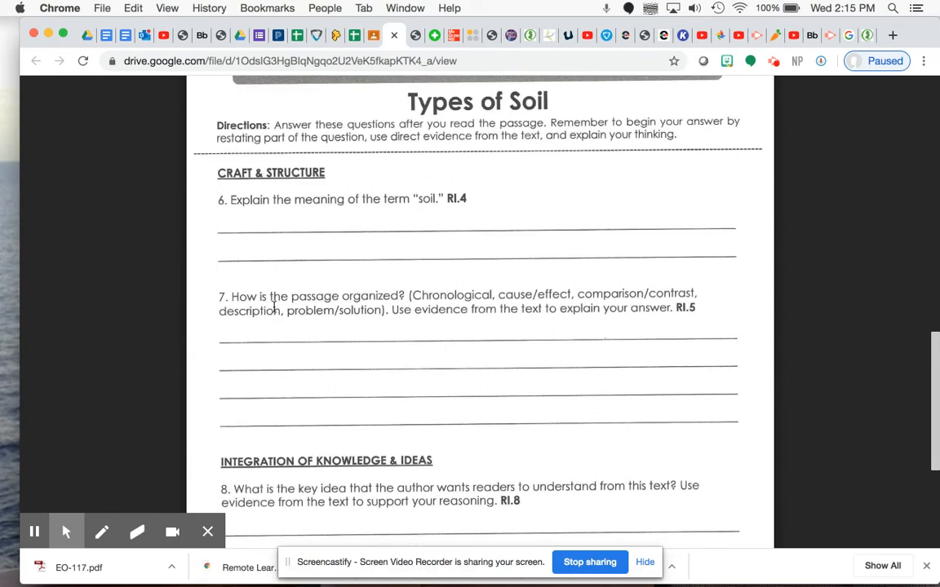
{"action": "scroll", "scroll_direction": "down", "scroll_amount": 3}
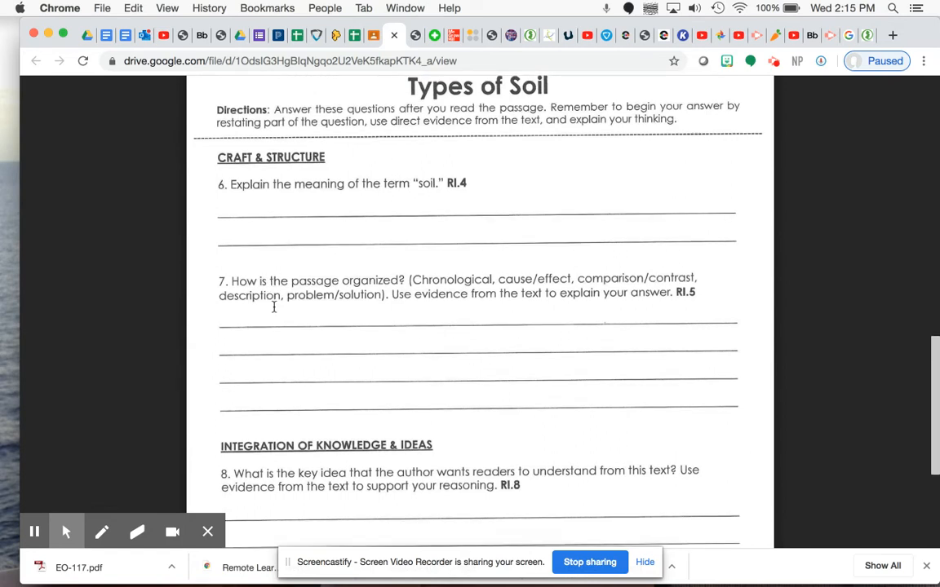
{"action": "scroll", "scroll_direction": "down", "scroll_amount": 3}
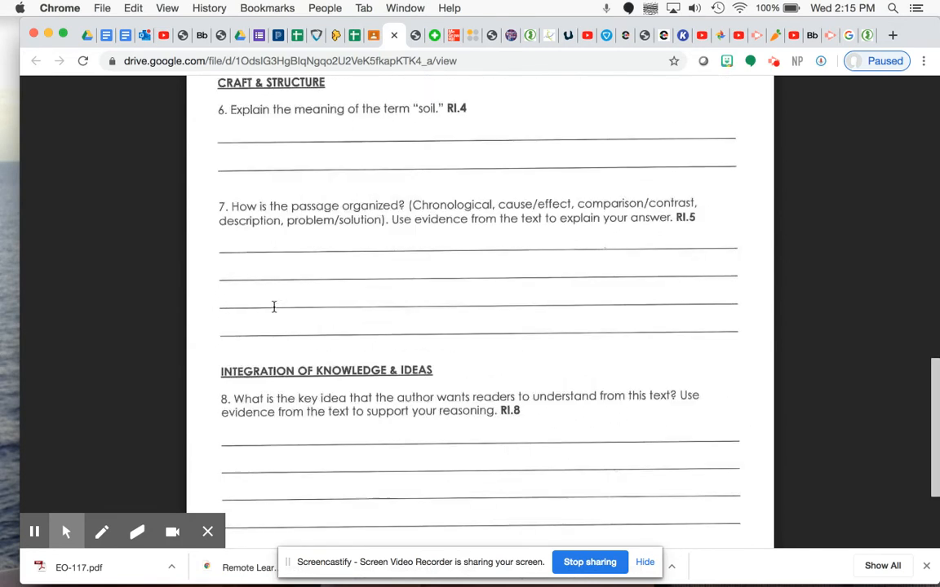
{"action": "scroll", "scroll_direction": "down", "scroll_amount": 3}
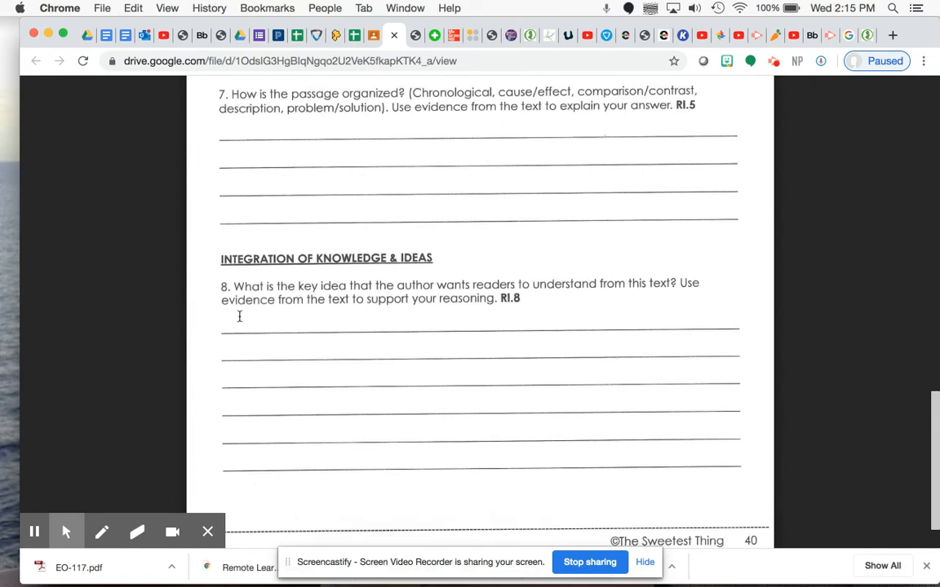
{"action": "mouse_move", "coordinate": [292, 306]}
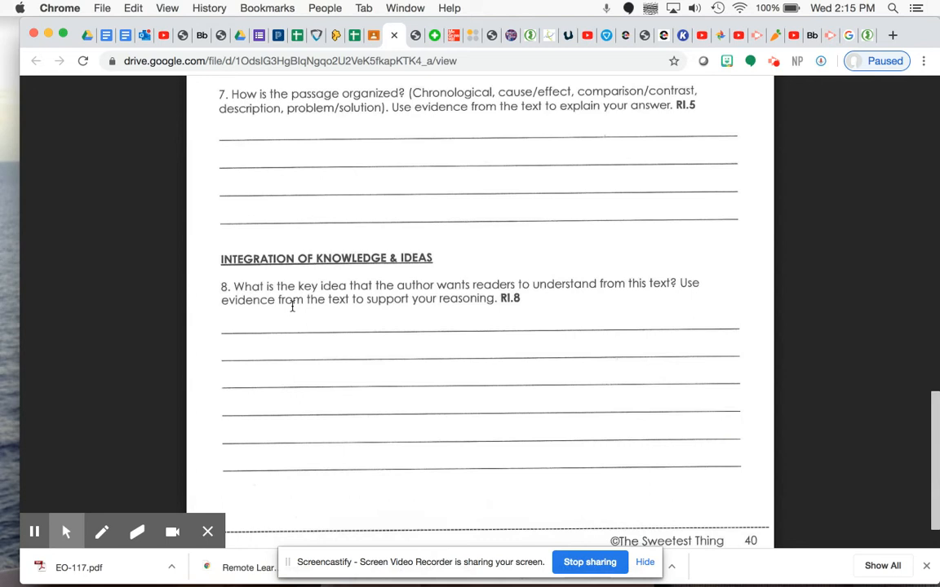
{"action": "mouse_move", "coordinate": [359, 298]}
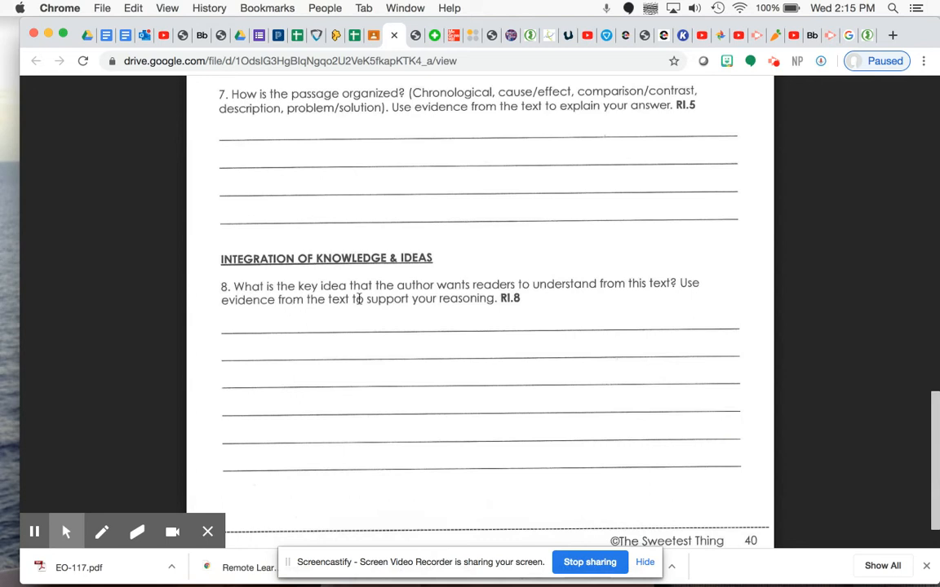
{"action": "mouse_move", "coordinate": [644, 291]}
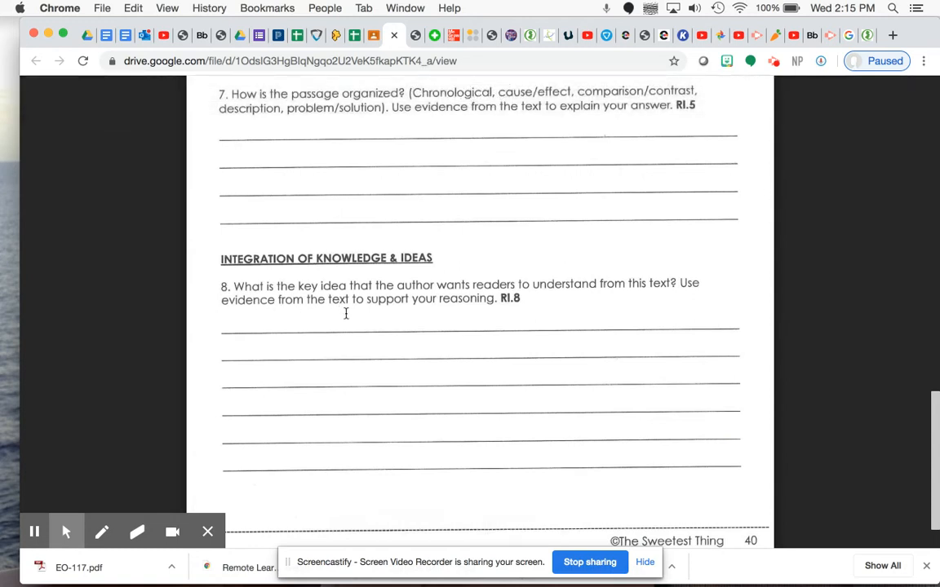
{"action": "mouse_move", "coordinate": [360, 314]}
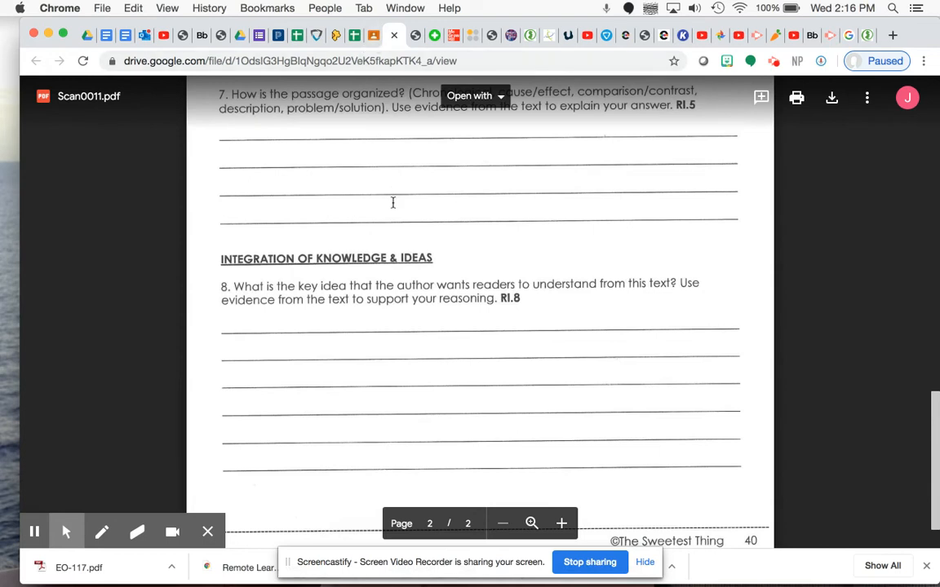
{"action": "scroll", "scroll_direction": "up", "scroll_amount": 3}
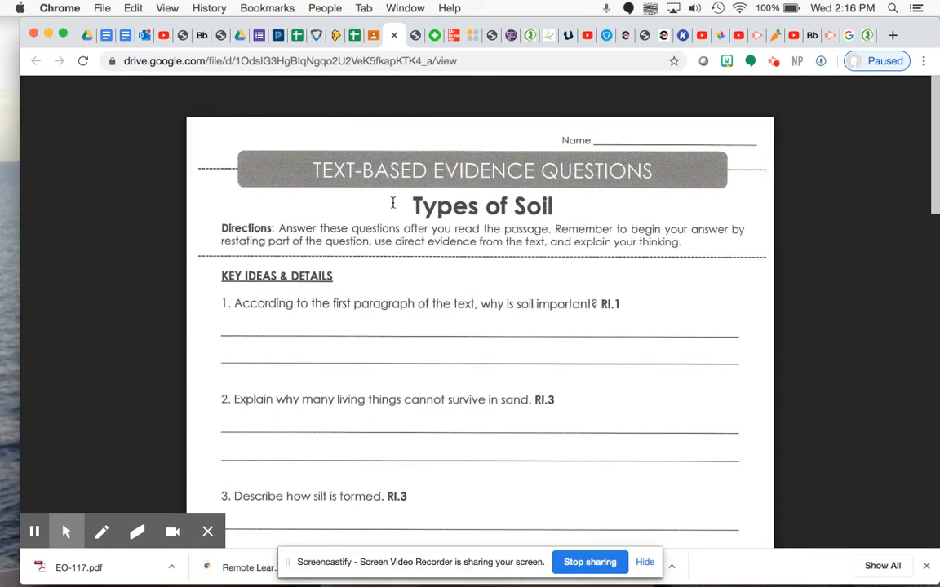
{"action": "mouse_move", "coordinate": [363, 114]}
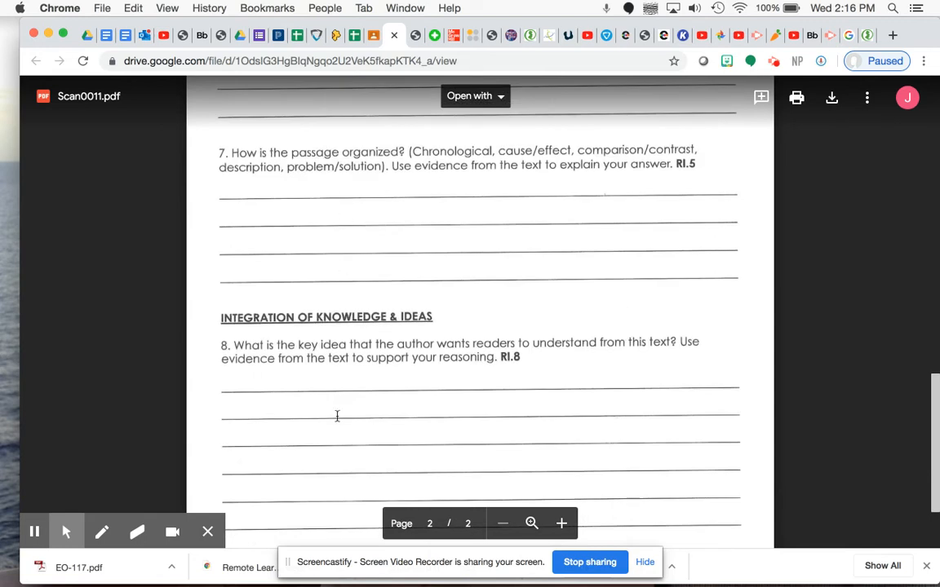
{"action": "mouse_move", "coordinate": [340, 384]}
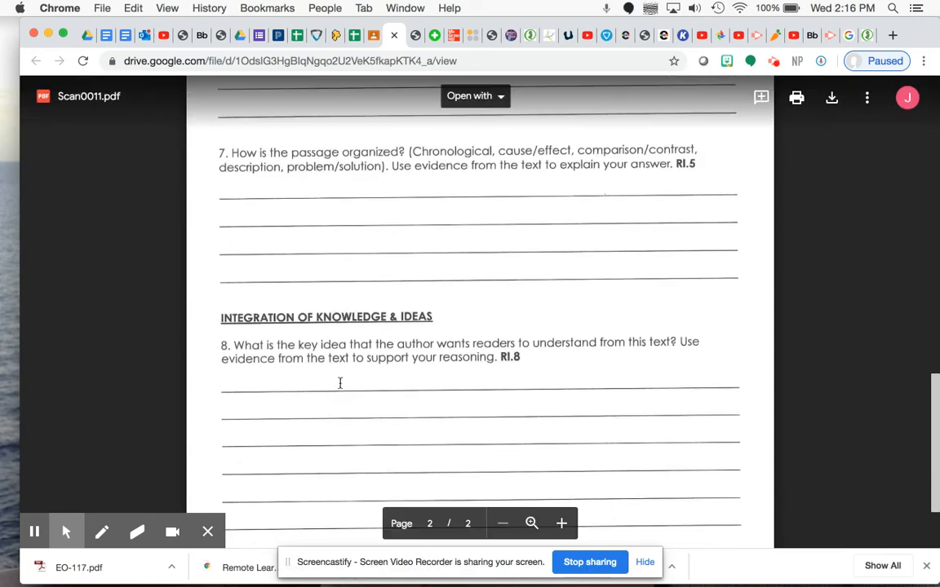
{"action": "left_click", "coordinate": [395, 35]}
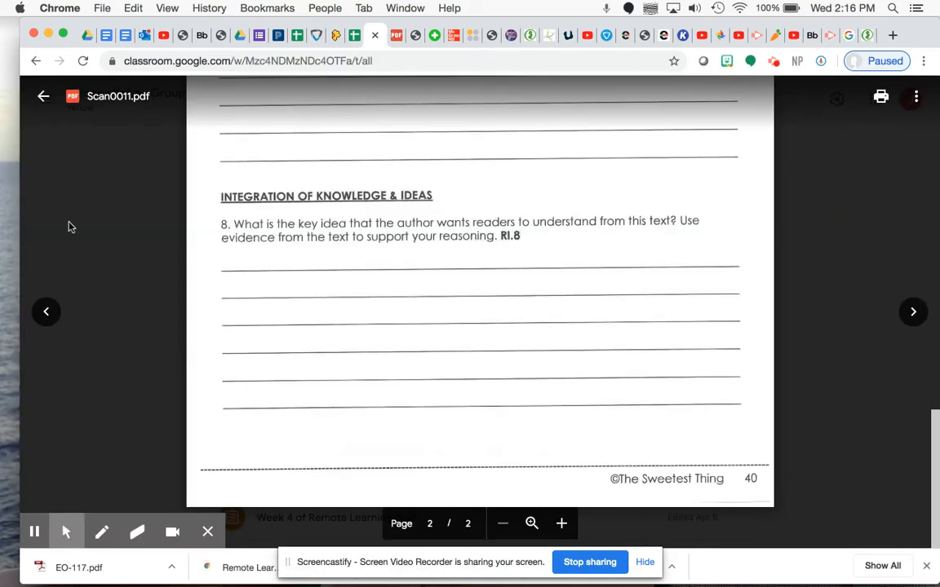
- Open the Scan0013.pdf Rocks and Minerals passage and resume the Screencastify recording
{"action": "left_click", "coordinate": [44, 96]}
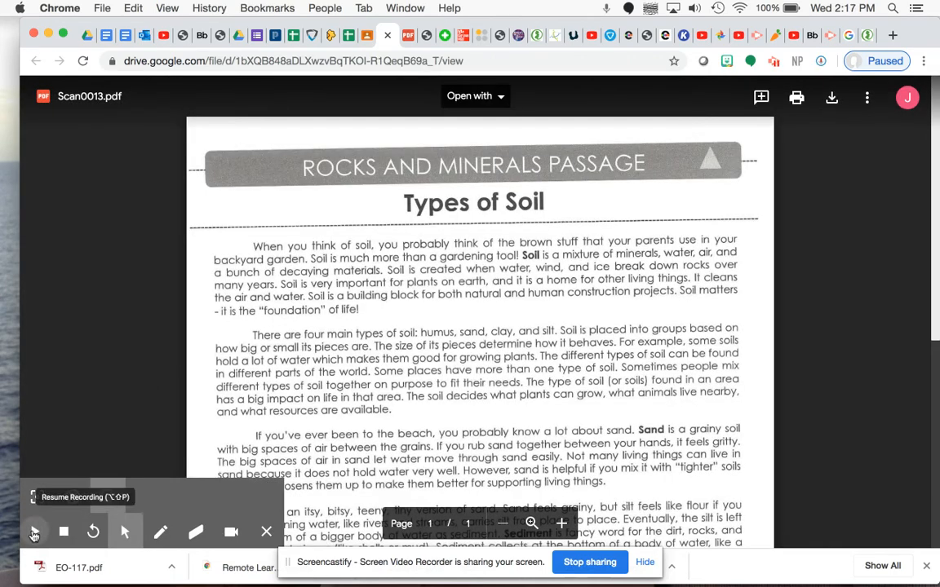
{"action": "left_click", "coordinate": [34, 531]}
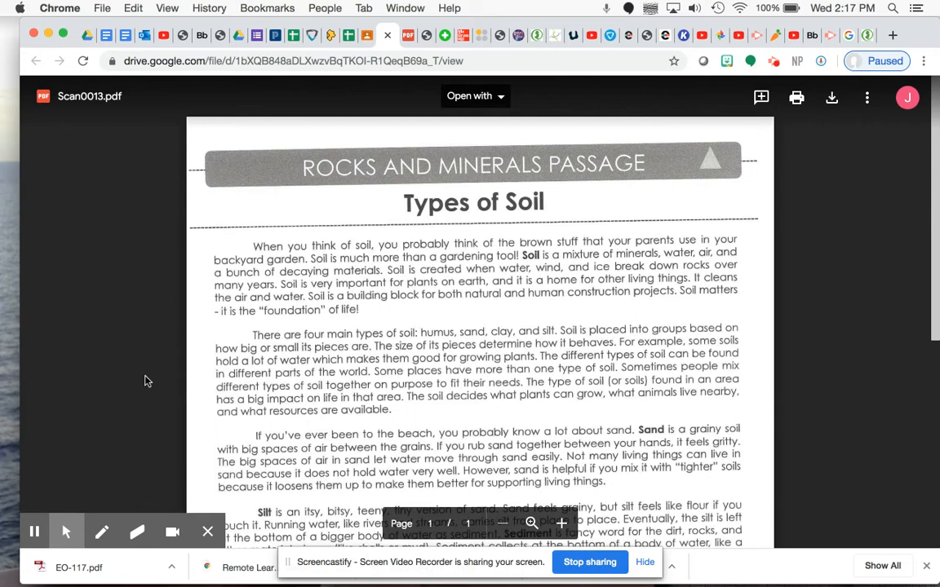
{"action": "mouse_move", "coordinate": [539, 169]}
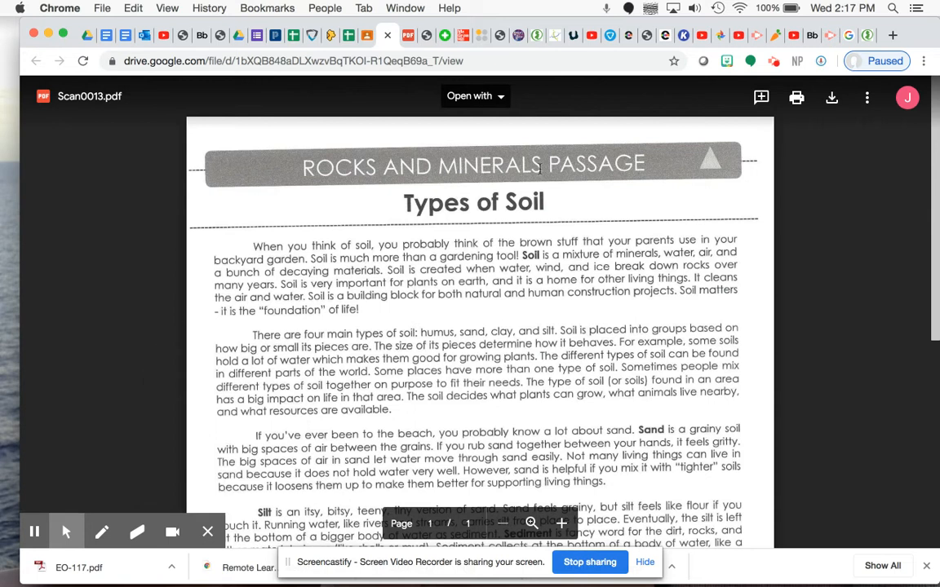
{"action": "mouse_move", "coordinate": [571, 205]}
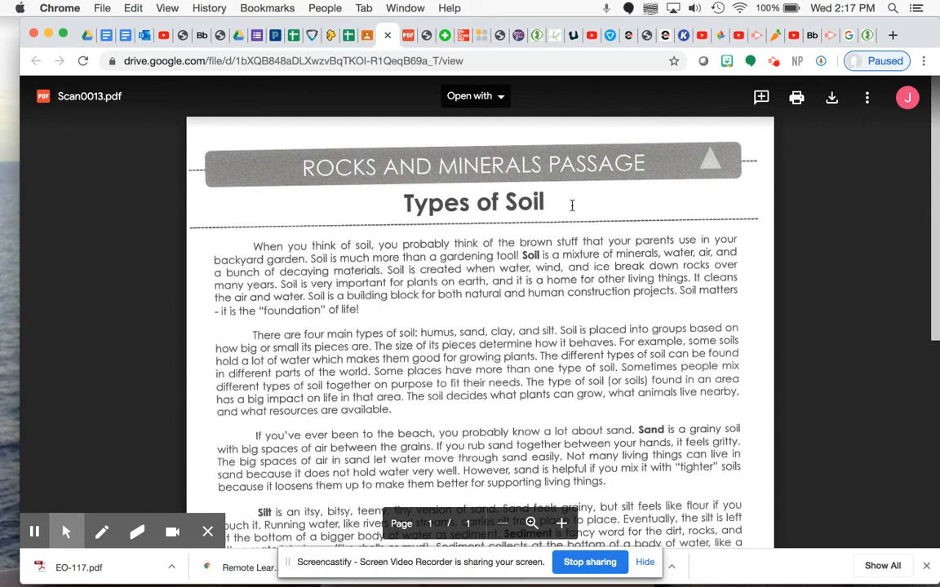
{"action": "mouse_move", "coordinate": [370, 253]}
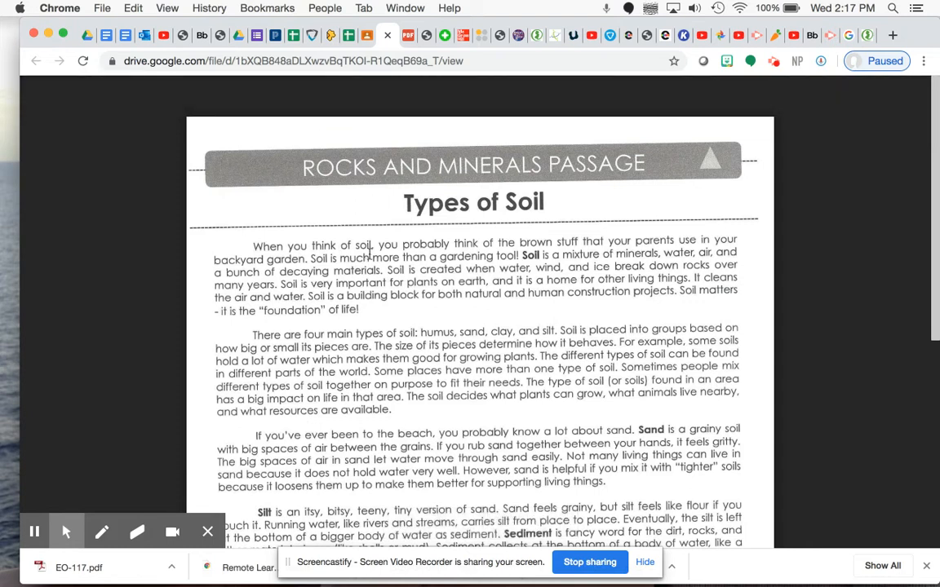
{"action": "mouse_move", "coordinate": [617, 251]}
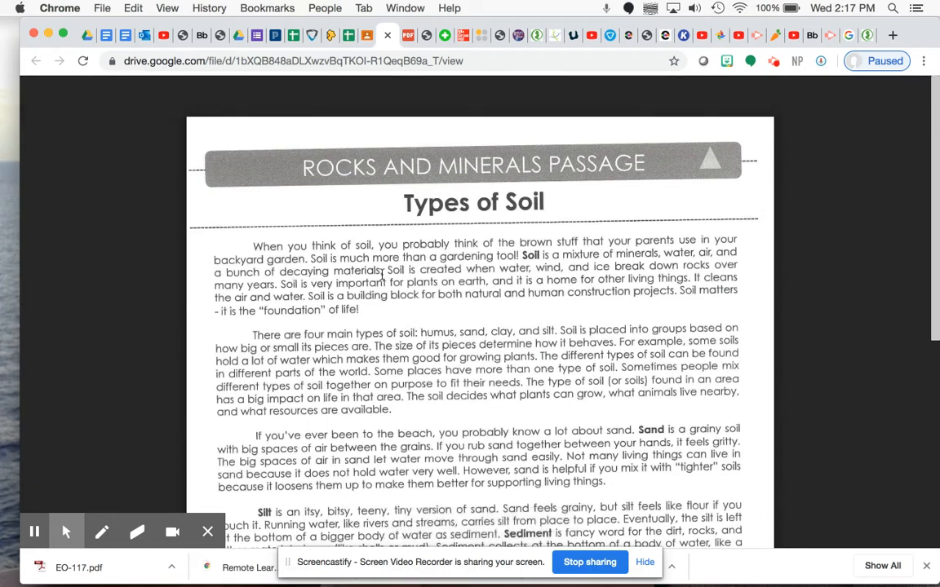
{"action": "mouse_move", "coordinate": [527, 274]}
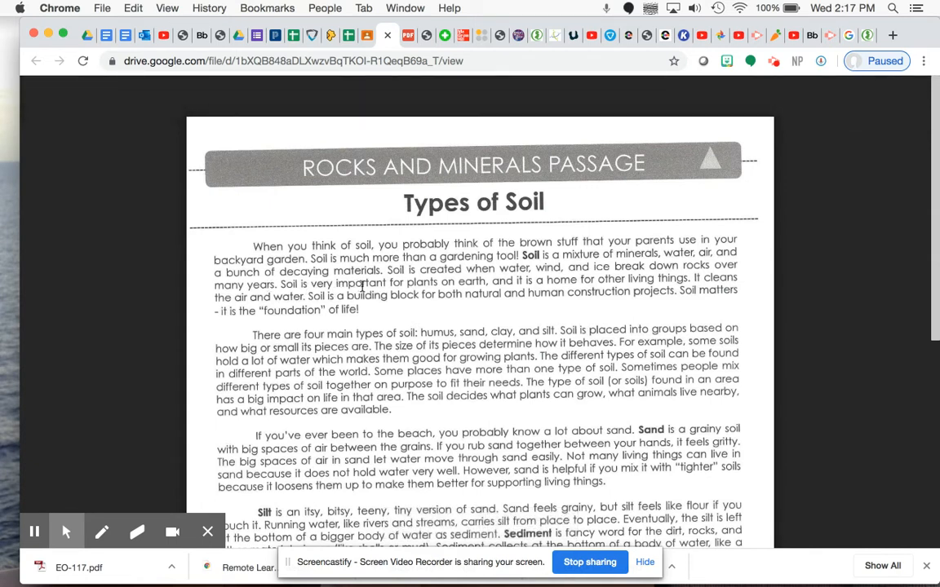
{"action": "mouse_move", "coordinate": [521, 284]}
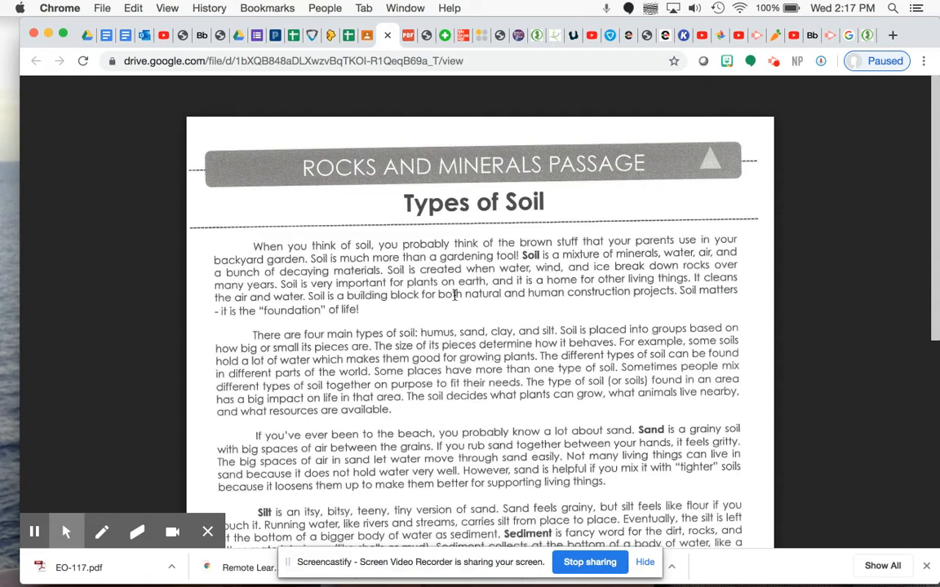
{"action": "mouse_move", "coordinate": [642, 290]}
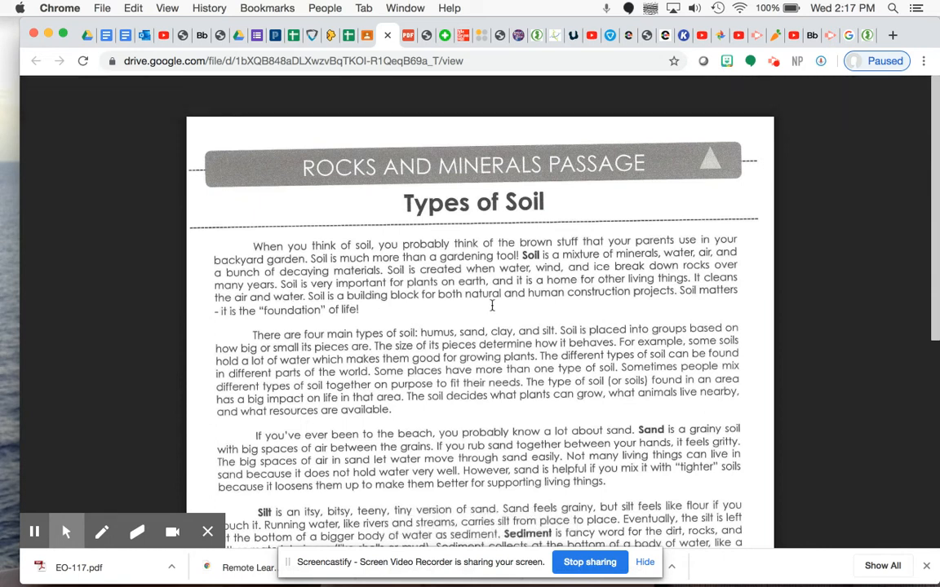
{"action": "mouse_move", "coordinate": [670, 307]}
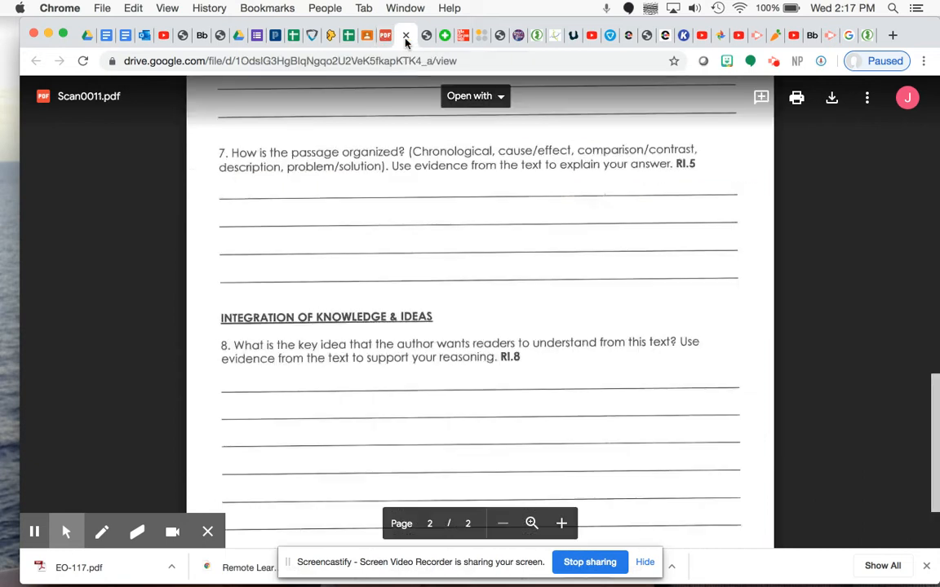
- Scroll the question sheet up to question 1 and back, then switch to the untitled doc
{"action": "scroll", "scroll_direction": "up", "scroll_amount": 3}
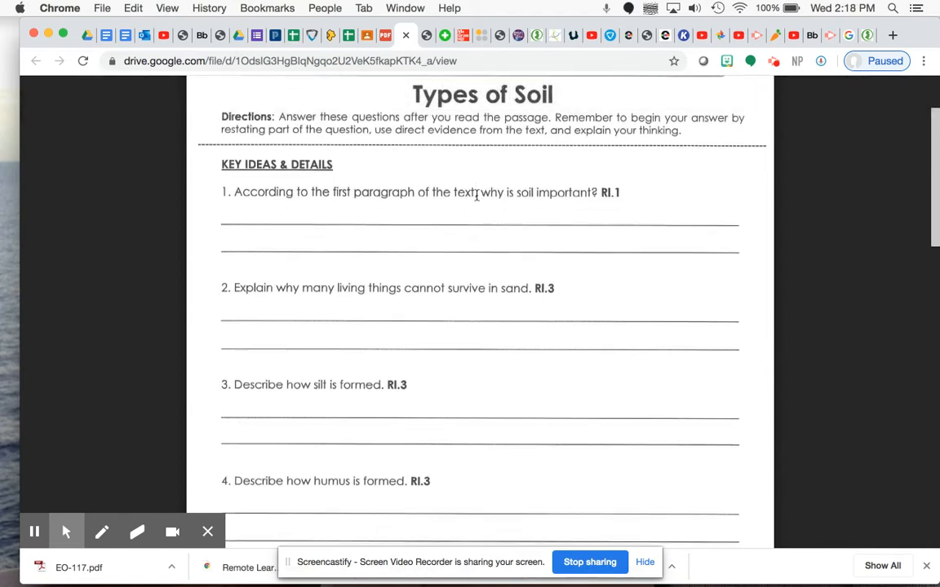
{"action": "scroll", "scroll_direction": "down", "scroll_amount": 3}
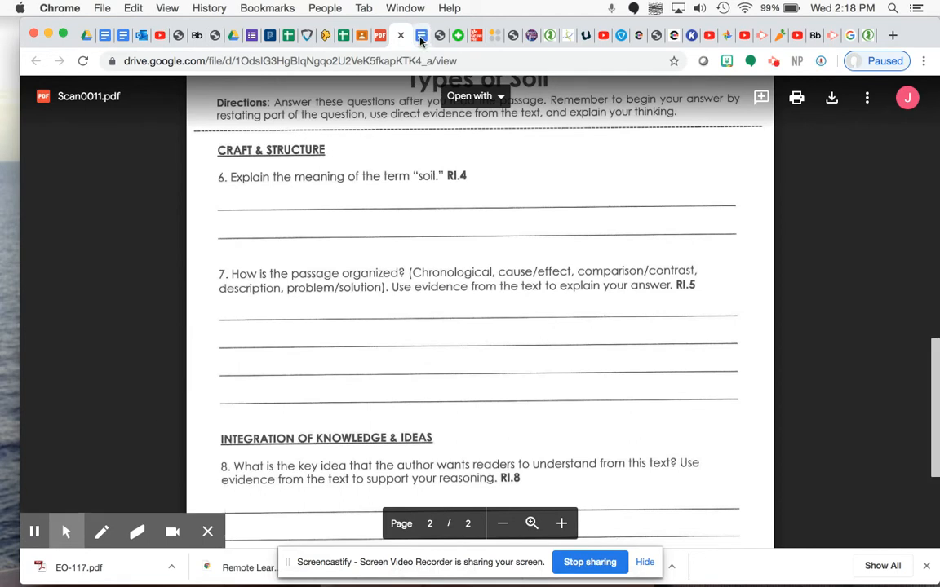
{"action": "left_click", "coordinate": [398, 35]}
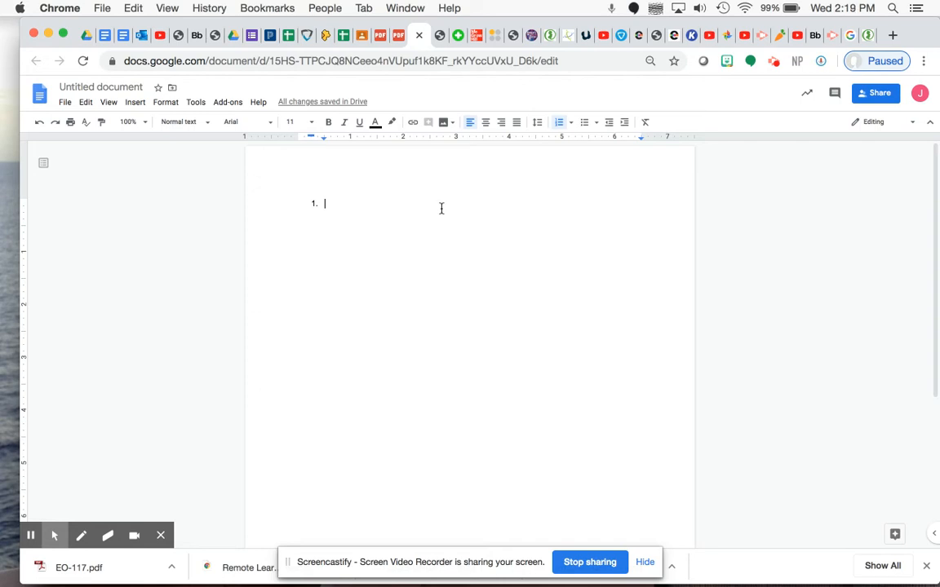
{"action": "mouse_move", "coordinate": [405, 8]}
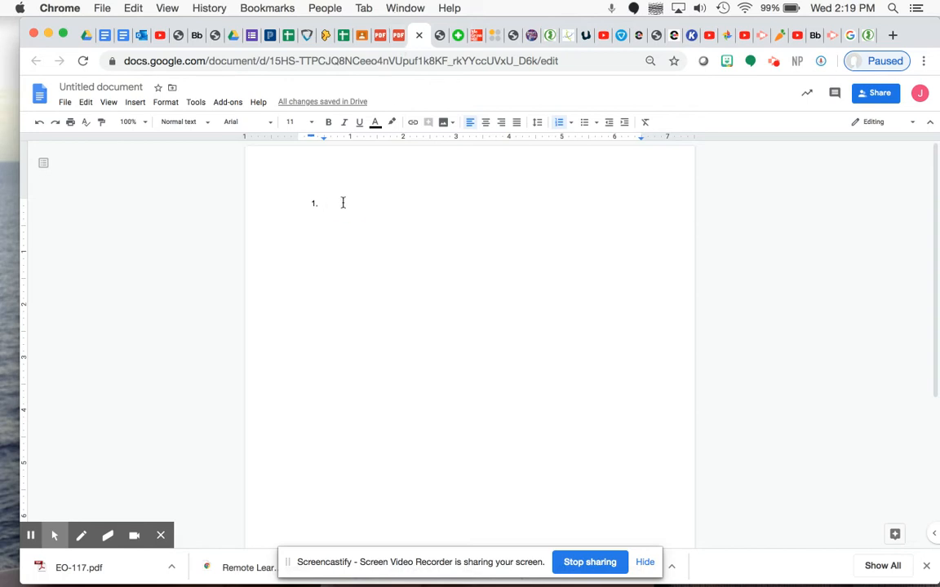
- Finish the first answer with "So" and ", it states" without the period
{"action": "type", "text": "So"}
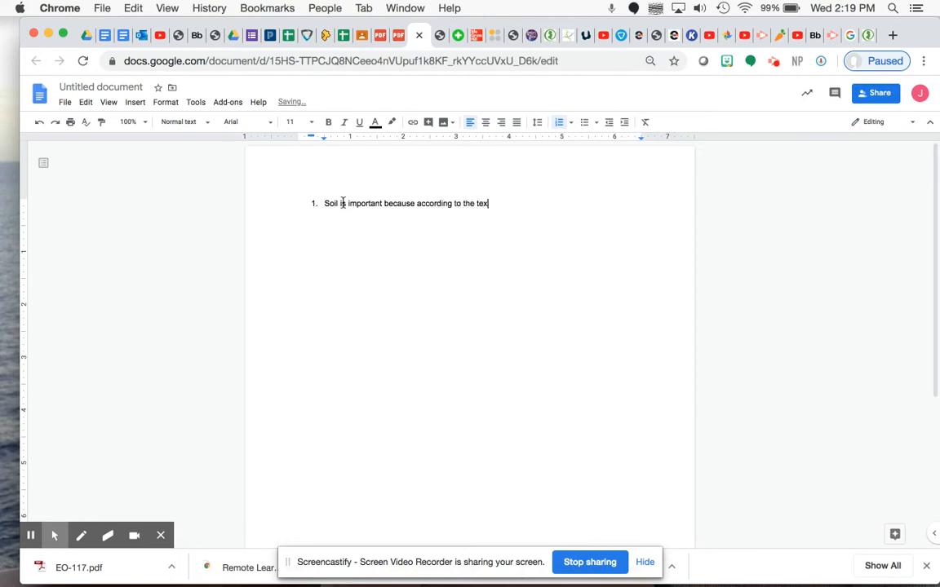
{"action": "type", "text": ", it states."}
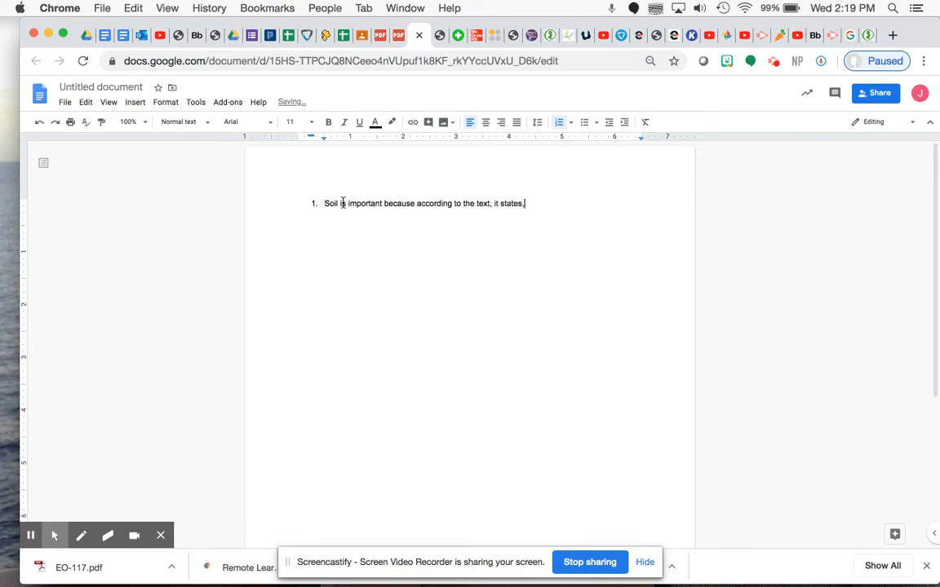
{"action": "key", "text": "backspace"}
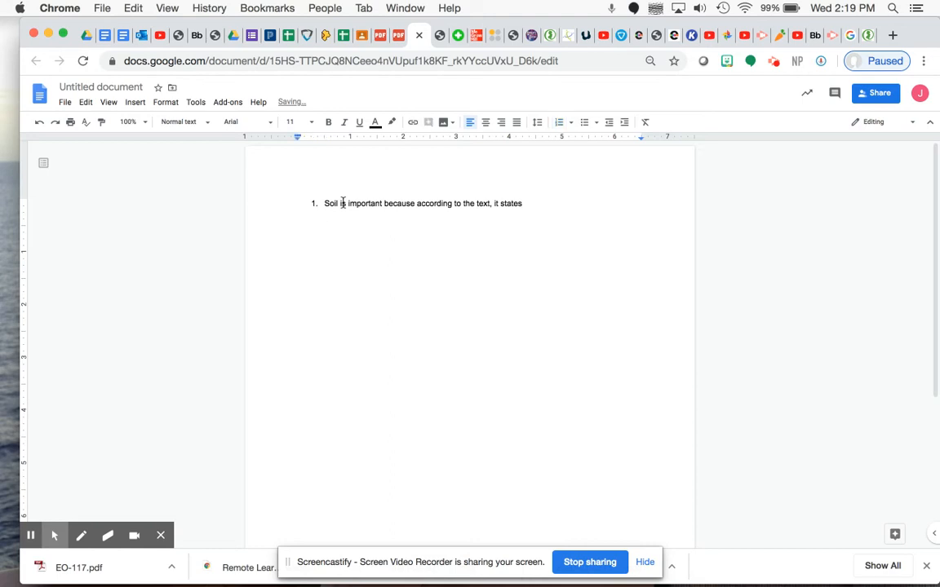
{"action": "left_click", "coordinate": [558, 121]}
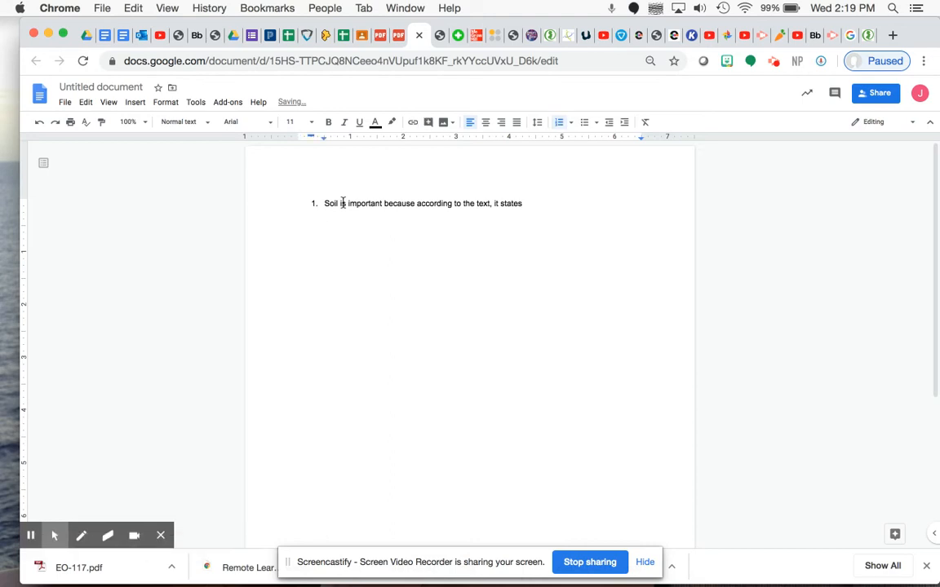
- Add a new list line reading "The term "soil" means..."
{"action": "key", "text": "enter"}
{"action": "type", "text": "6."}
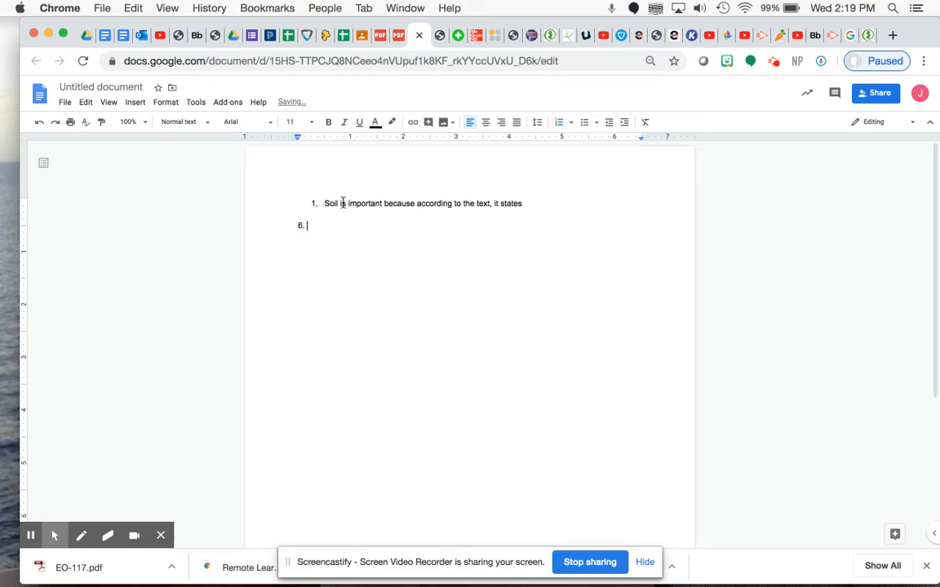
{"action": "type", "text": "The"}
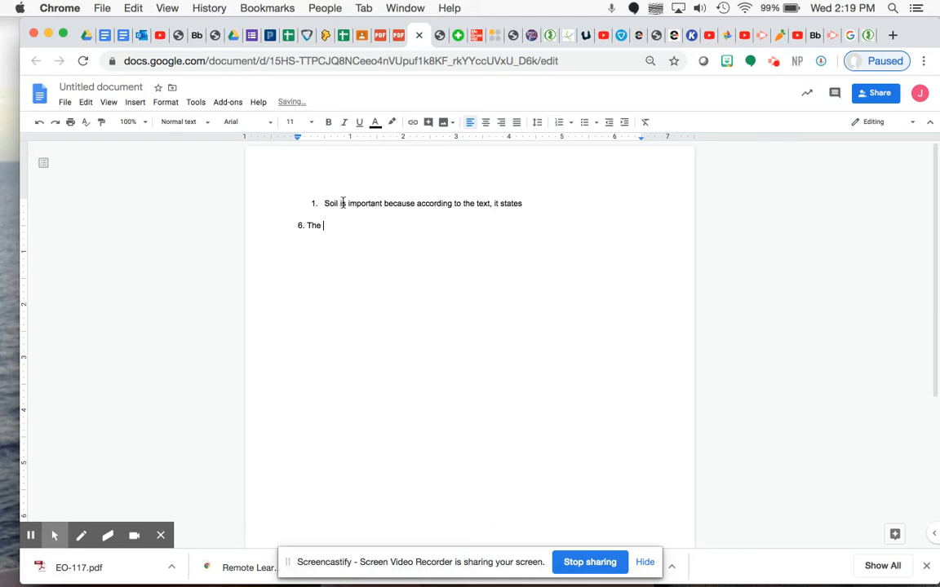
{"action": "type", "text": "term \"soil\""}
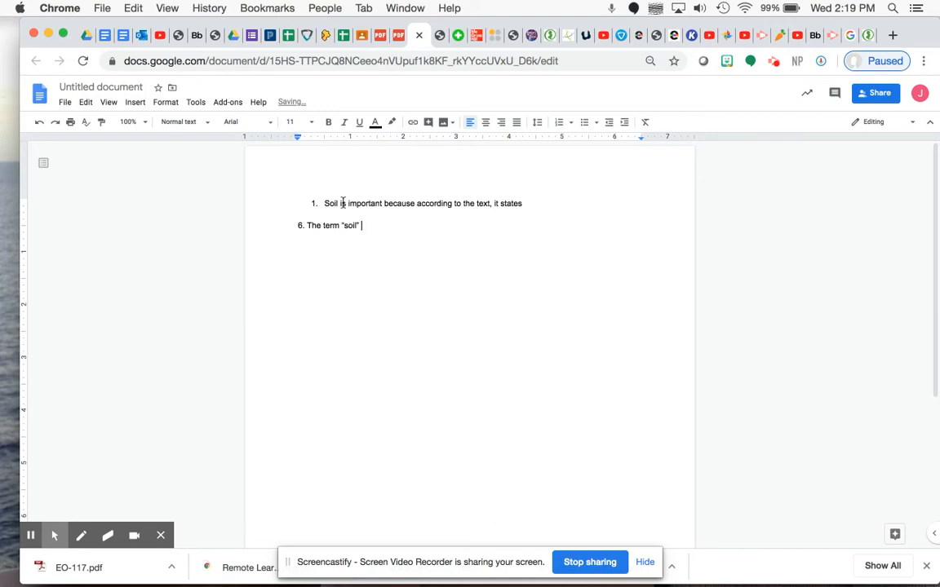
{"action": "type", "text": "means..."}
{"action": "left_click", "coordinate": [418, 203]}
{"action": "type", "text": "...."}
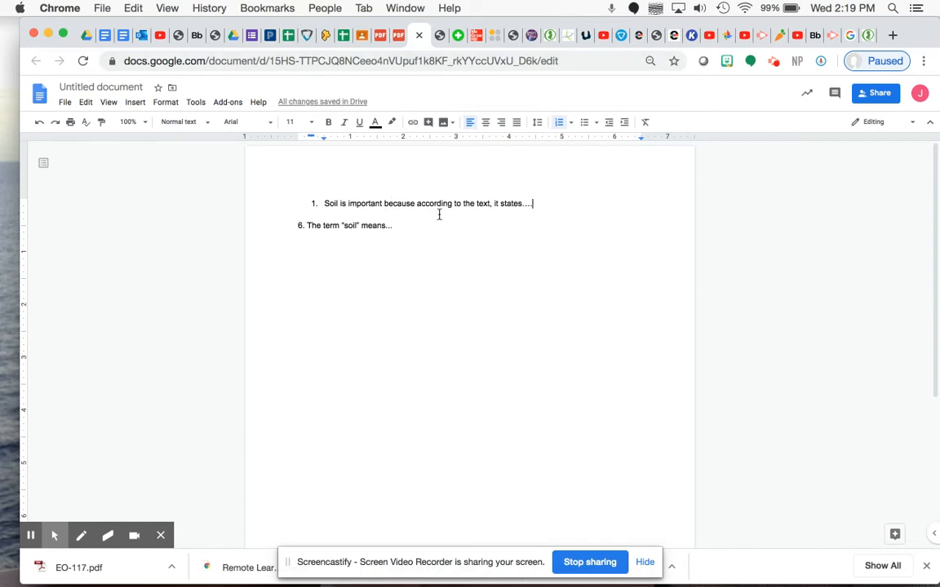
{"action": "mouse_move", "coordinate": [374, 122]}
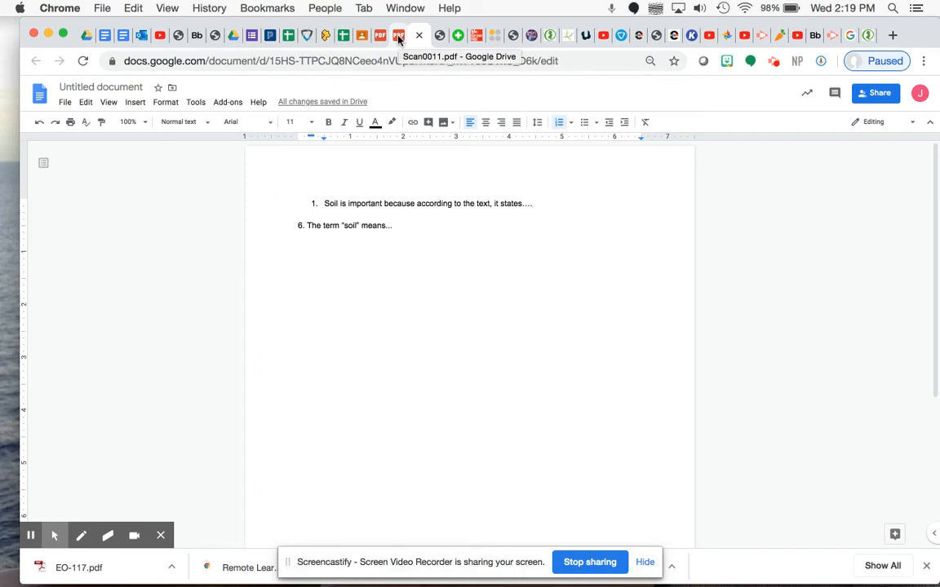
- Switch from the Scan0011.pdf tab to the Scan0013.pdf passage and scroll into its opening paragraphs
{"action": "left_click", "coordinate": [379, 35]}
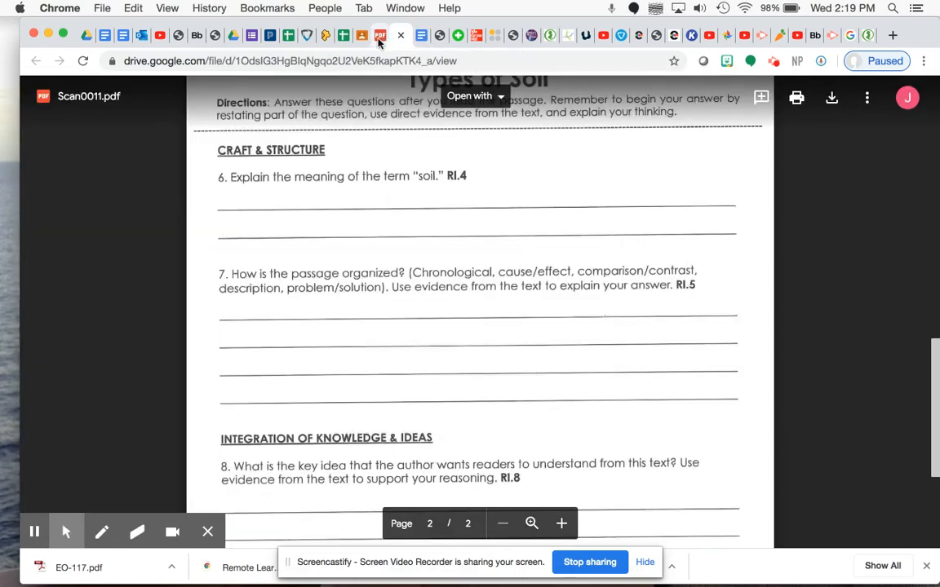
{"action": "left_click", "coordinate": [403, 35]}
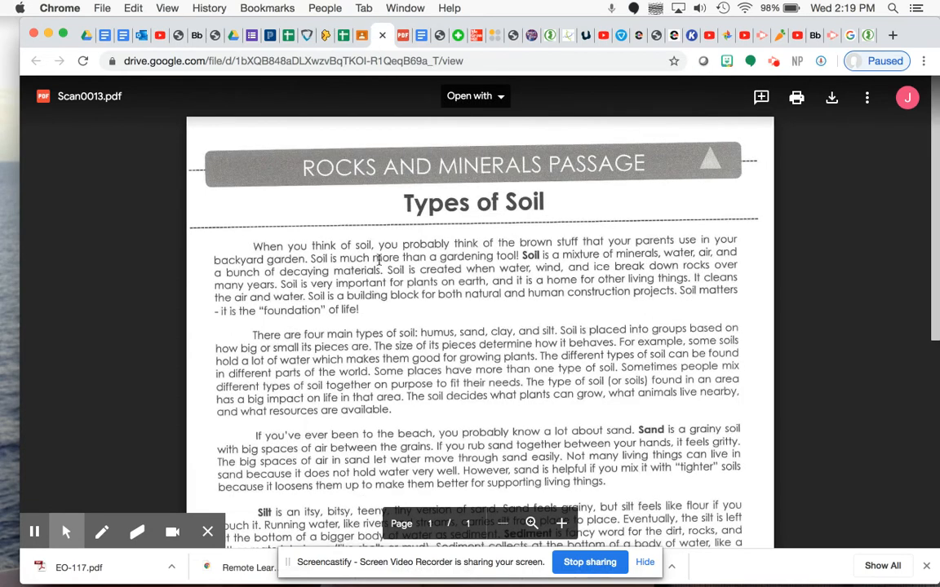
{"action": "scroll", "scroll_direction": "down", "scroll_amount": 3}
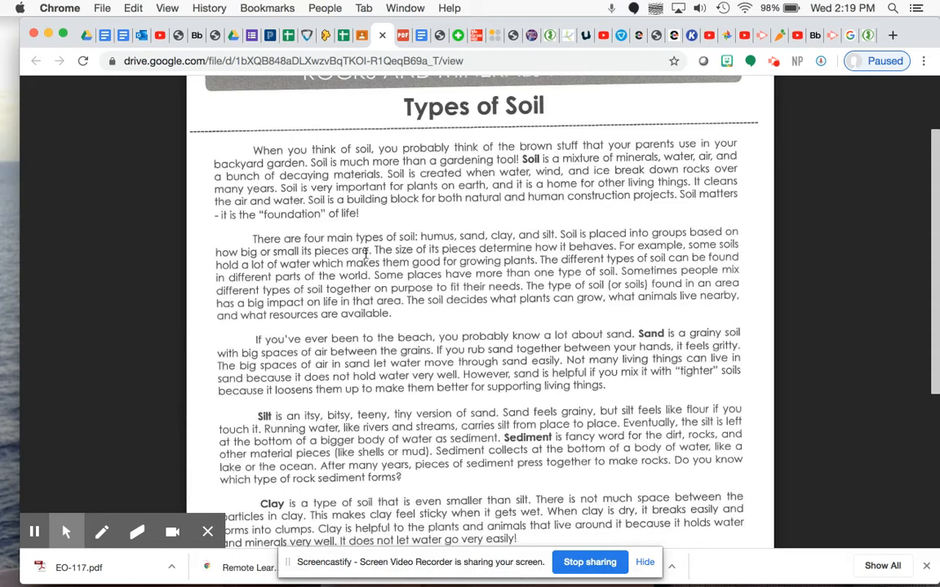
{"action": "mouse_move", "coordinate": [441, 247]}
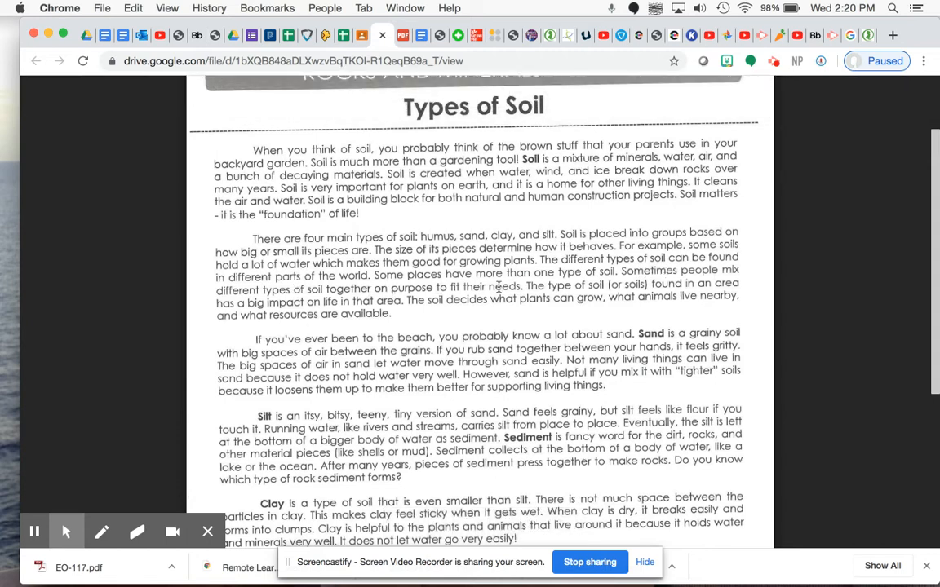
{"action": "mouse_move", "coordinate": [668, 281]}
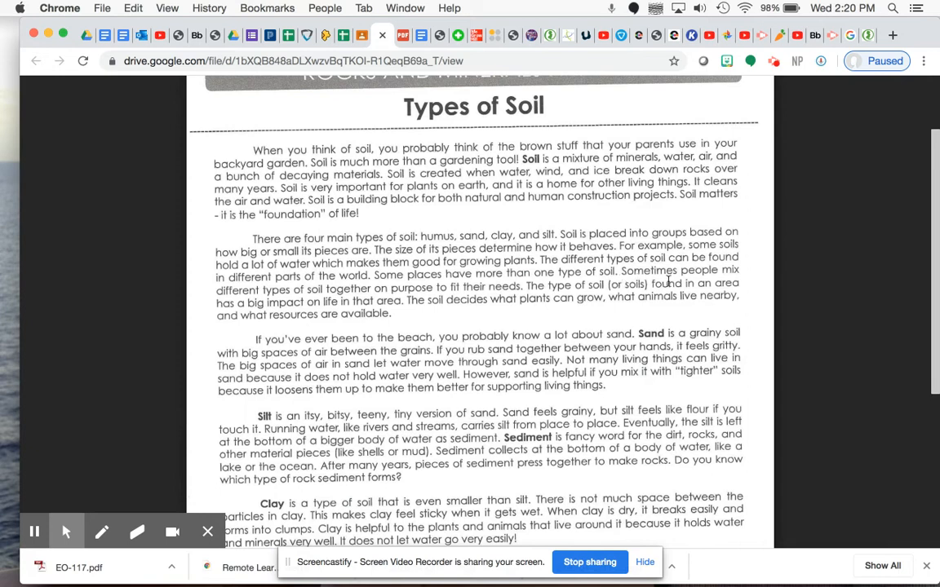
{"action": "mouse_move", "coordinate": [310, 303]}
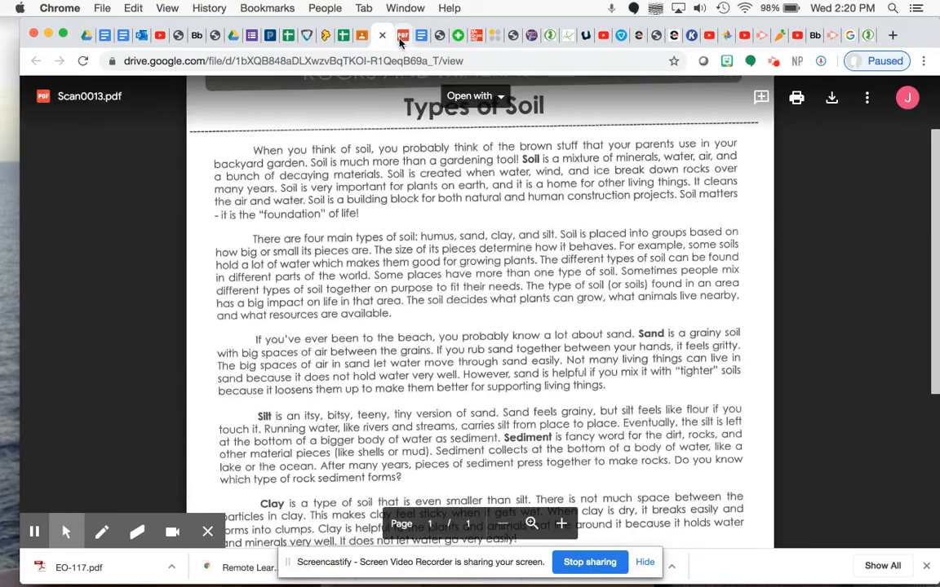
- Return to the Scan0011.pdf sheet and scroll to question 5 on the four soil types
{"action": "left_click", "coordinate": [403, 35]}
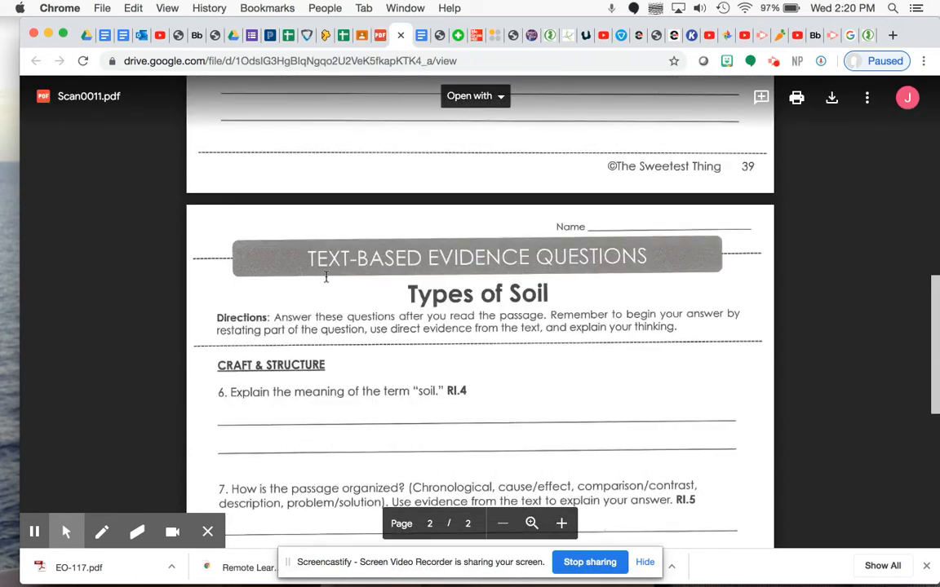
{"action": "scroll", "scroll_direction": "up", "scroll_amount": 3}
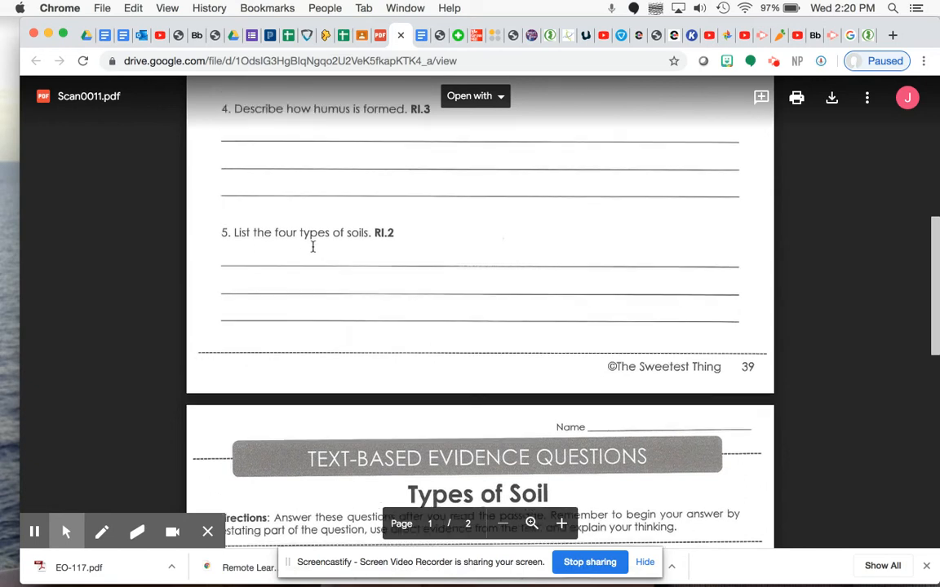
{"action": "scroll", "scroll_direction": "down", "scroll_amount": 3}
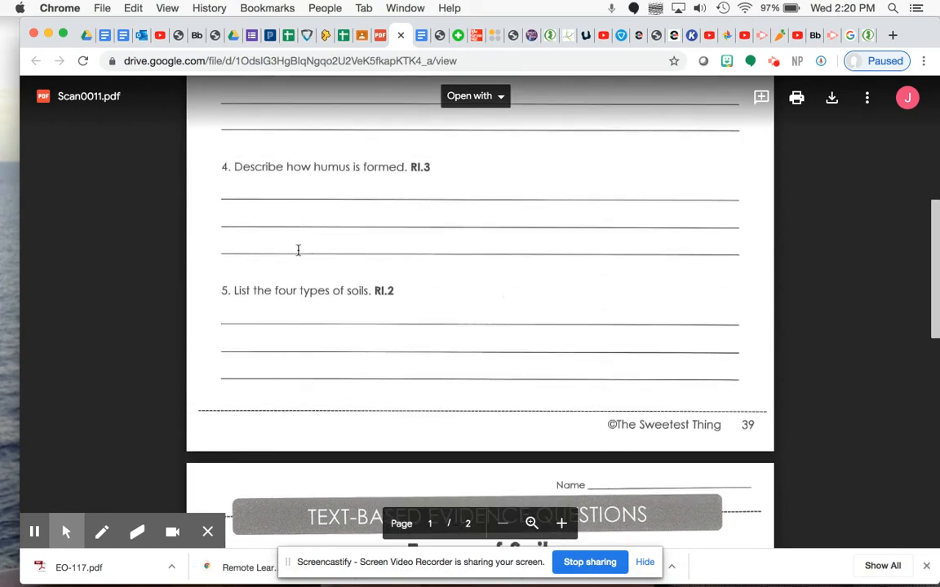
{"action": "scroll", "scroll_direction": "up", "scroll_amount": 3}
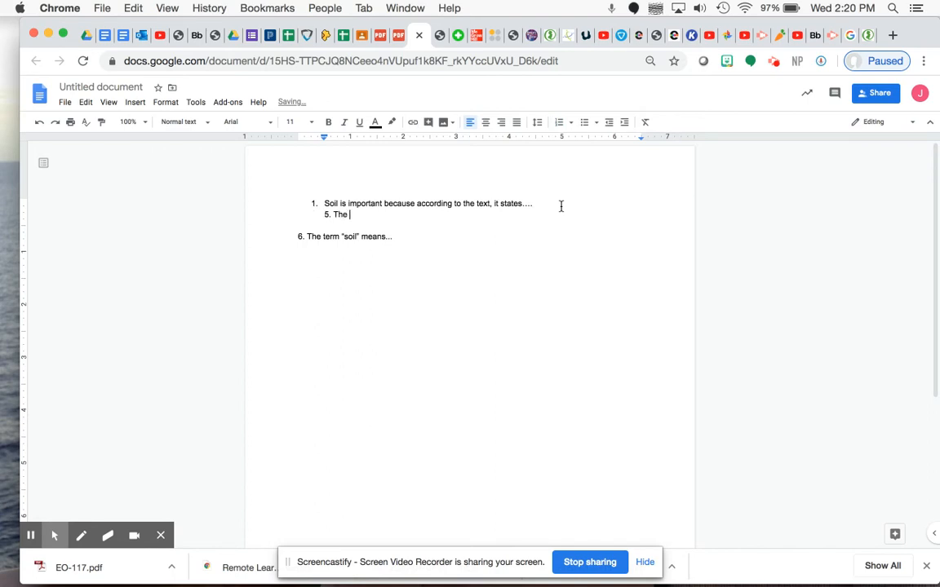
- Complete starter 5 as "The four types of soils are called..." and return to the passage
{"action": "type", "text": "four types of"}
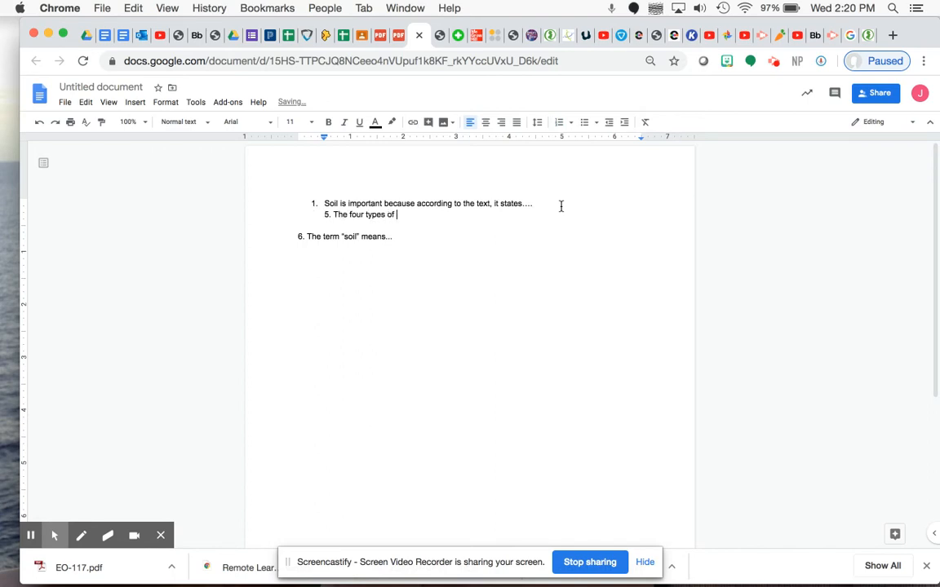
{"action": "type", "text": "soils are calle"}
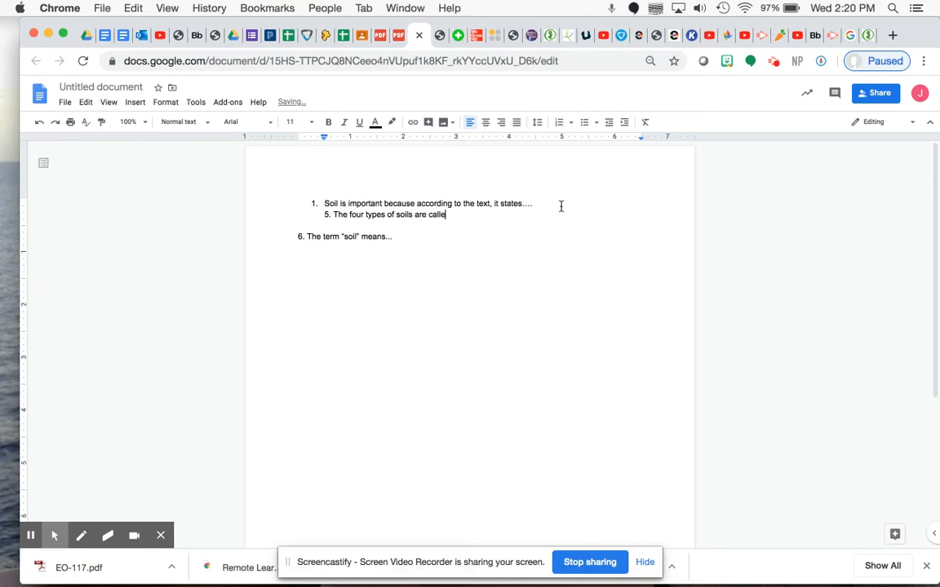
{"action": "type", "text": "d..."}
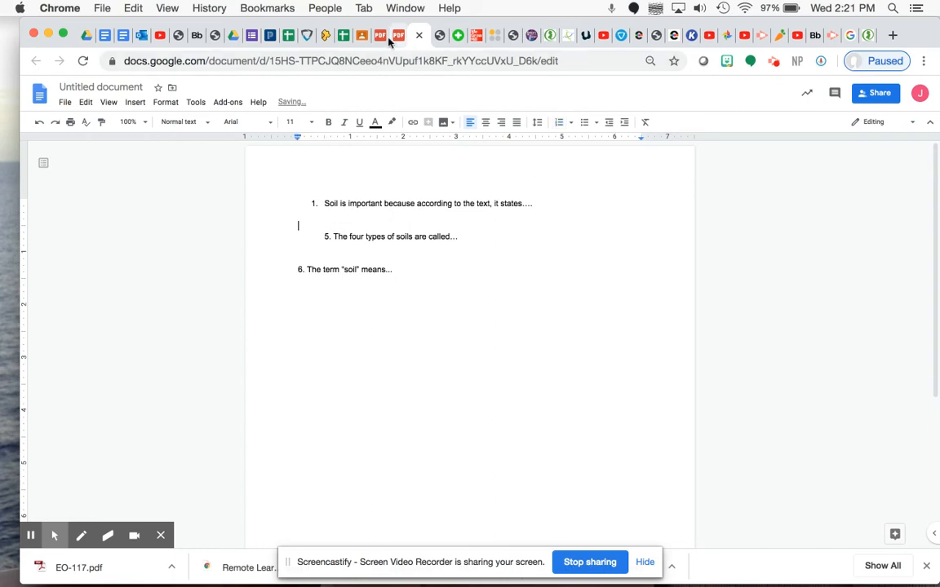
{"action": "left_click", "coordinate": [398, 35]}
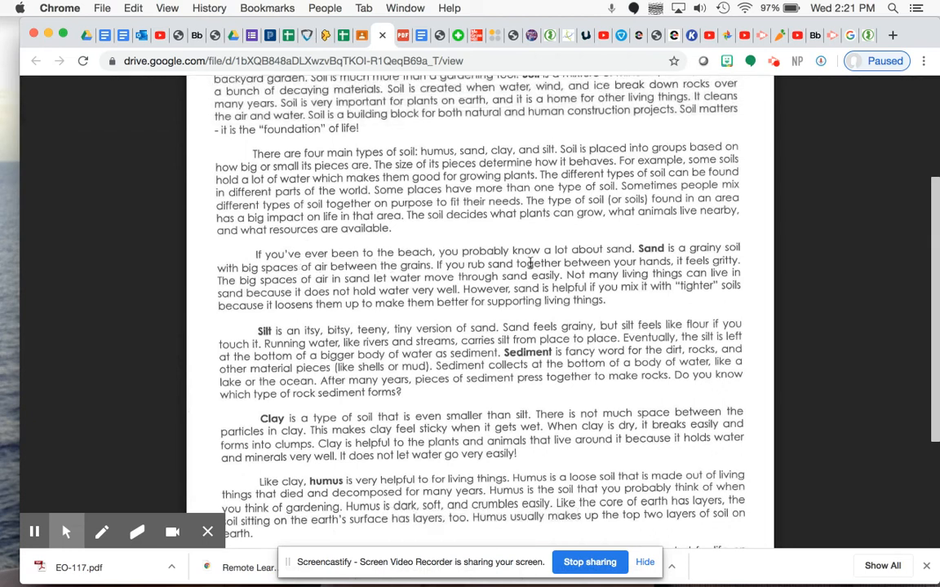
{"action": "mouse_move", "coordinate": [659, 261]}
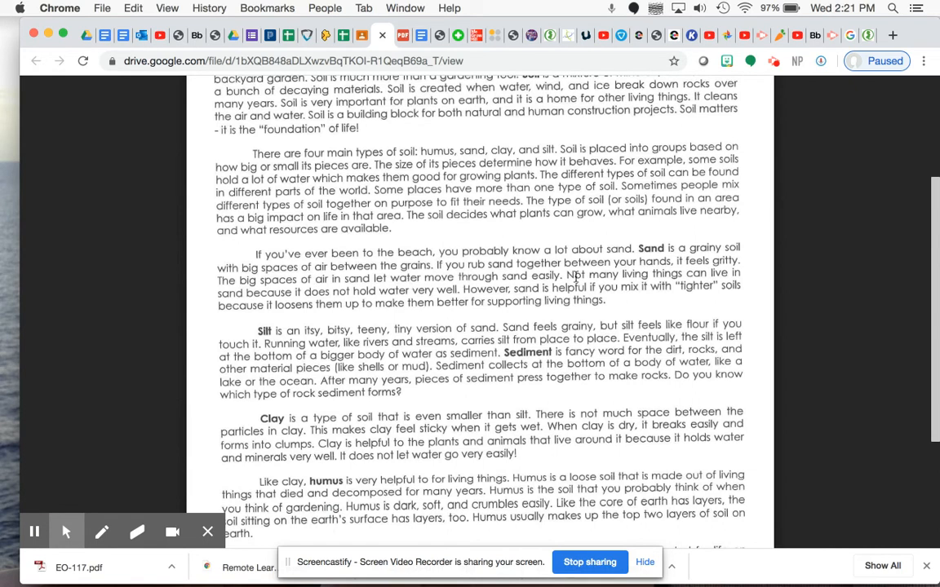
{"action": "mouse_move", "coordinate": [714, 276]}
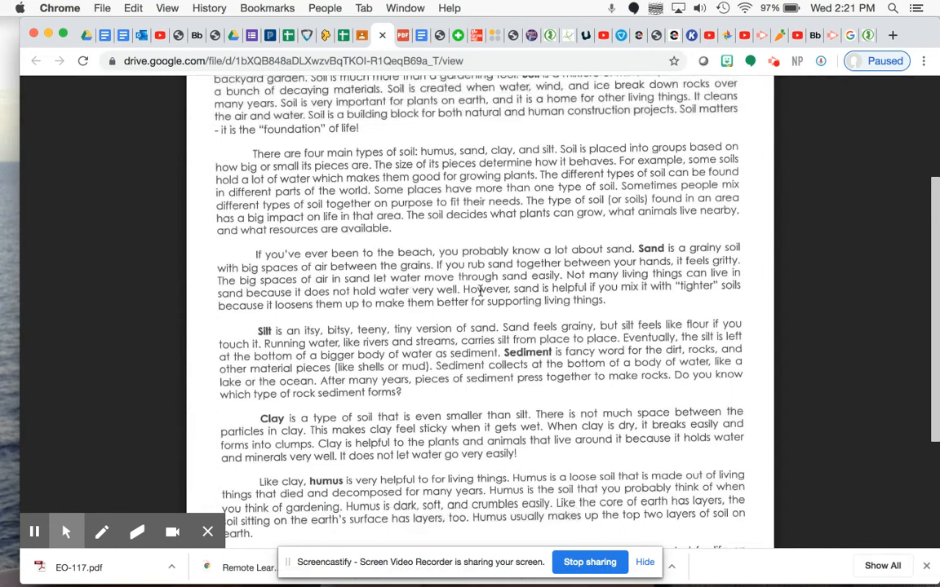
{"action": "mouse_move", "coordinate": [604, 292]}
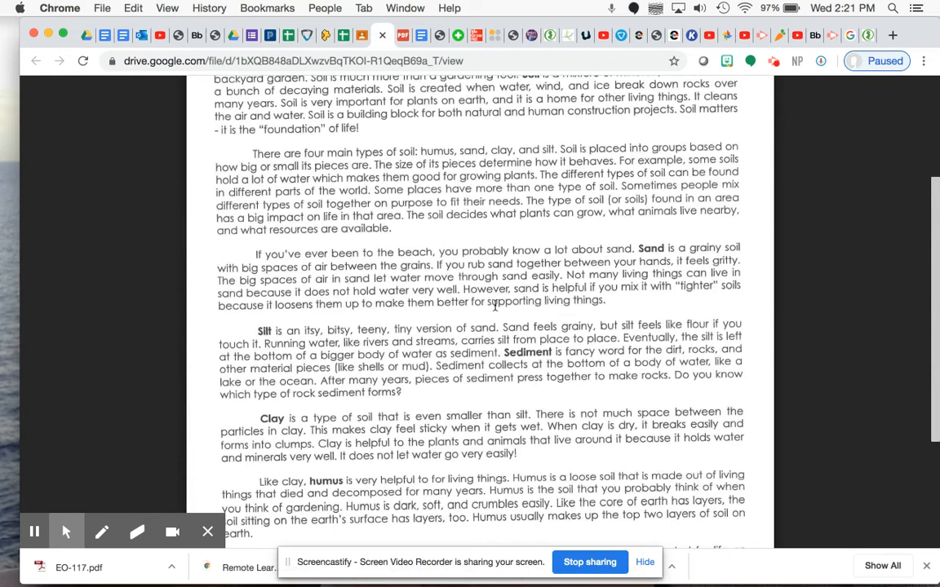
{"action": "mouse_move", "coordinate": [701, 299]}
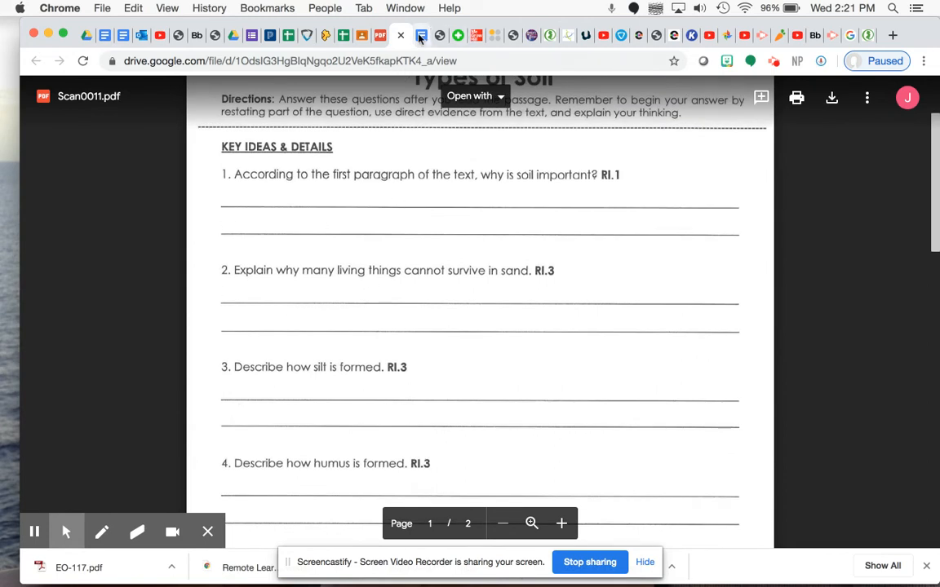
- Switch to the Docs tab and start typing "Many living things can" for starter 2
{"action": "left_click", "coordinate": [420, 34]}
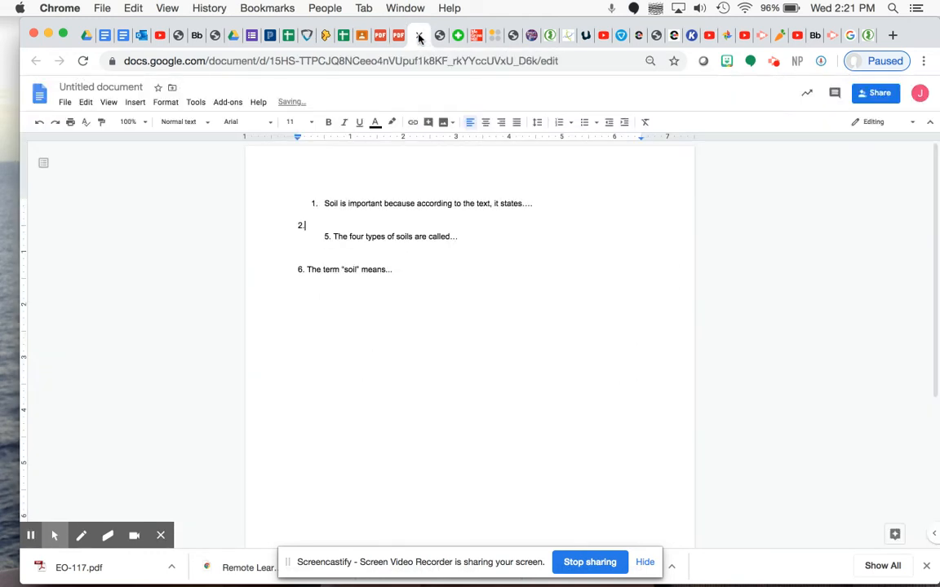
{"action": "type", "text": "Many living things cannot survive in sand because"}
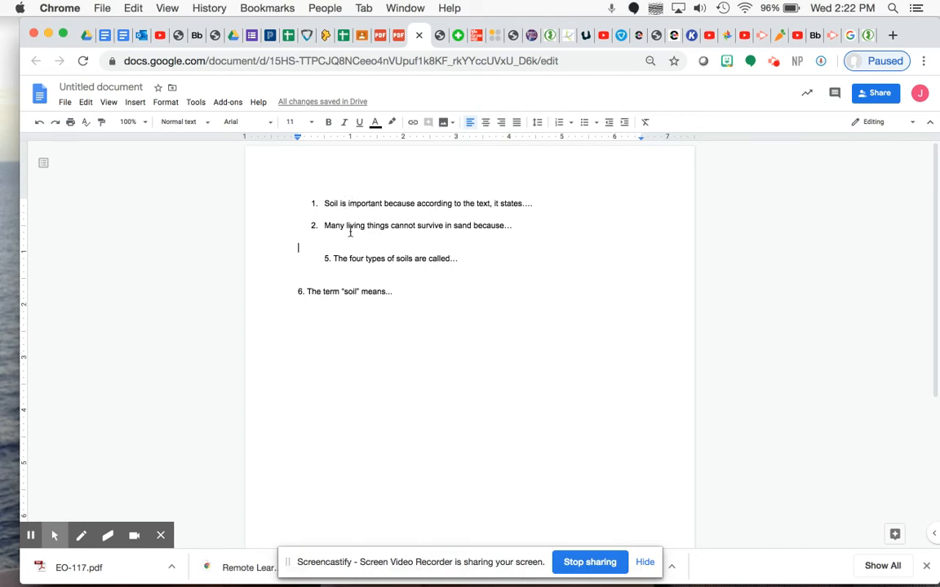
{"action": "mouse_move", "coordinate": [402, 67]}
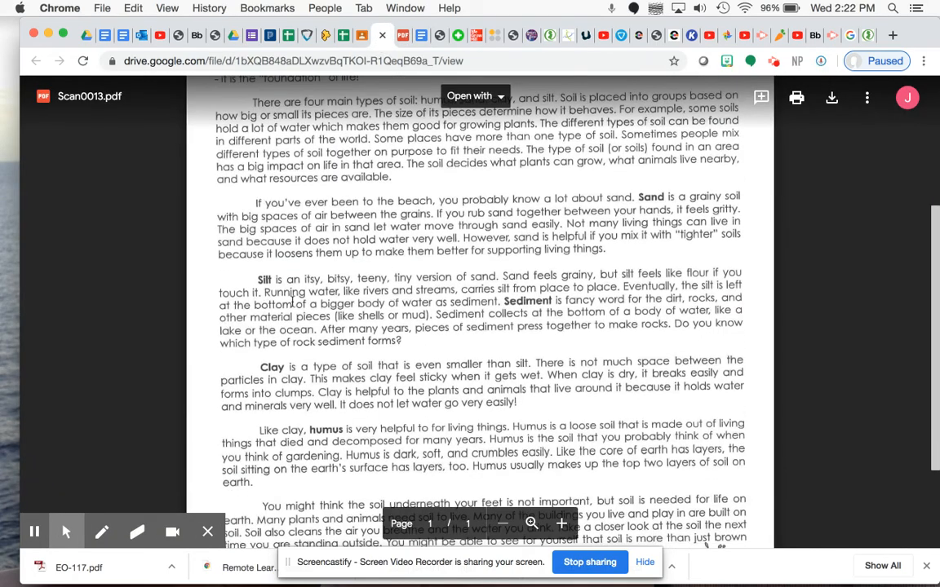
- Scroll the Scan0013 passage down to the silt, clay and humus paragraphs
{"action": "scroll", "scroll_direction": "down", "scroll_amount": 3}
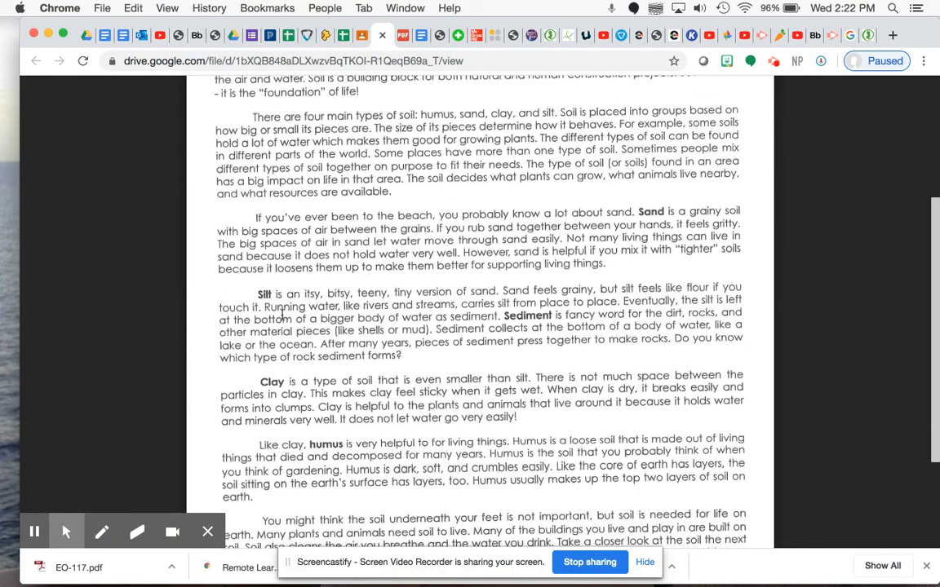
{"action": "scroll", "scroll_direction": "down", "scroll_amount": 3}
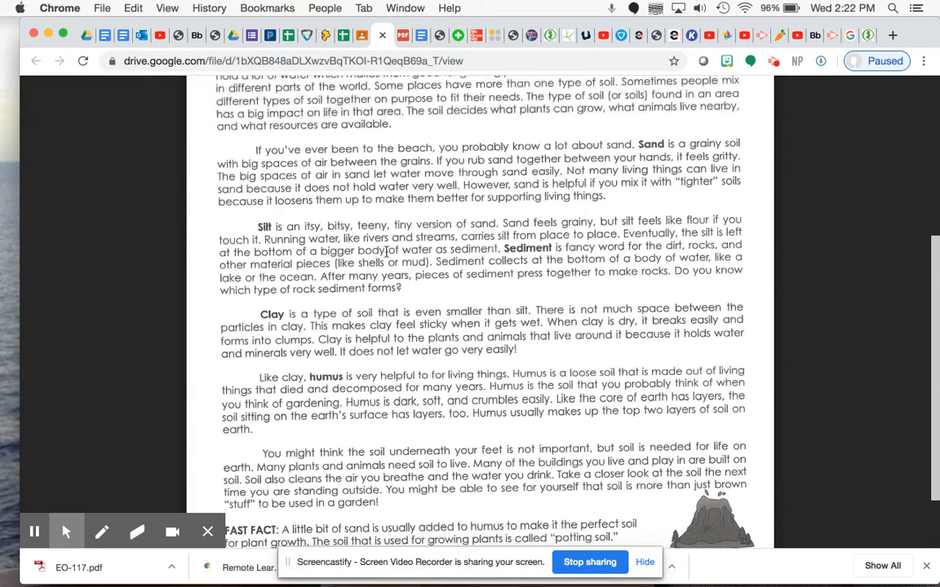
{"action": "mouse_move", "coordinate": [552, 241]}
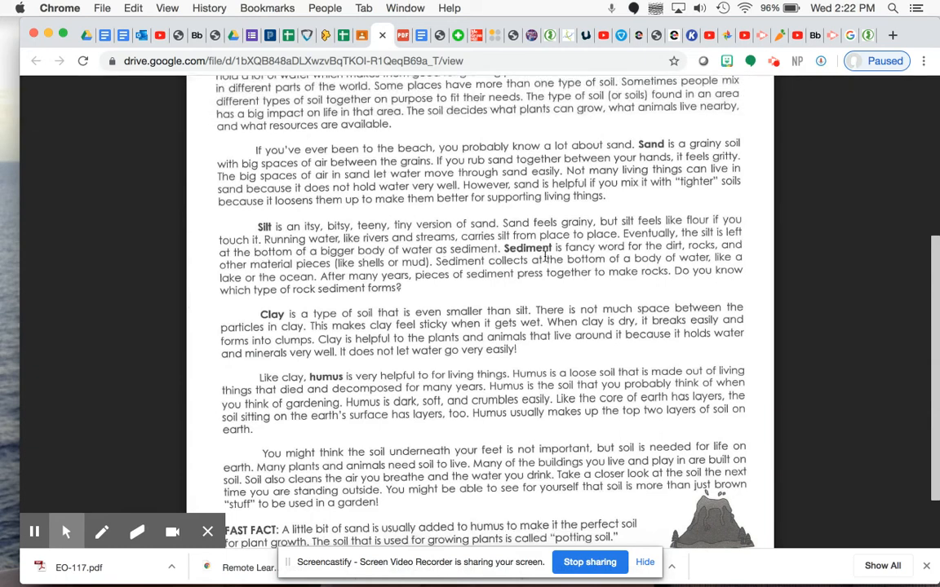
{"action": "mouse_move", "coordinate": [614, 271]}
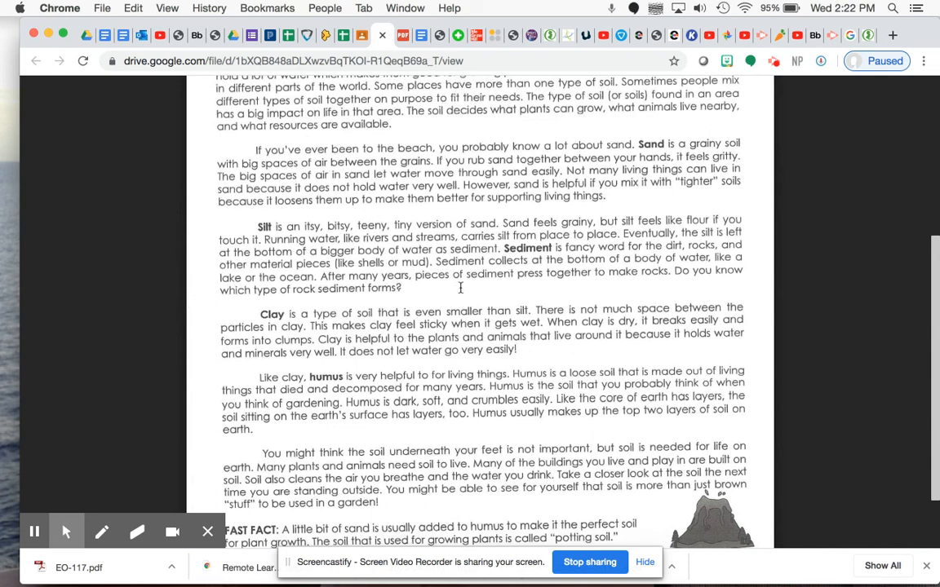
{"action": "mouse_move", "coordinate": [659, 283]}
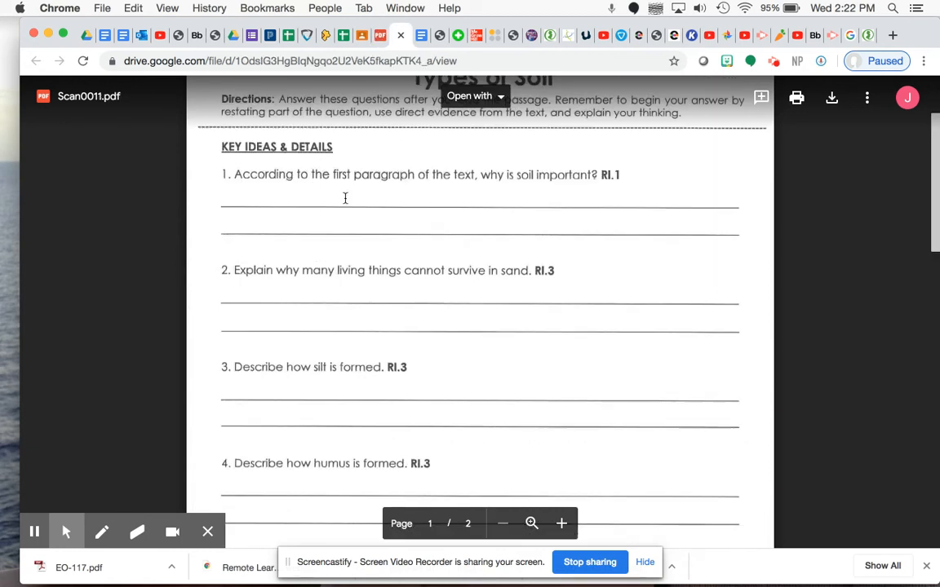
- Add starter 3, 'Silt is formed by…', then bring up the Scan0013.pdf passage
{"action": "scroll", "scroll_direction": "down", "scroll_amount": 3}
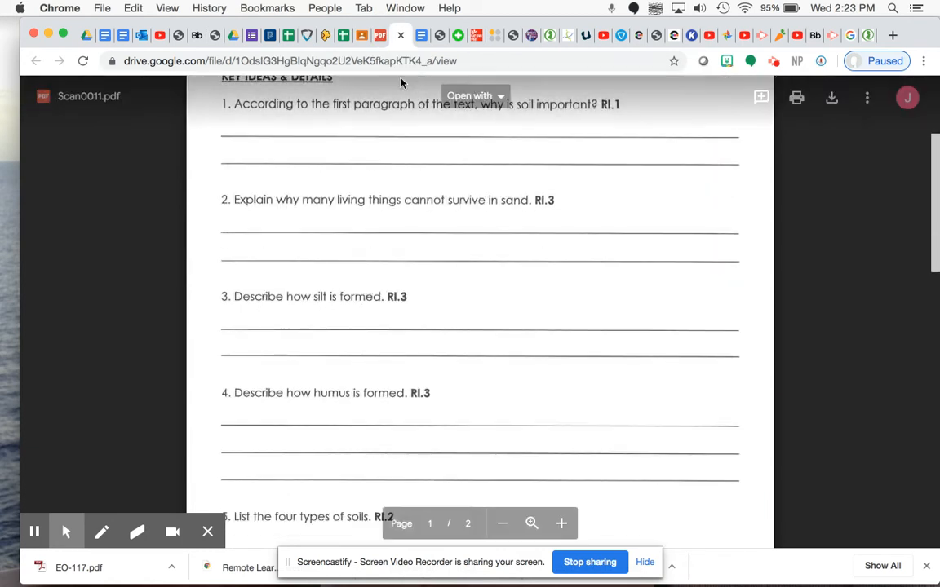
{"action": "left_click", "coordinate": [420, 35]}
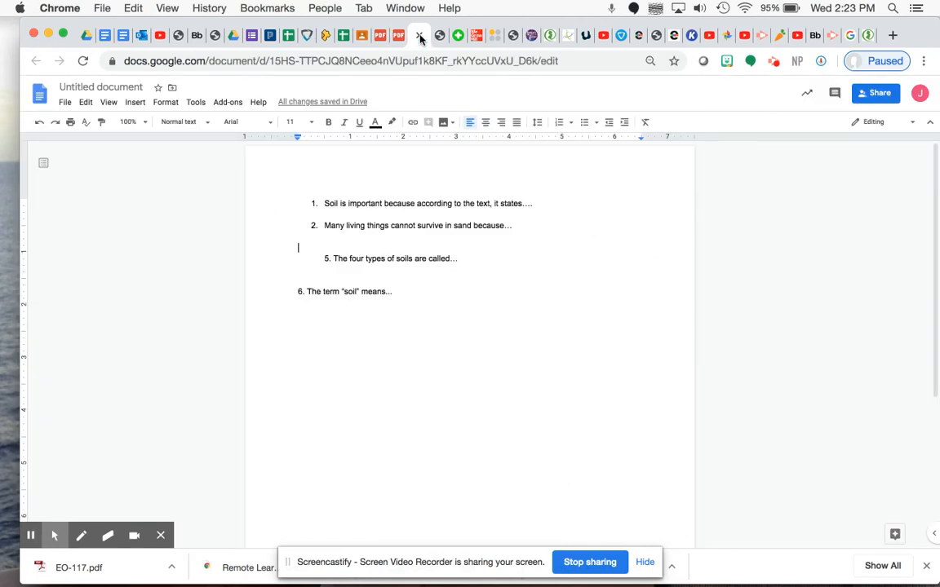
{"action": "type", "text": "Silt is"}
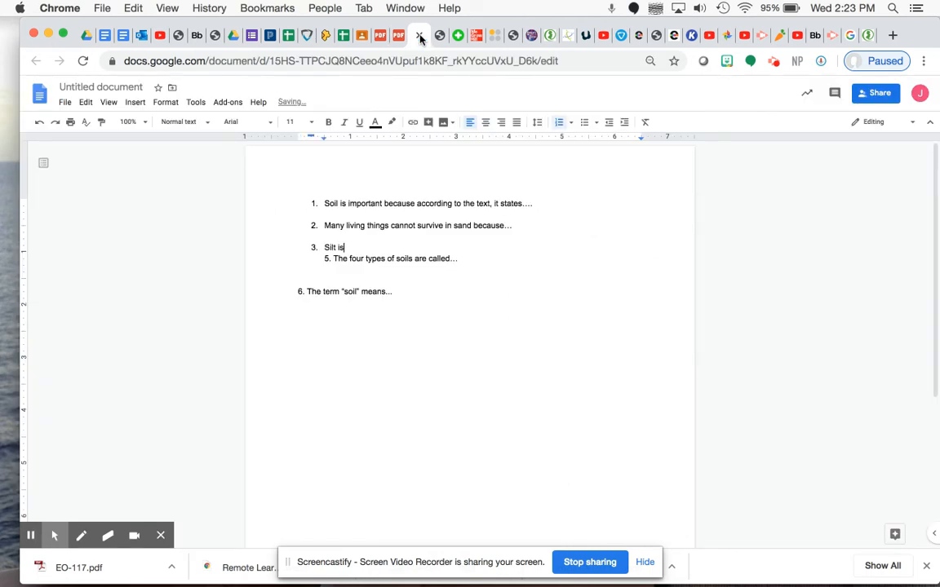
{"action": "type", "text": "formed by ..."}
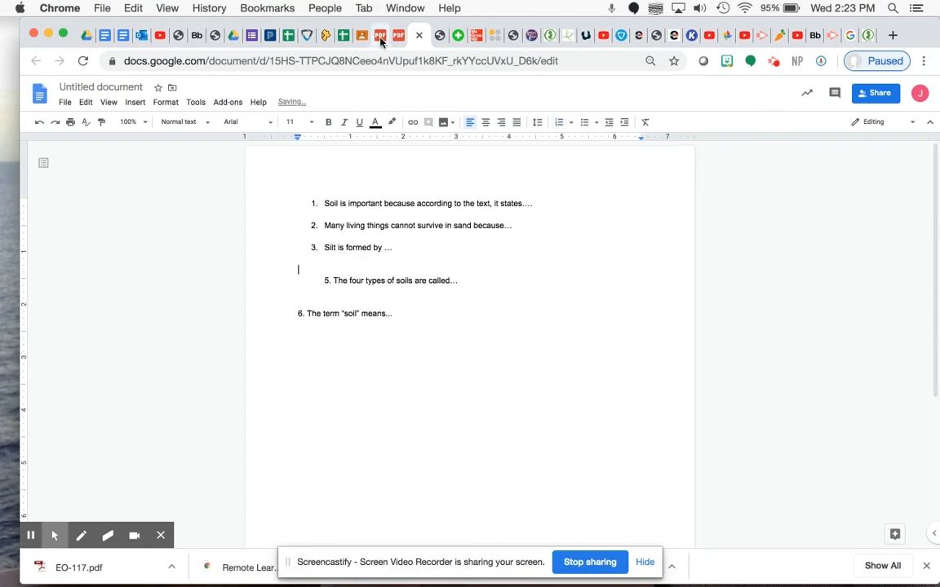
{"action": "left_click", "coordinate": [398, 35]}
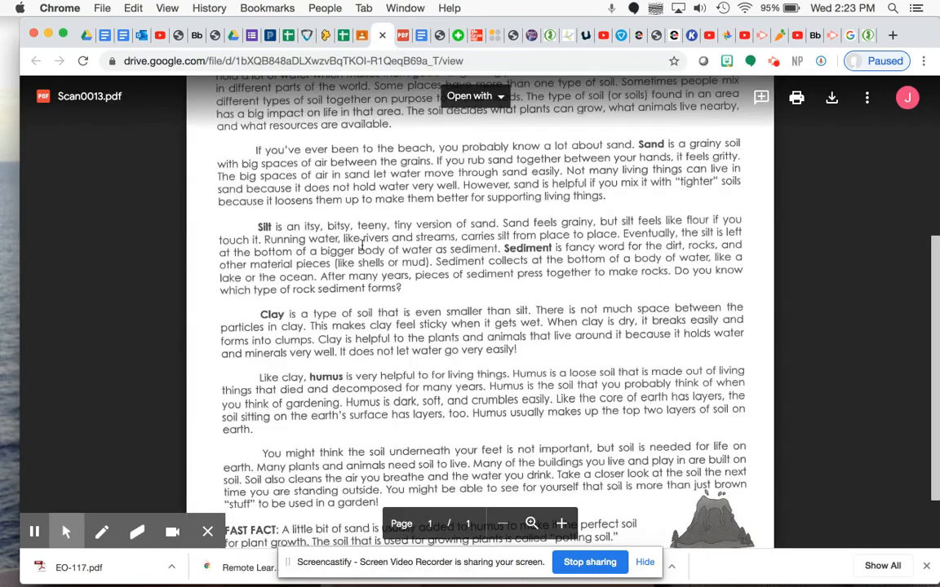
- Scroll the Types of Soil passage down to the clay and humus paragraphs
{"action": "scroll", "scroll_direction": "down", "scroll_amount": 3}
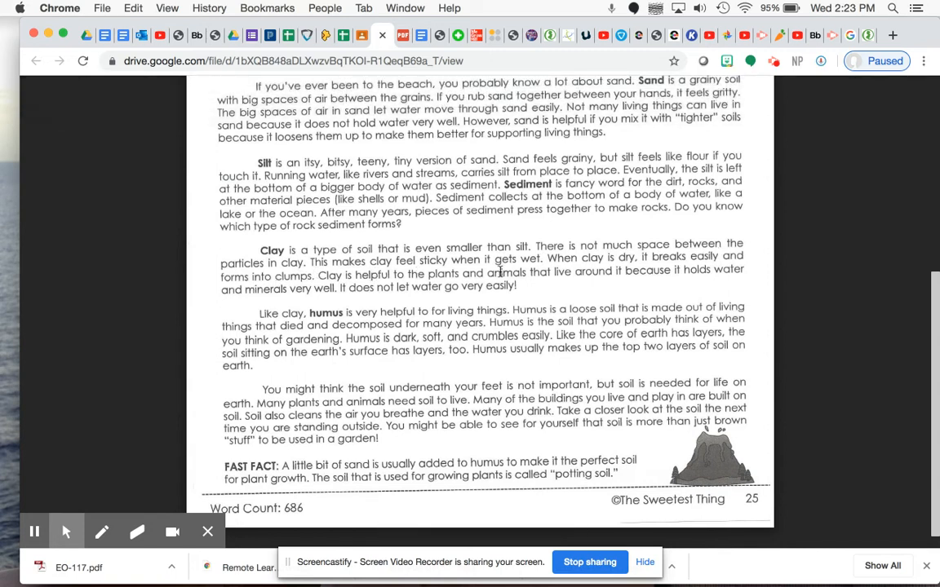
{"action": "mouse_move", "coordinate": [614, 270]}
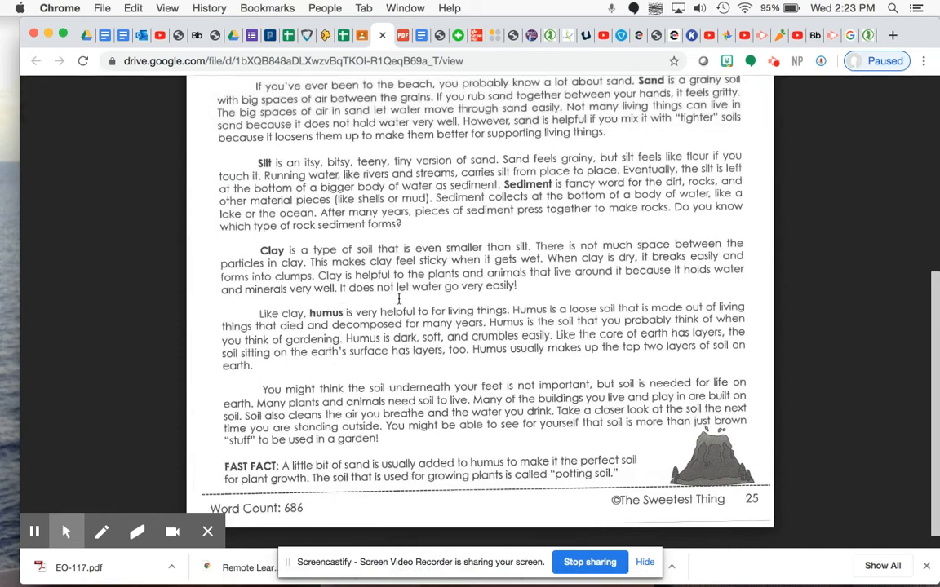
{"action": "mouse_move", "coordinate": [492, 302]}
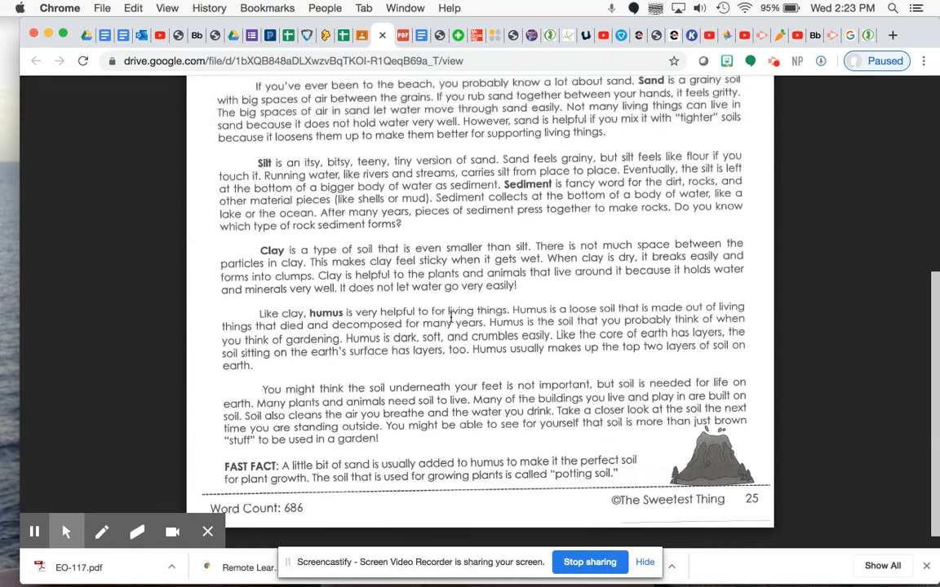
{"action": "mouse_move", "coordinate": [547, 316]}
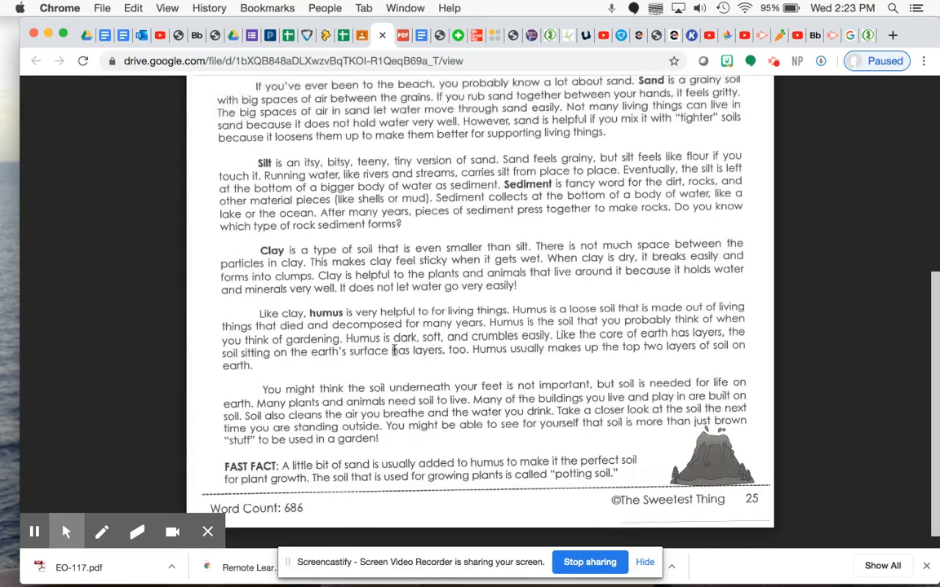
{"action": "mouse_move", "coordinate": [527, 357]}
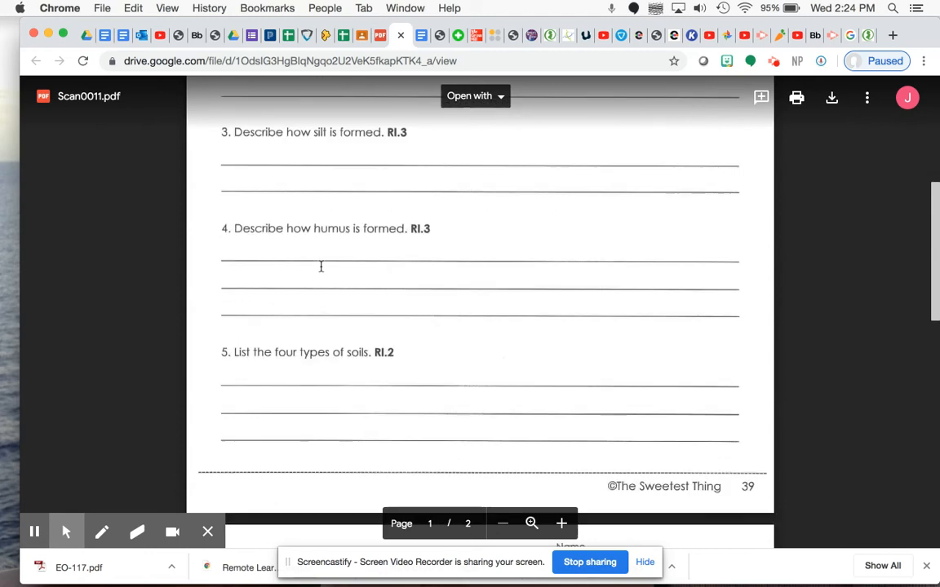
{"action": "mouse_move", "coordinate": [416, 53]}
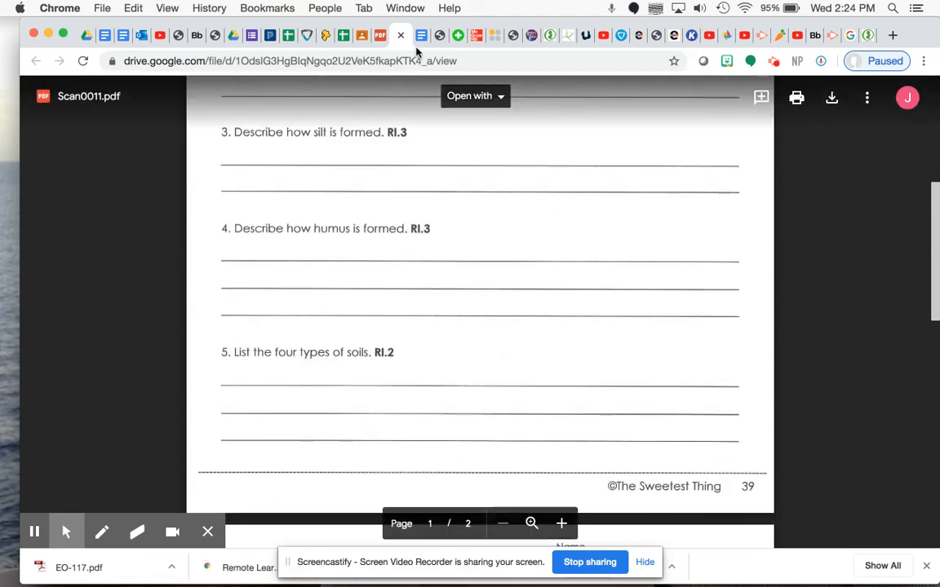
- Finish starter 4 as 'Humus is formed by...', unindent item 5, and start a line after item 6
{"action": "left_click", "coordinate": [421, 35]}
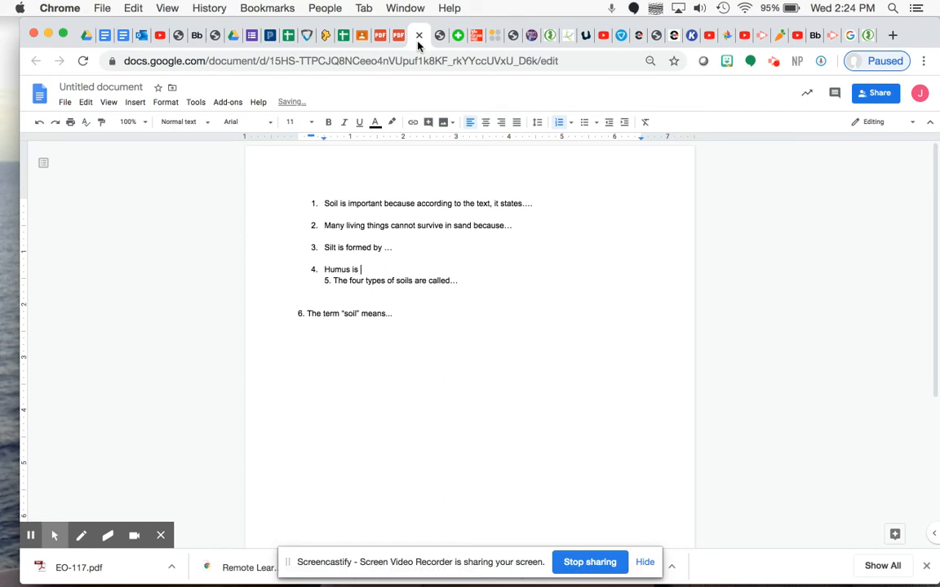
{"action": "type", "text": "formed by..."}
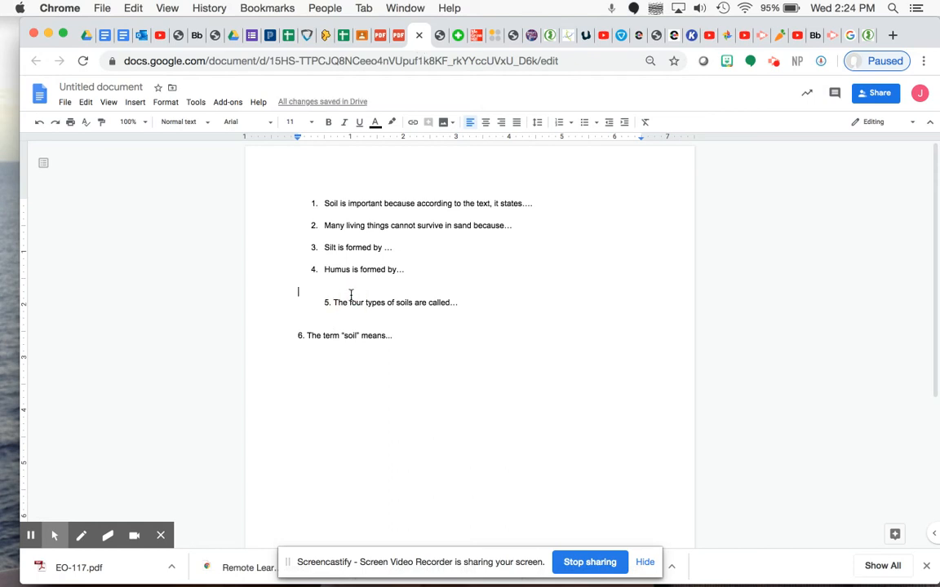
{"action": "key", "text": "backspace"}
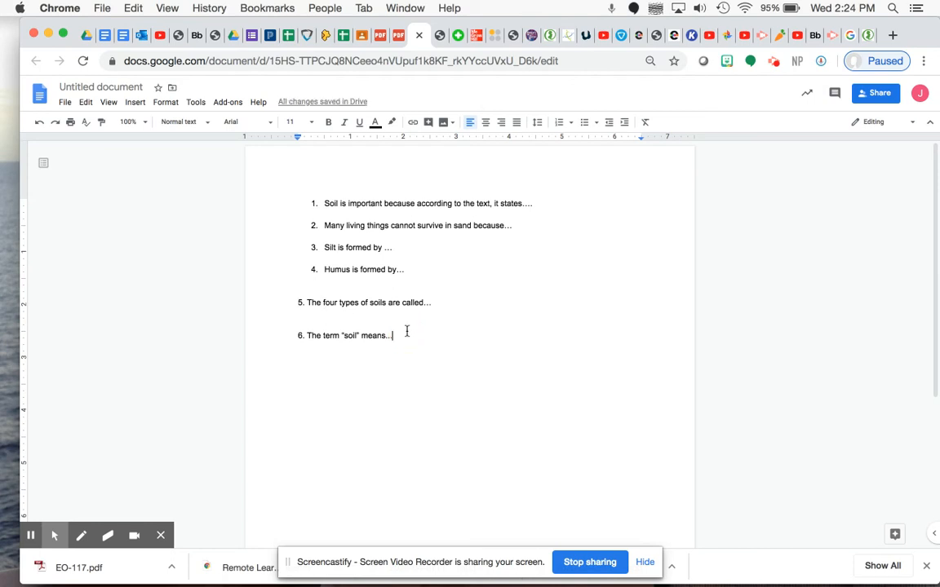
{"action": "key", "text": "enter"}
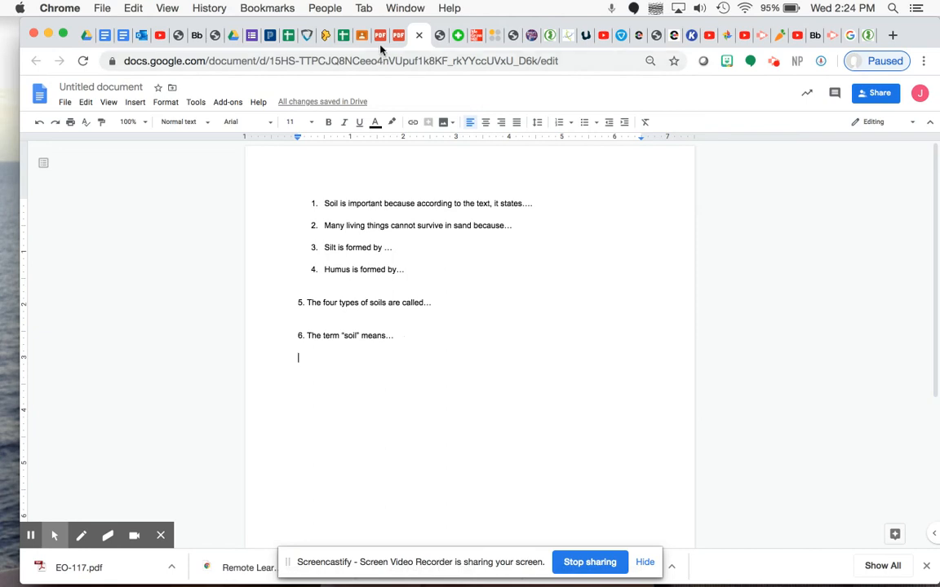
- Return to the Types of Soil passage in Scan0013.pdf
{"action": "left_click", "coordinate": [380, 36]}
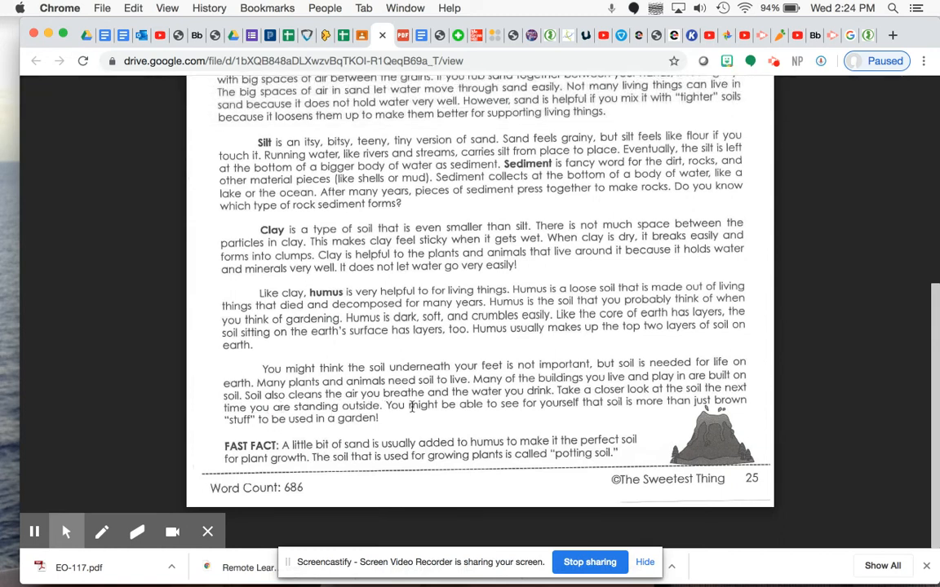
{"action": "mouse_move", "coordinate": [557, 406]}
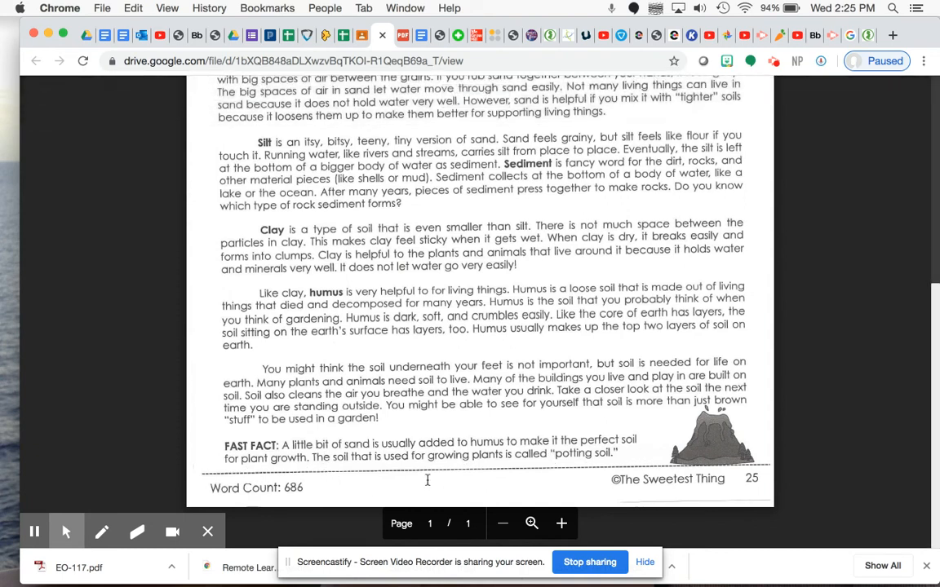
{"action": "mouse_move", "coordinate": [621, 454]}
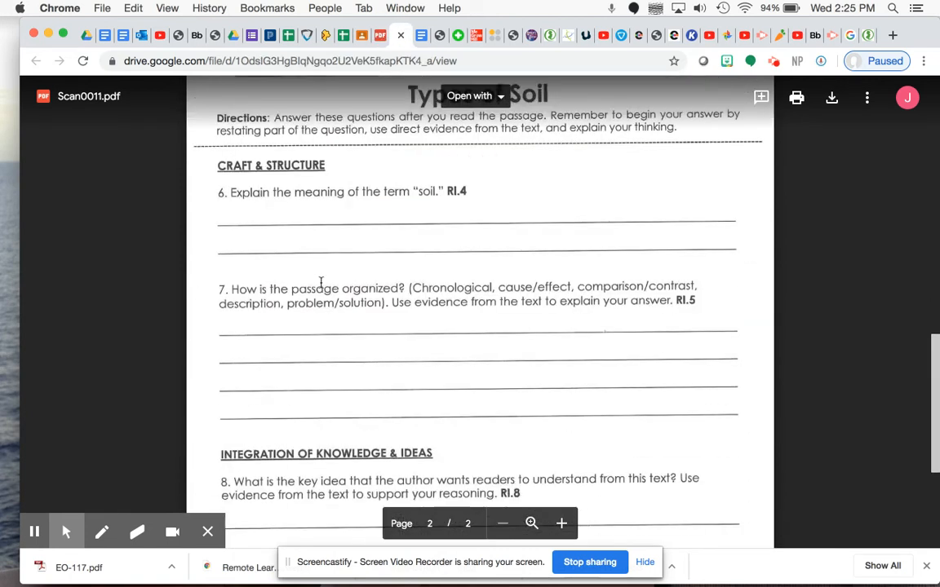
- Scroll the question sheet to questions 7 and 8, then return to the passage
{"action": "scroll", "scroll_direction": "down", "scroll_amount": 3}
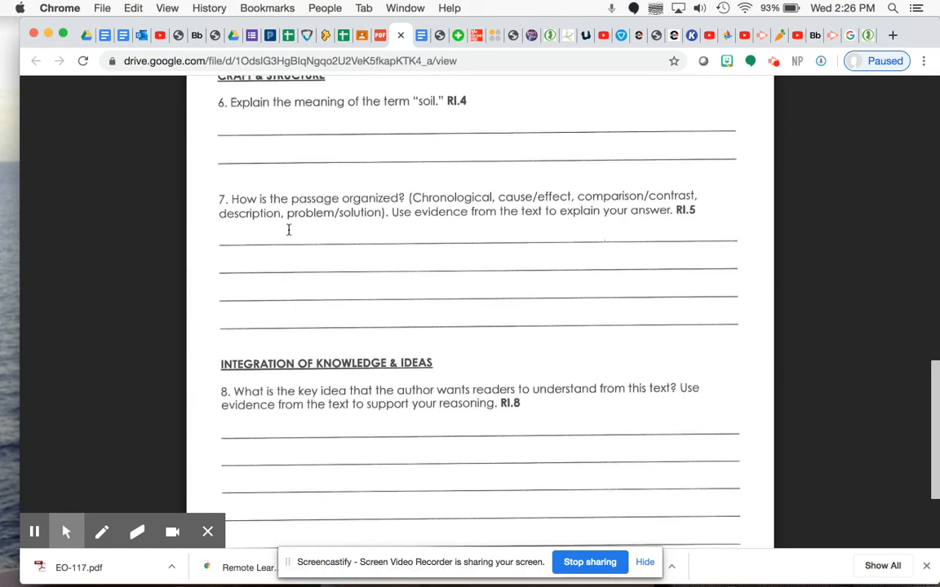
{"action": "scroll", "scroll_direction": "down", "scroll_amount": 3}
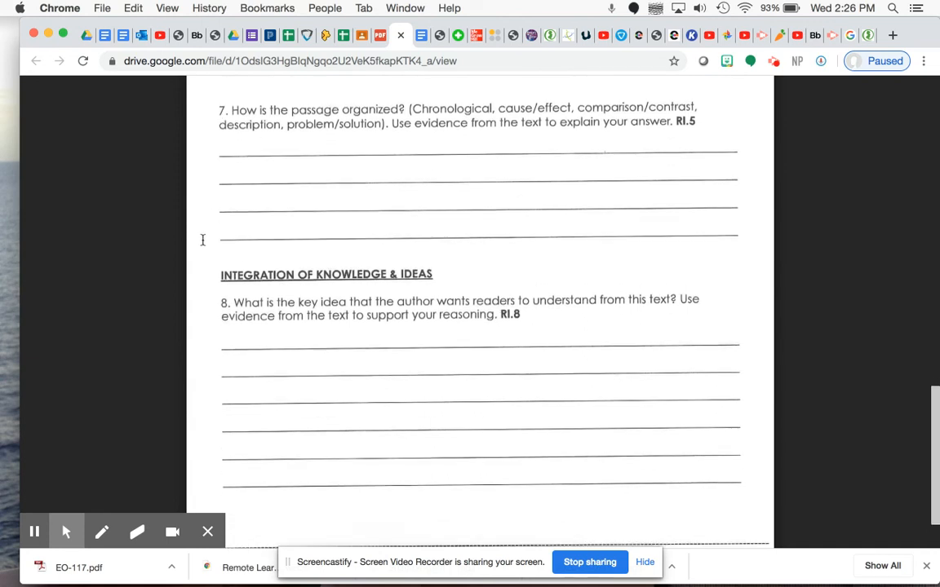
{"action": "scroll", "scroll_direction": "down", "scroll_amount": 3}
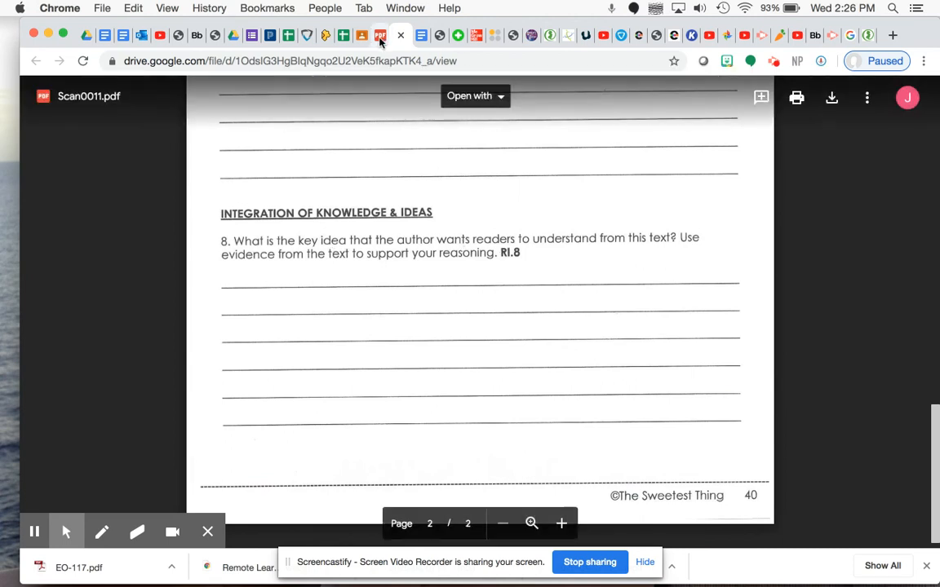
{"action": "left_click", "coordinate": [402, 35]}
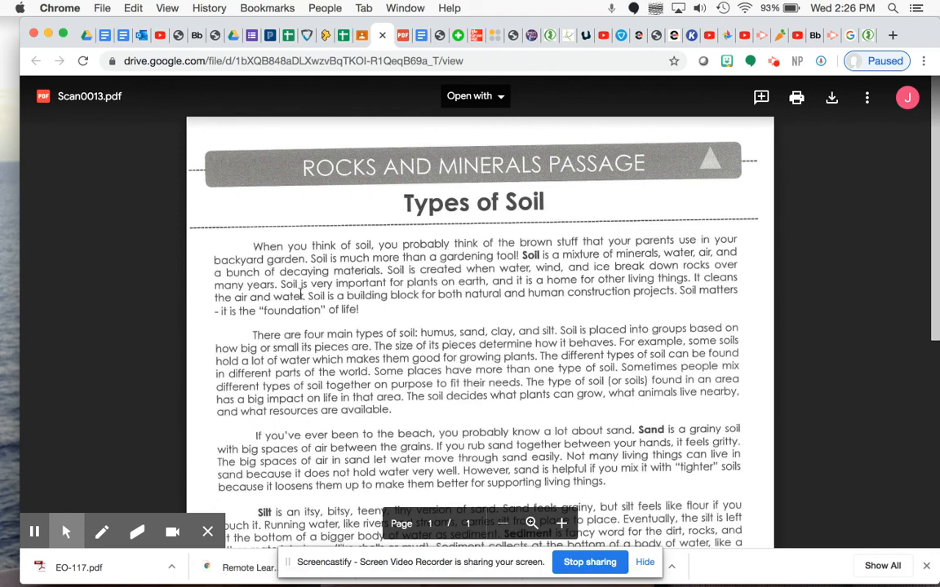
- Look over the passage's opening paragraphs, then switch back to the question sheet
{"action": "scroll", "scroll_direction": "down", "scroll_amount": 3}
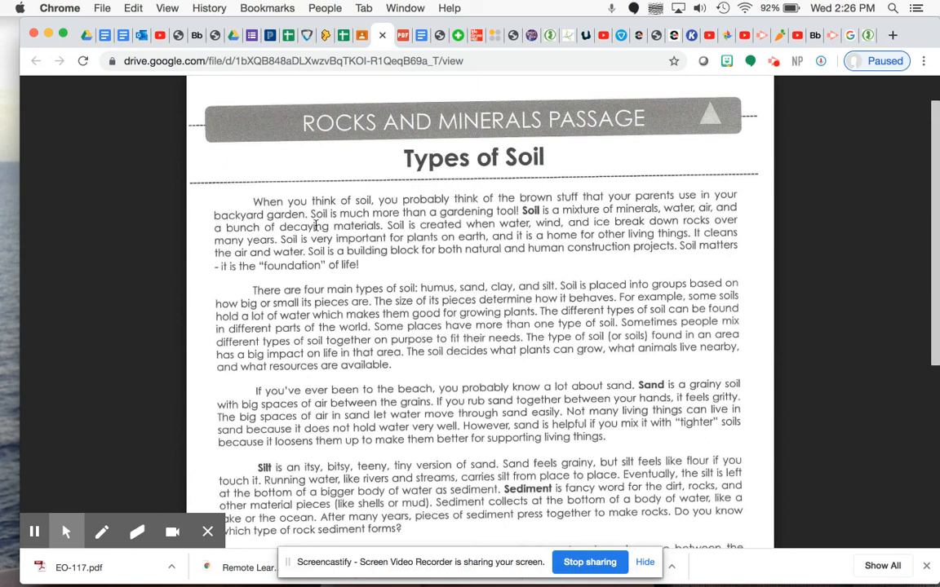
{"action": "scroll", "scroll_direction": "down", "scroll_amount": 3}
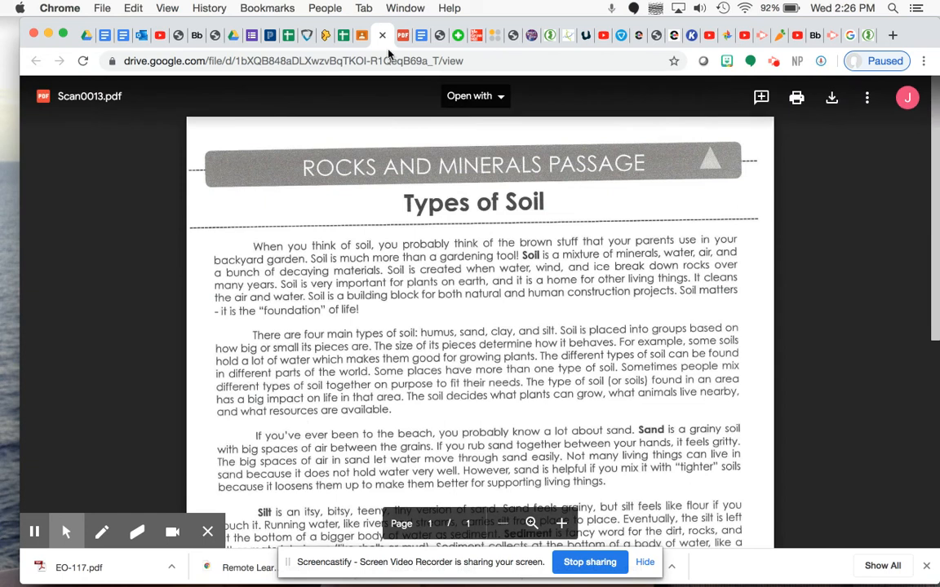
{"action": "left_click", "coordinate": [400, 35]}
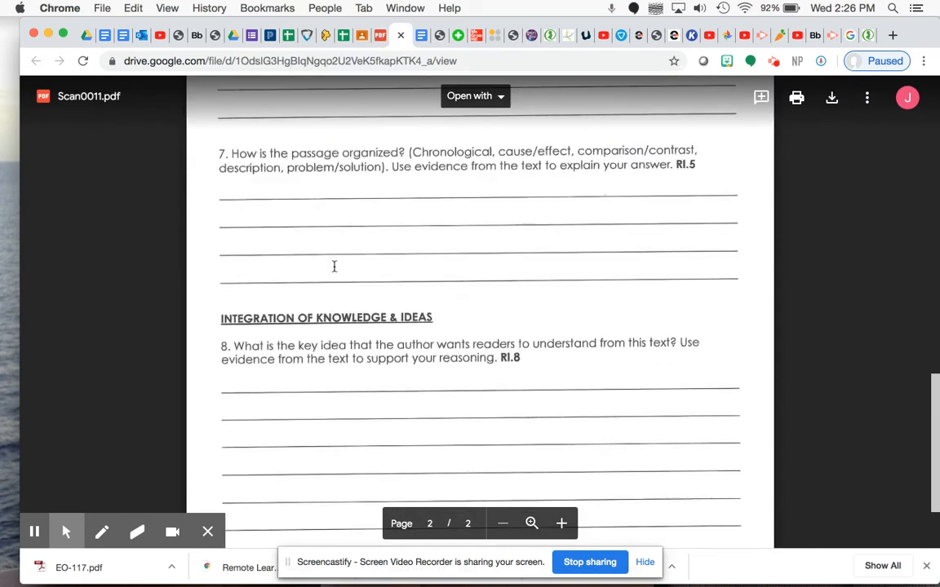
{"action": "mouse_move", "coordinate": [246, 303]}
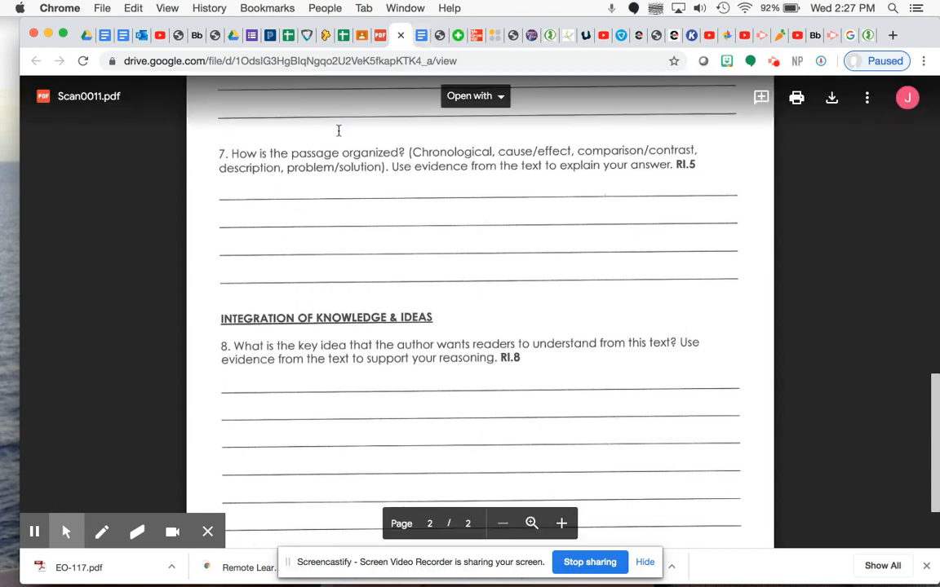
- Write starter 7's opening: 'passage is organized in __ structure.'
{"action": "left_click", "coordinate": [421, 35]}
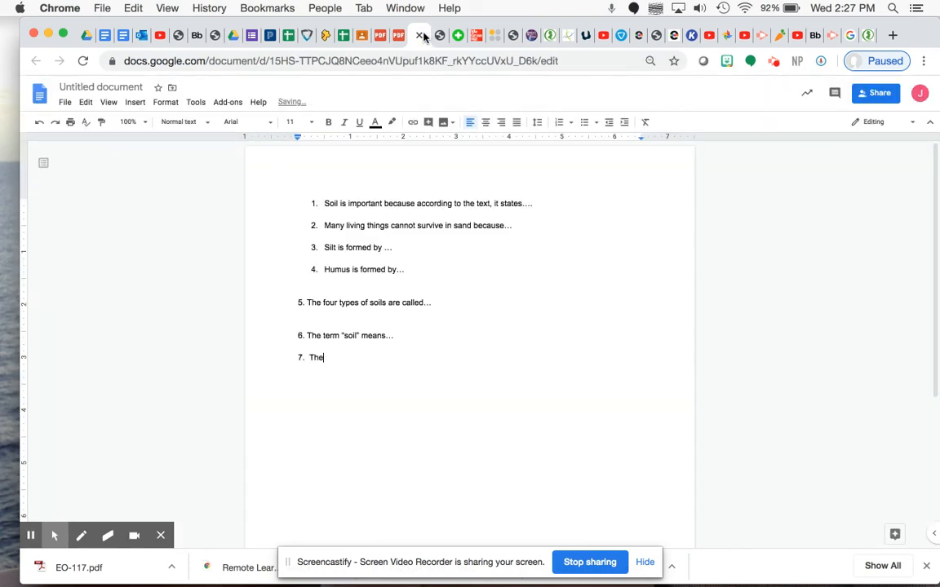
{"action": "type", "text": "passage is orga"}
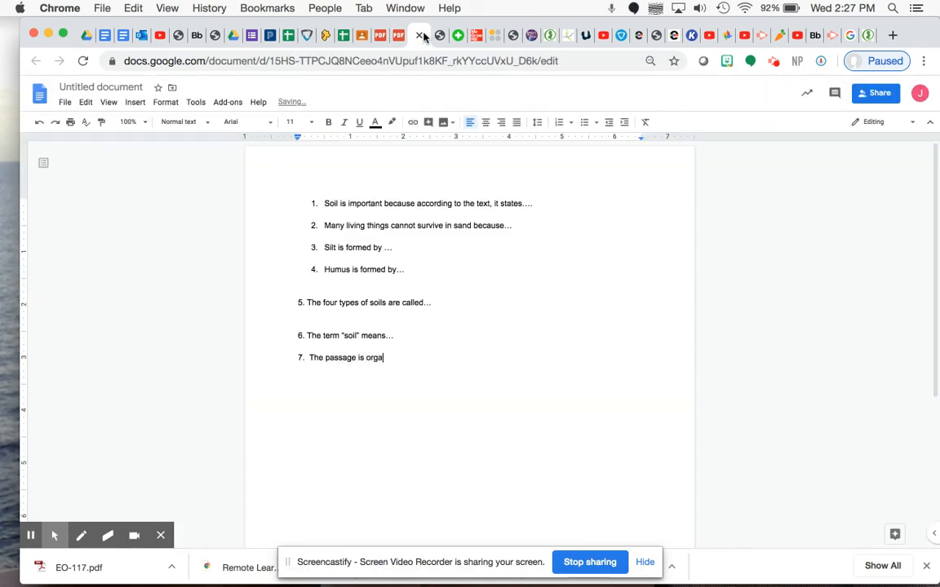
{"action": "type", "text": "nized in __"}
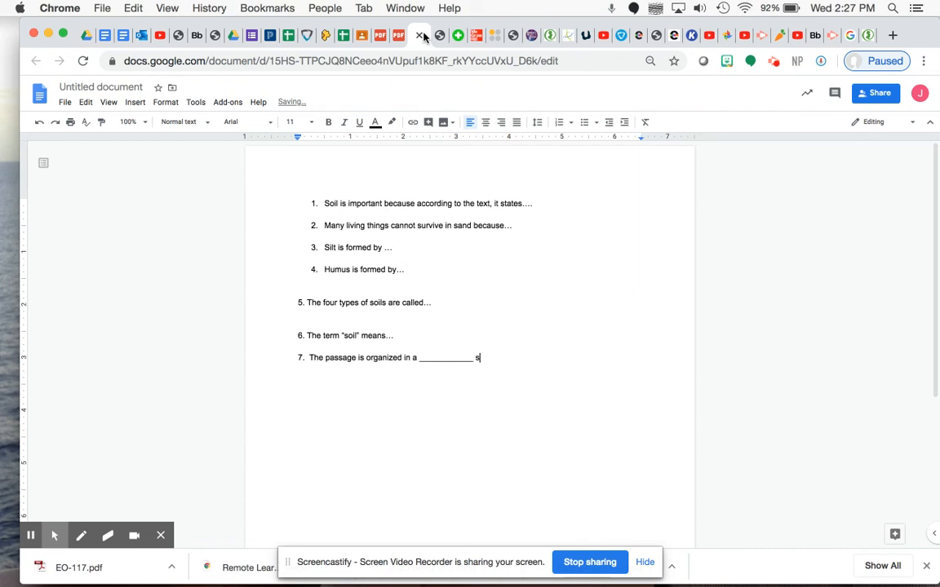
{"action": "type", "text": "tructure."}
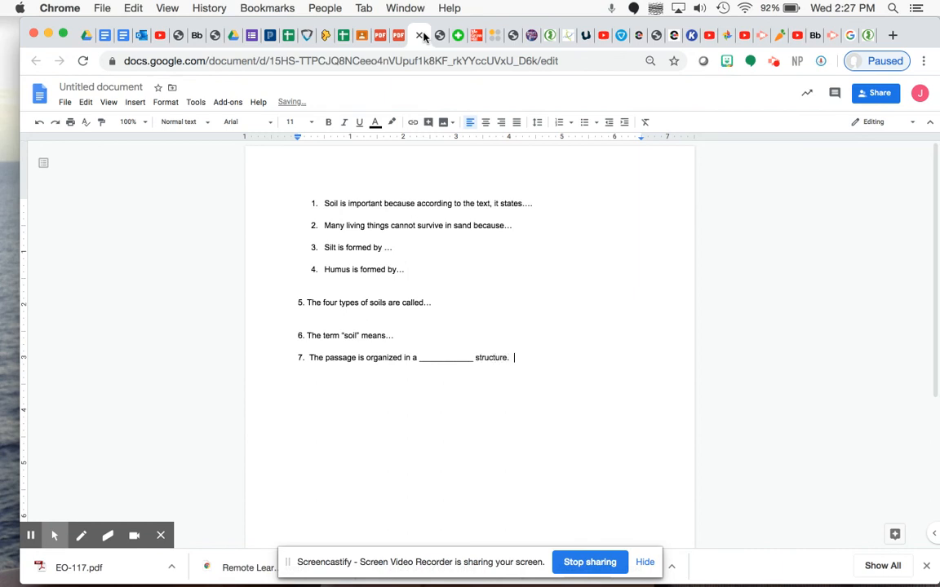
- Add the quoted-evidence part: 'A good example of textual evidence' with an empty quote slot
{"action": "type", "text": "As the text states,"}
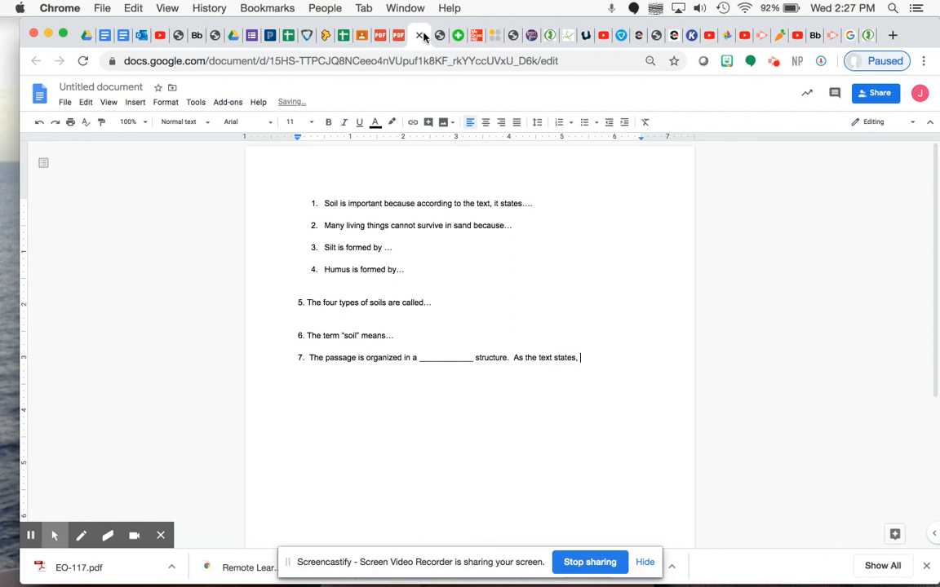
{"action": "type", "text": "\""}
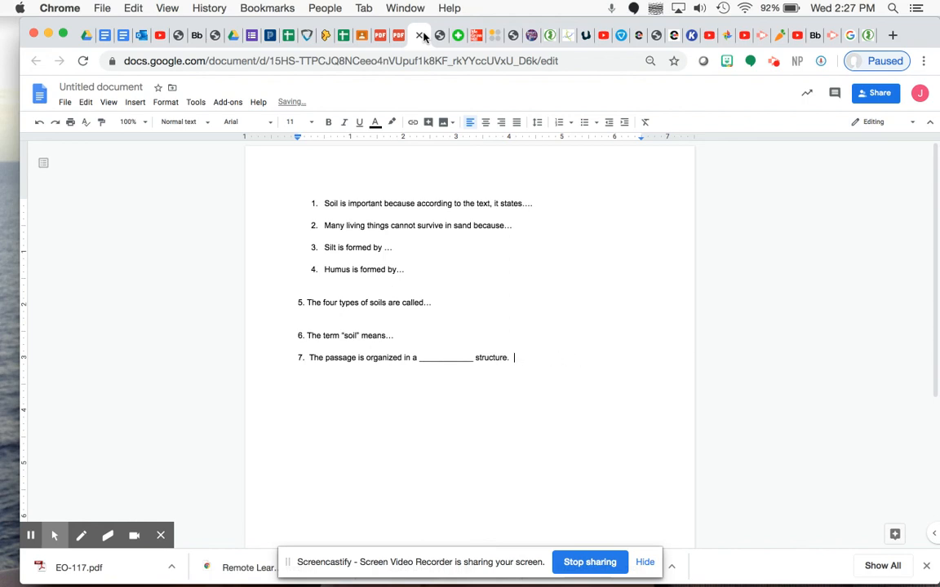
{"action": "type", "text": "A good example"}
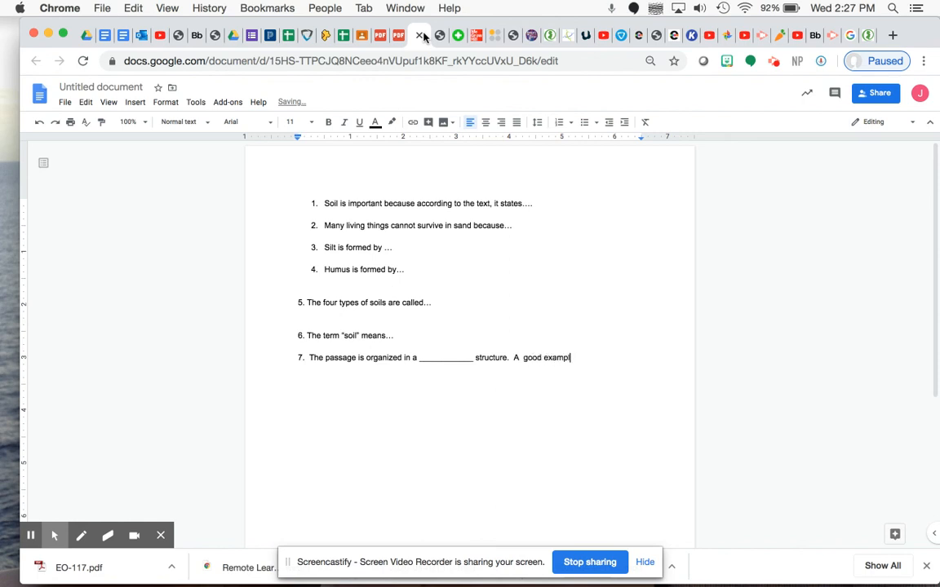
{"action": "type", "text": "le of textual evidence to support this"}
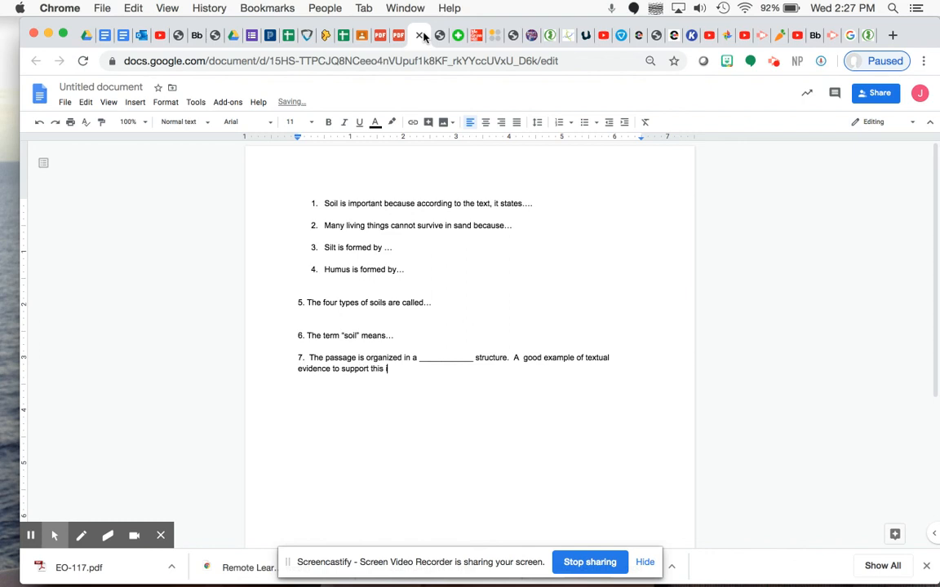
{"action": "type", "text": "....."}
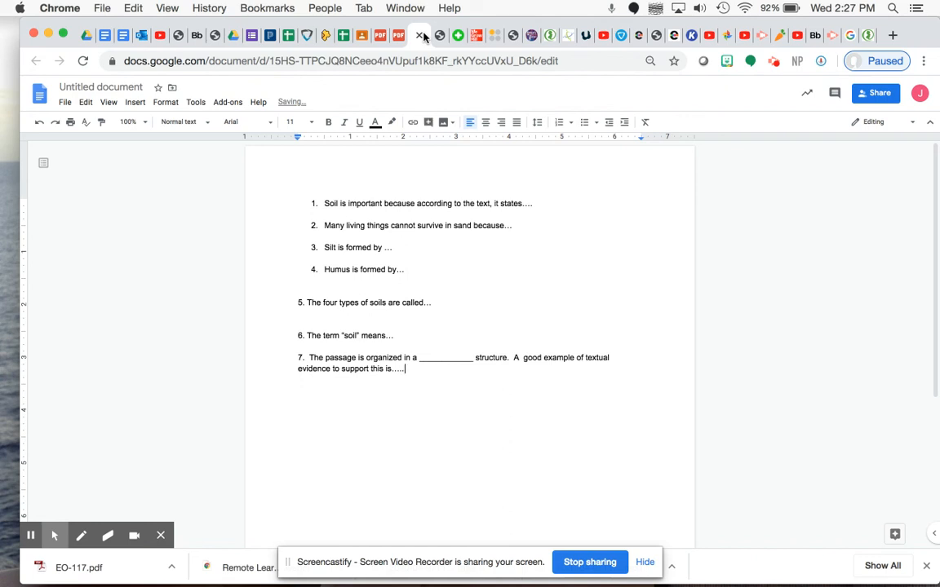
{"action": "type", "text": "."}
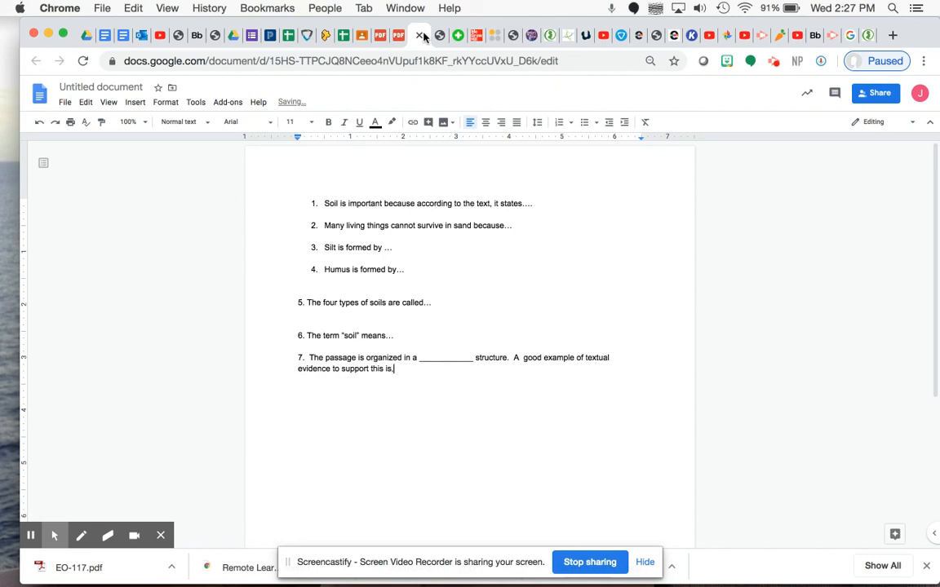
{"action": "type", "text": "\" \""}
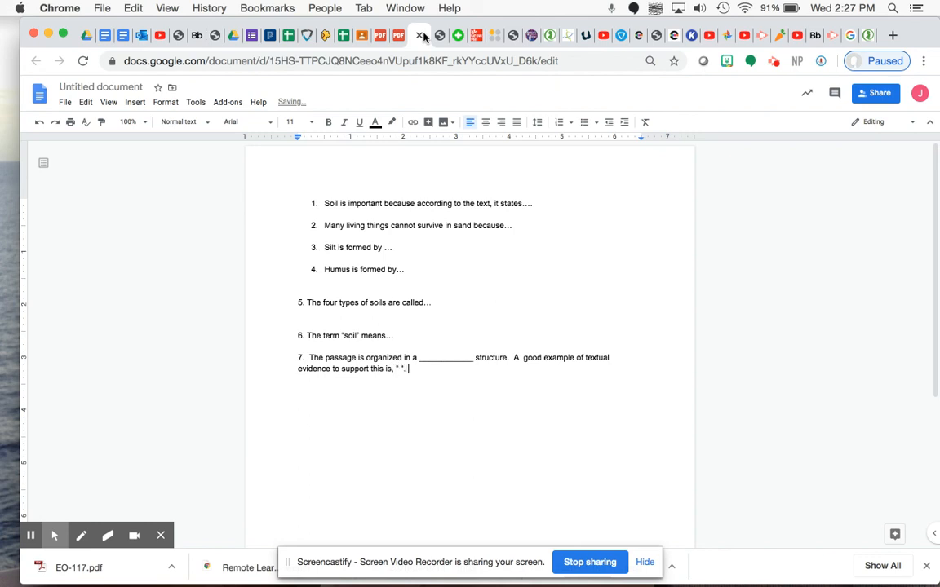
- Add the explanation 'This evidence shows it is this text structure because…'
{"action": "type", "text": "Thi"}
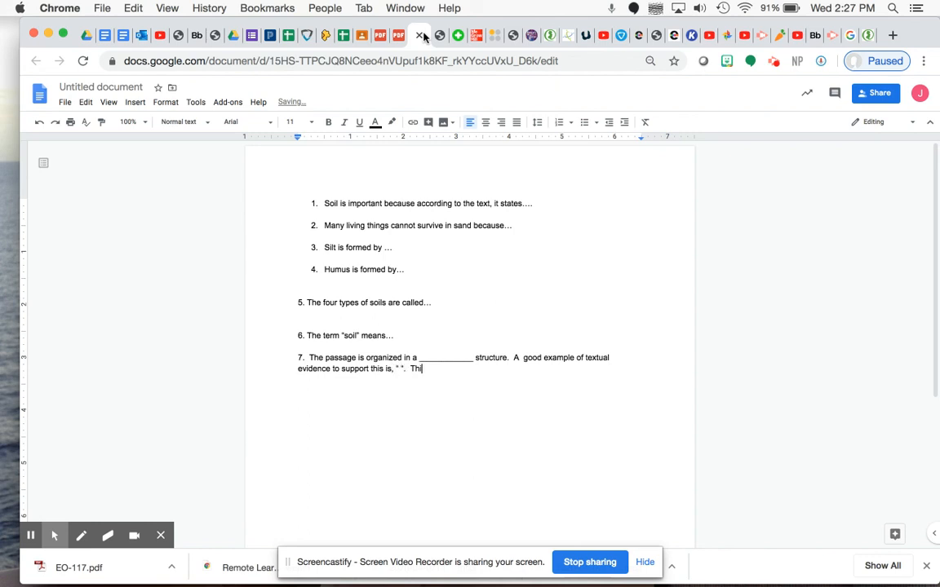
{"action": "type", "text": "s evidence"}
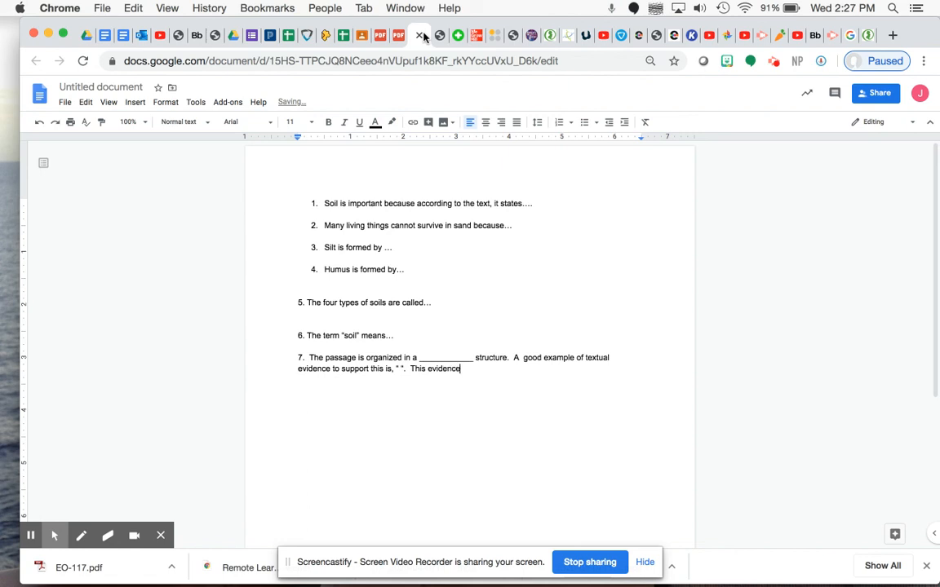
{"action": "type", "text": "shows it is"}
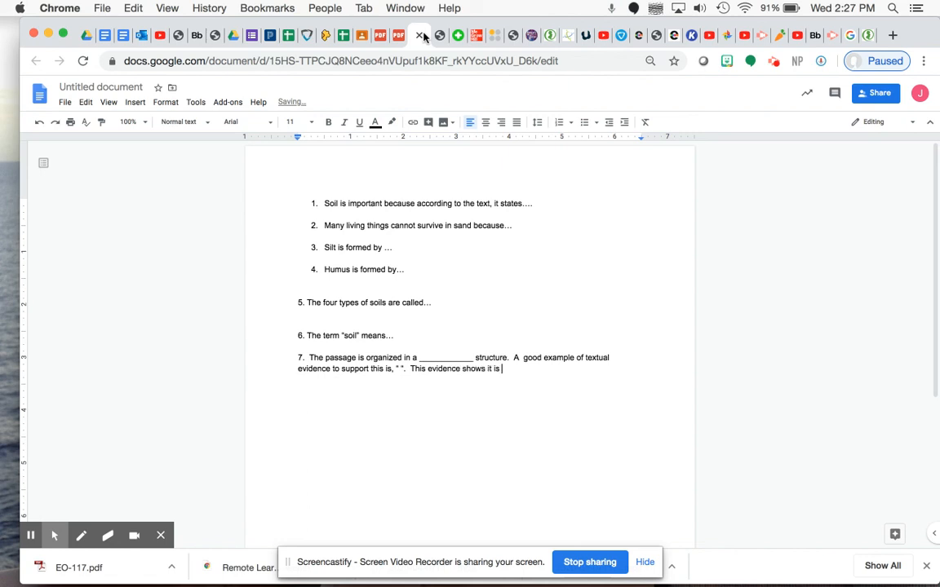
{"action": "type", "text": "this text"}
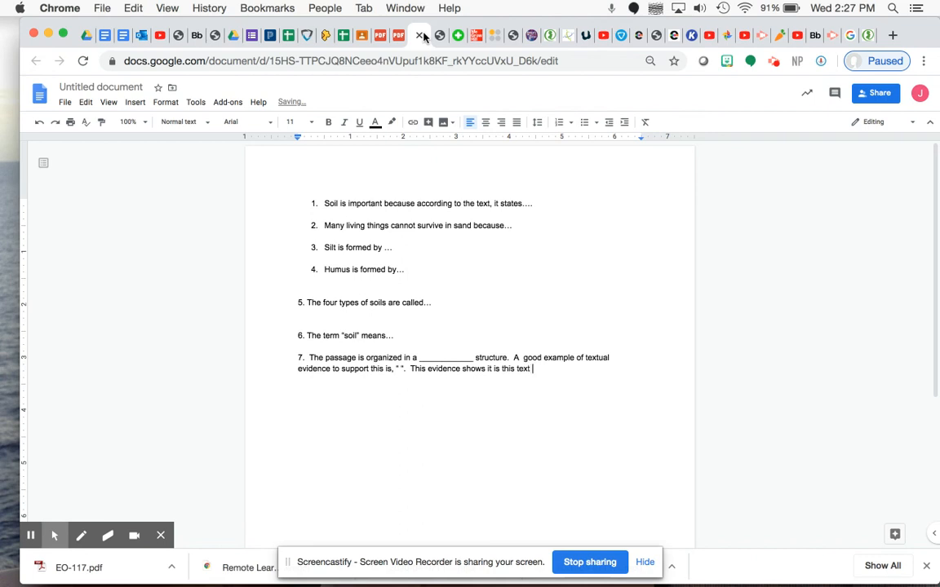
{"action": "type", "text": "structure because…"}
{"action": "type", "text": "8."}
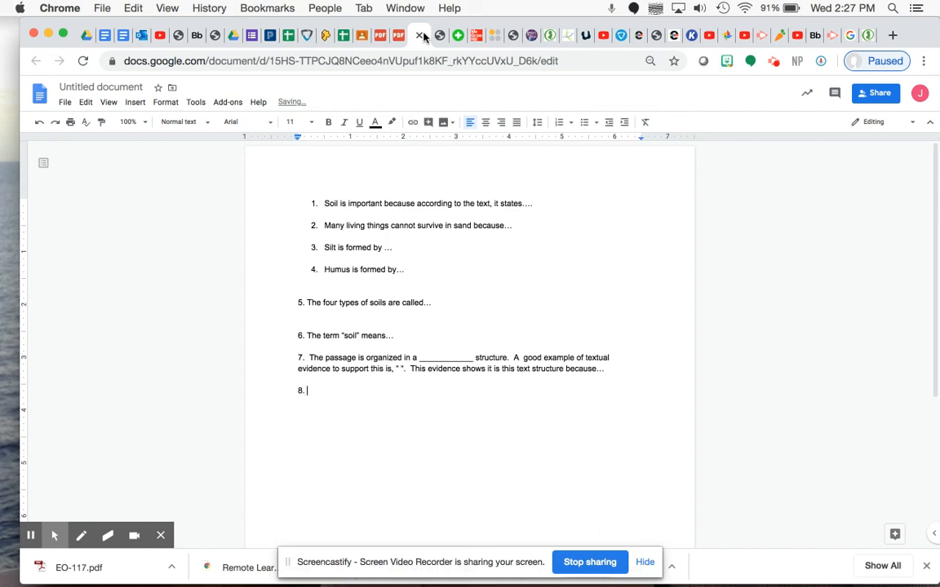
- Check question 8, then type 'The key idea that the author wants… is ____'
{"action": "type", "text": "The key"}
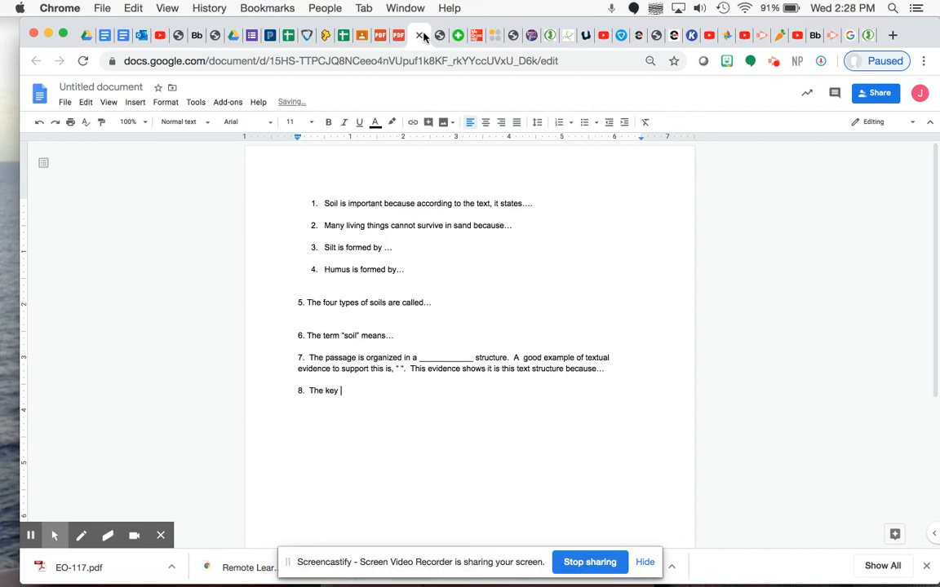
{"action": "left_click", "coordinate": [381, 35]}
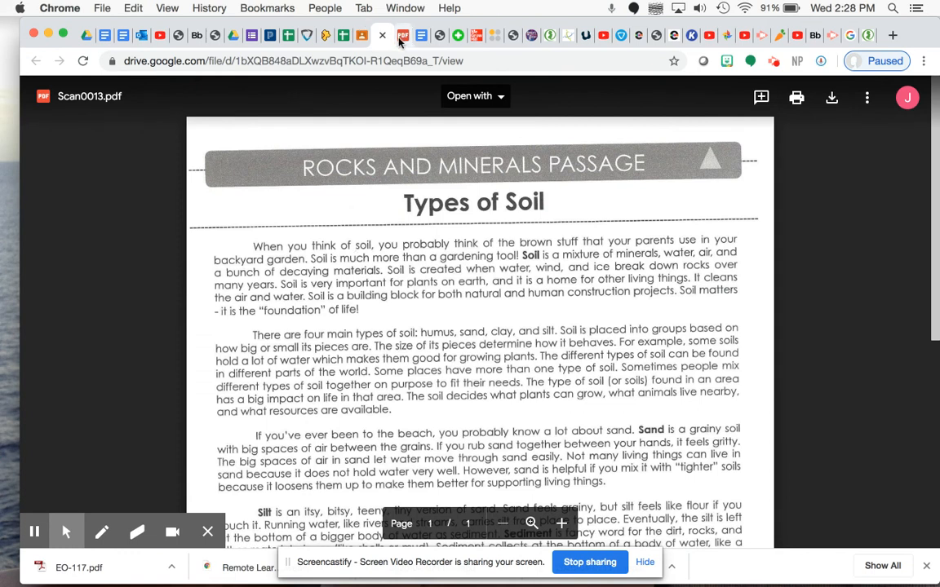
{"action": "left_click", "coordinate": [421, 35]}
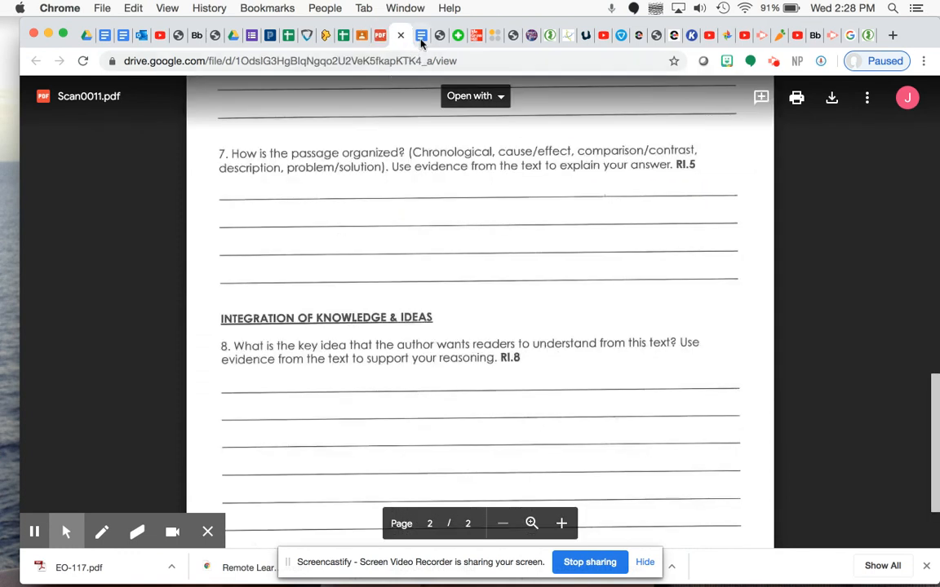
{"action": "left_click", "coordinate": [399, 35]}
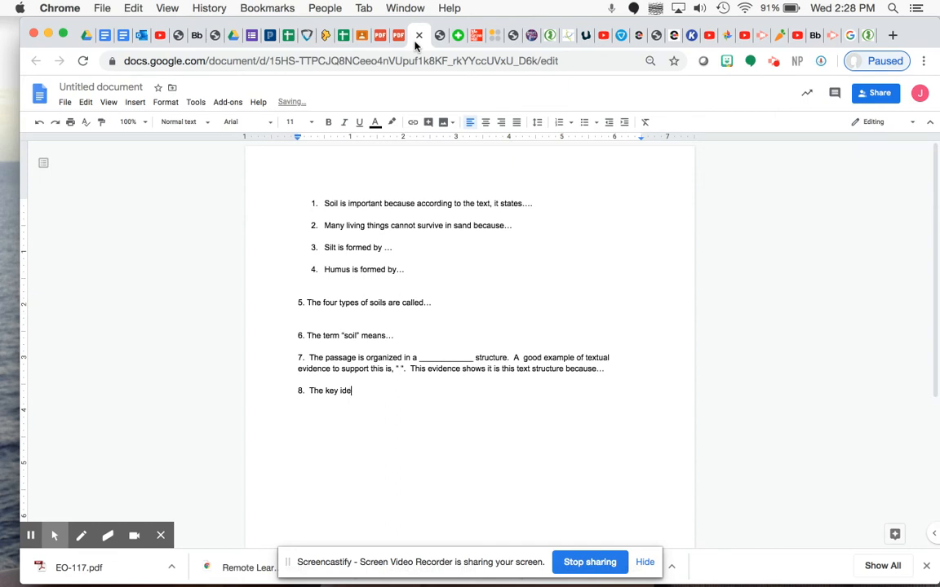
{"action": "type", "text": "a that the author want"}
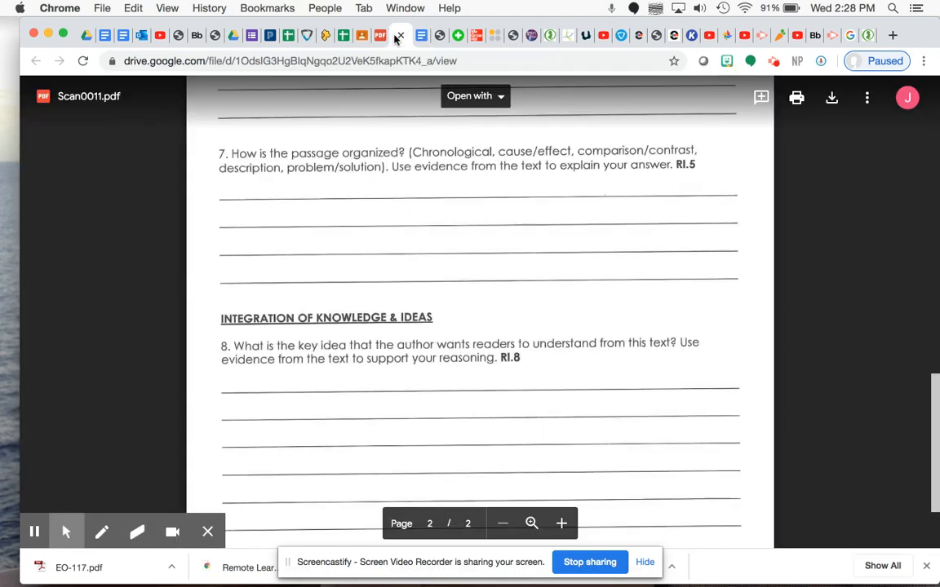
{"action": "left_click", "coordinate": [421, 35]}
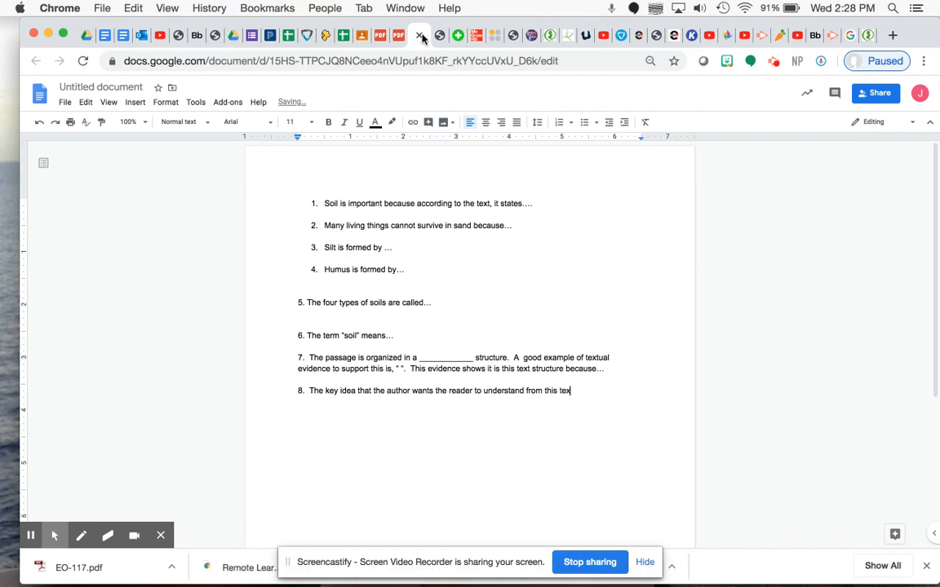
{"action": "type", "text": "is _____________"}
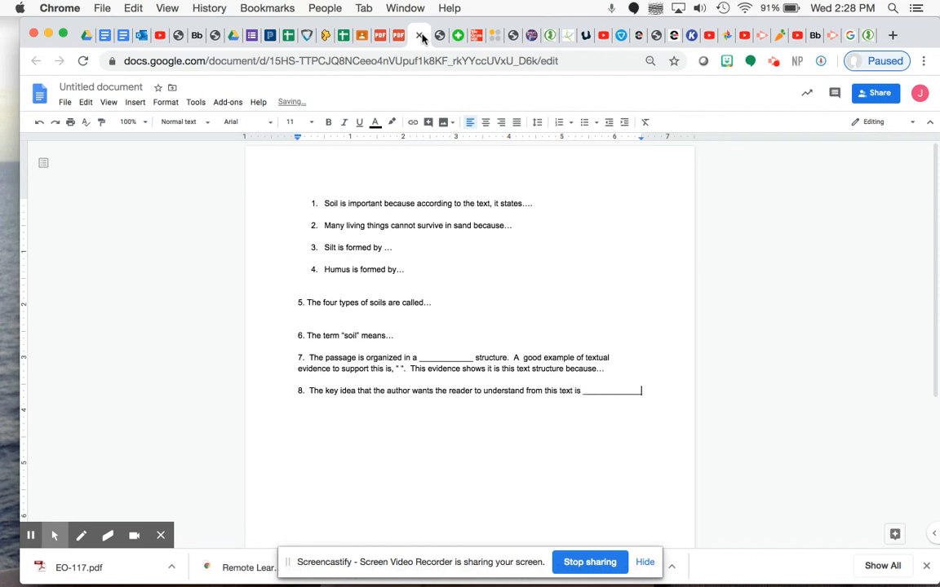
- Continue starter 8 with 'According to the text, the author states, "'
{"action": "type", "text": "A"}
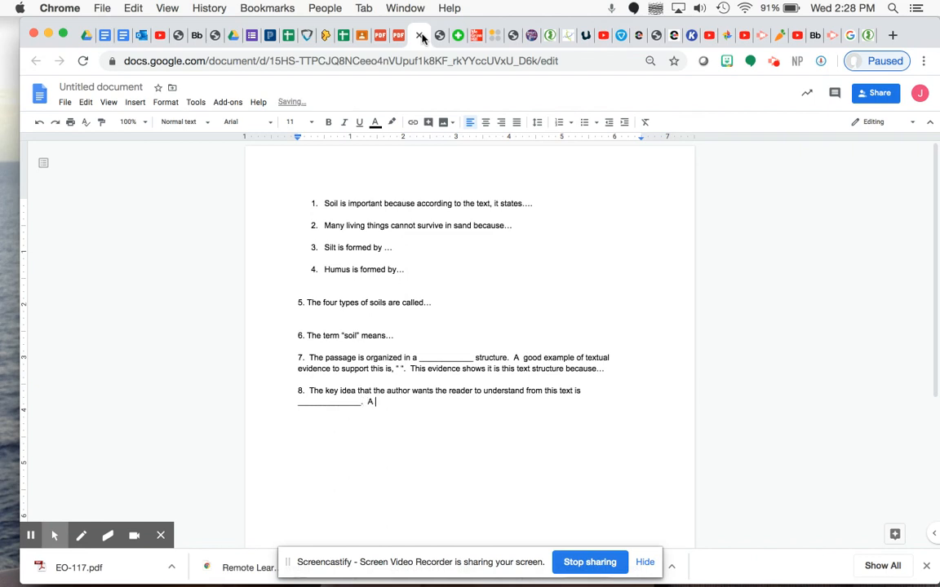
{"action": "type", "text": "p"}
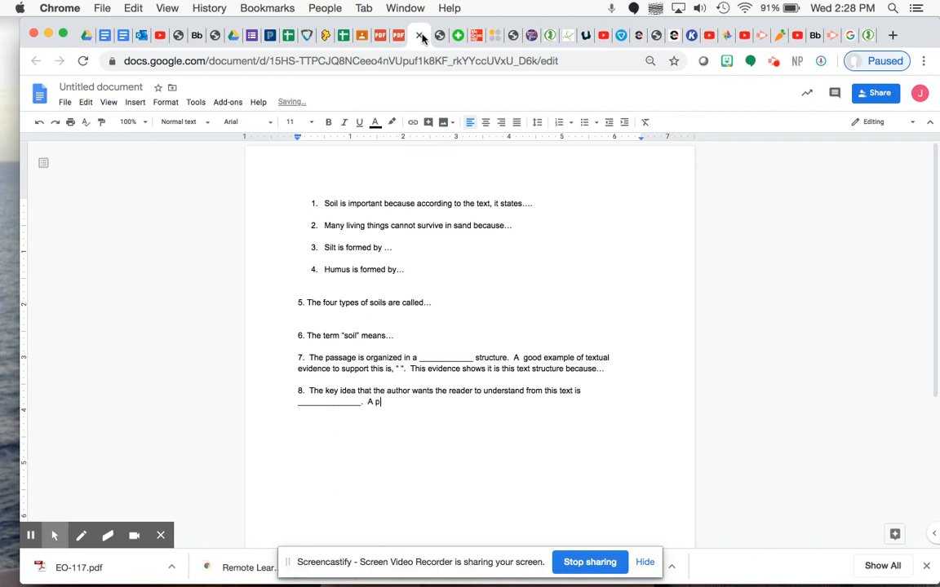
{"action": "key", "text": "Backspace"}
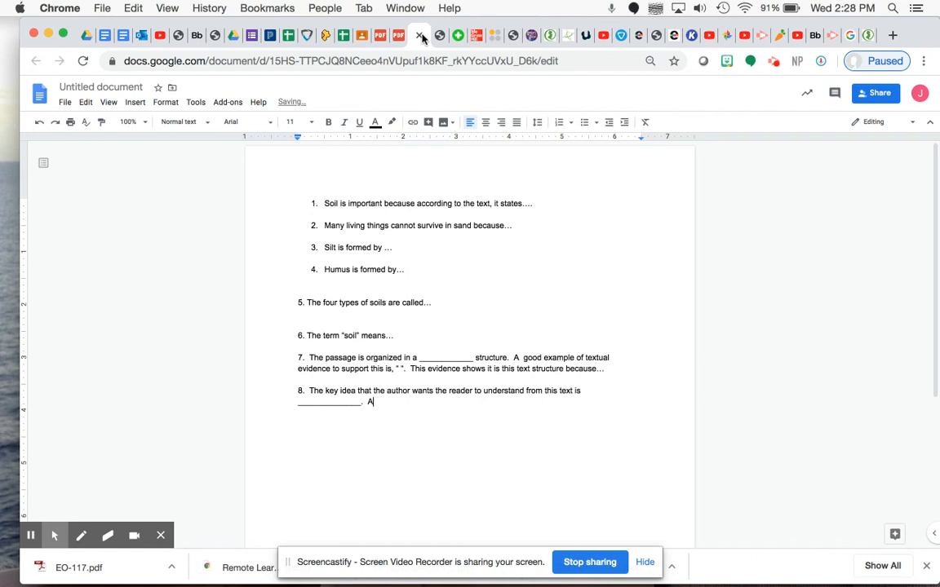
{"action": "type", "text": "ccording to the"}
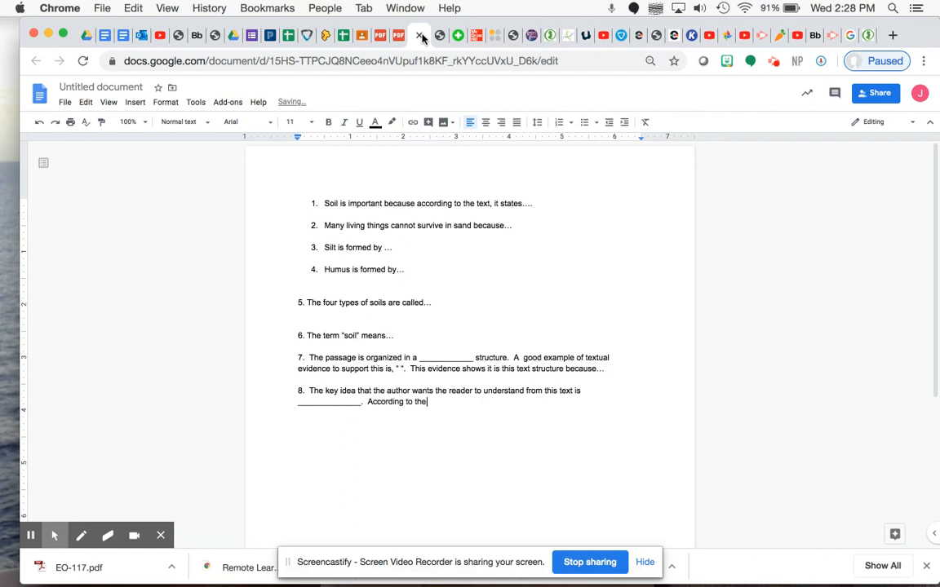
{"action": "type", "text": "text,"}
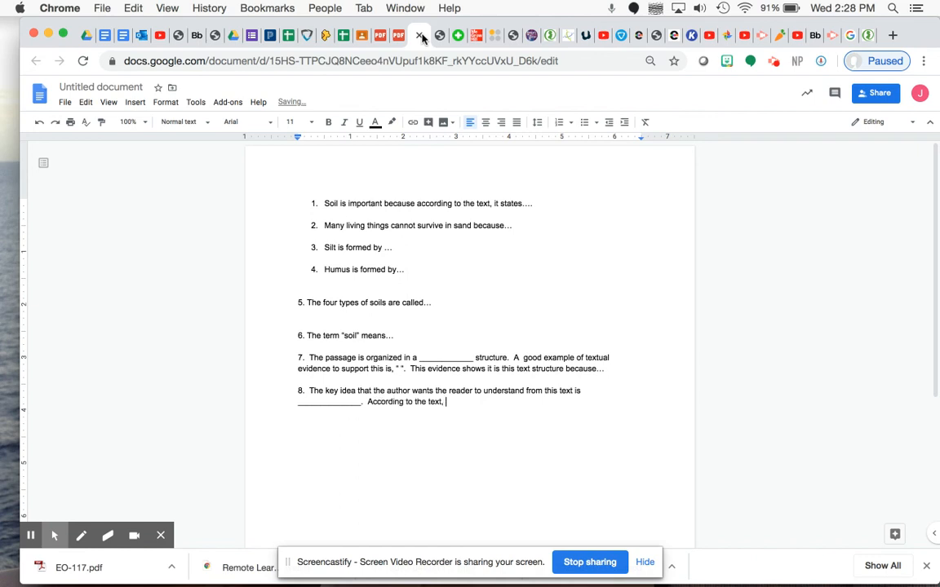
{"action": "type", "text": "t"}
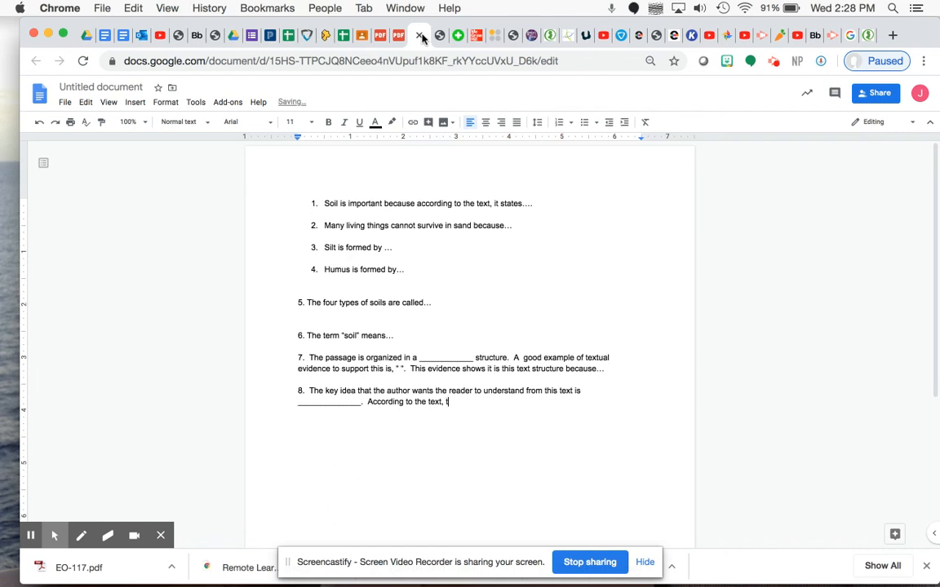
{"action": "type", "text": "he"}
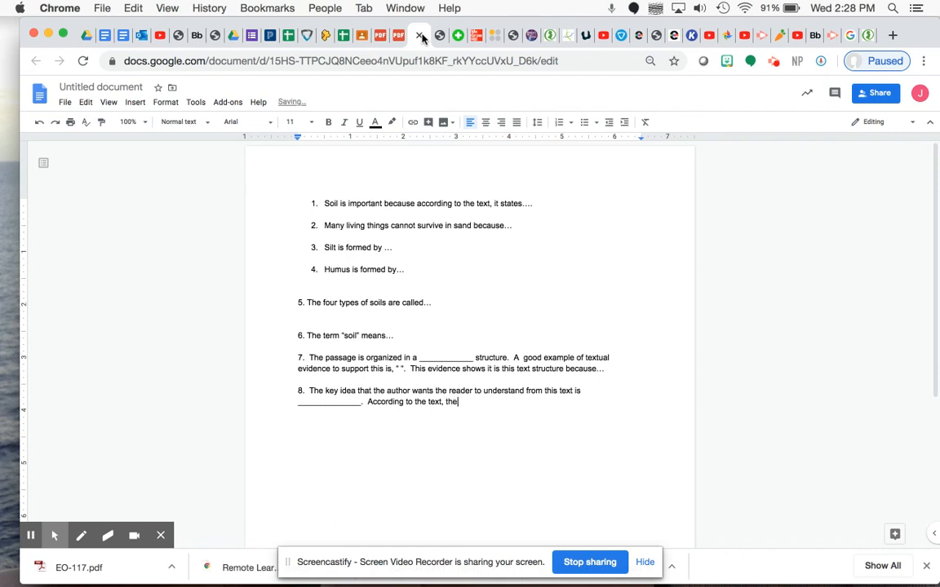
{"action": "type", "text": "auth"}
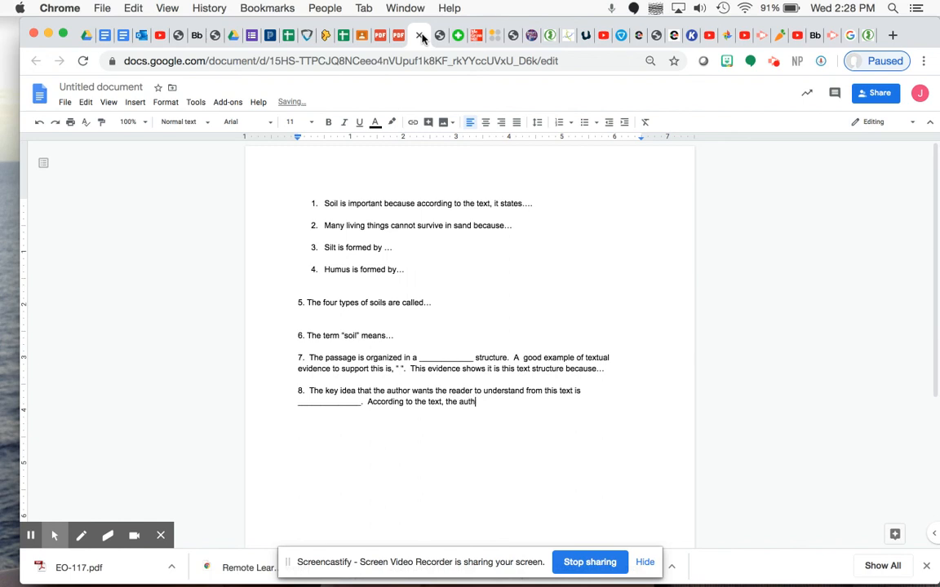
{"action": "type", "text": "or states, \" \".  This shows that the key idea of"}
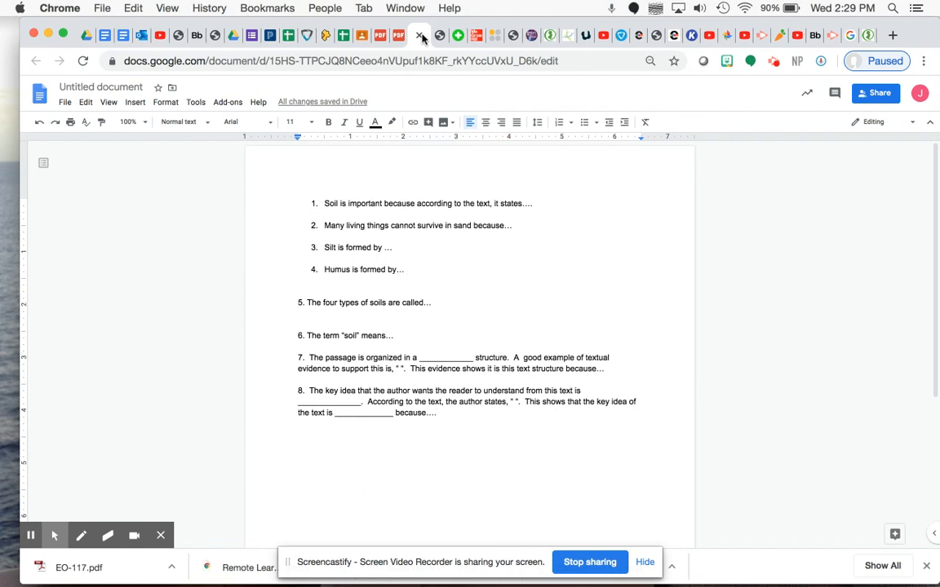
{"action": "left_click", "coordinate": [437, 413]}
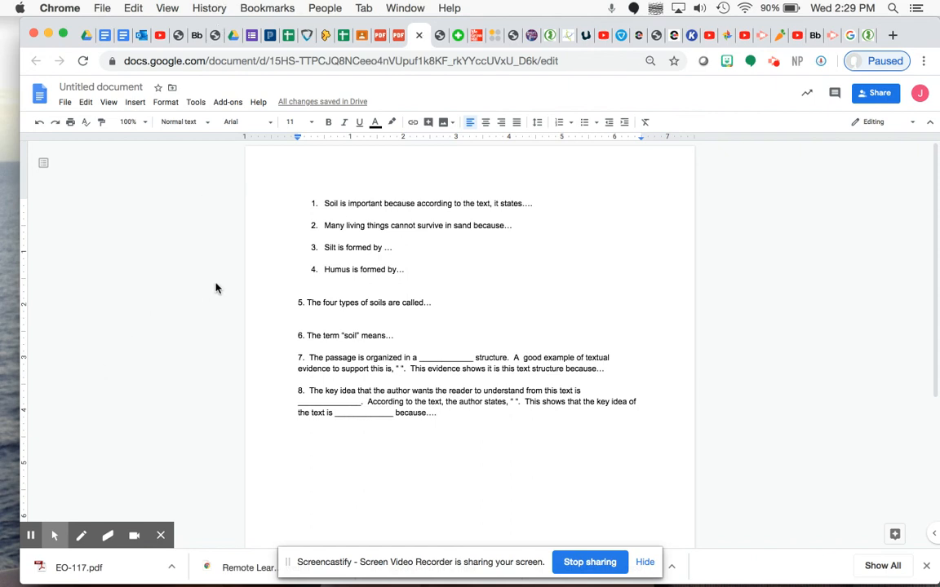
{"action": "mouse_move", "coordinate": [137, 347]}
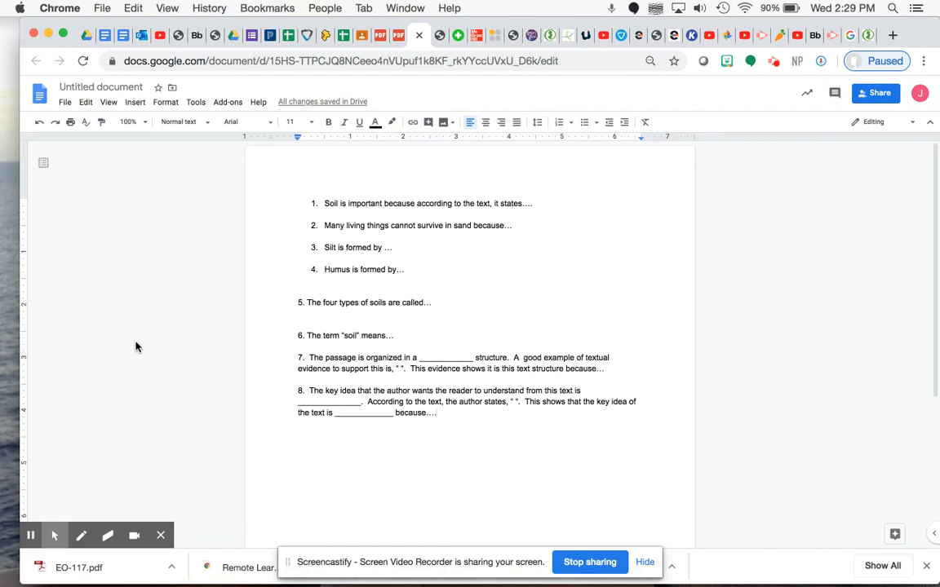
{"action": "mouse_move", "coordinate": [122, 362]}
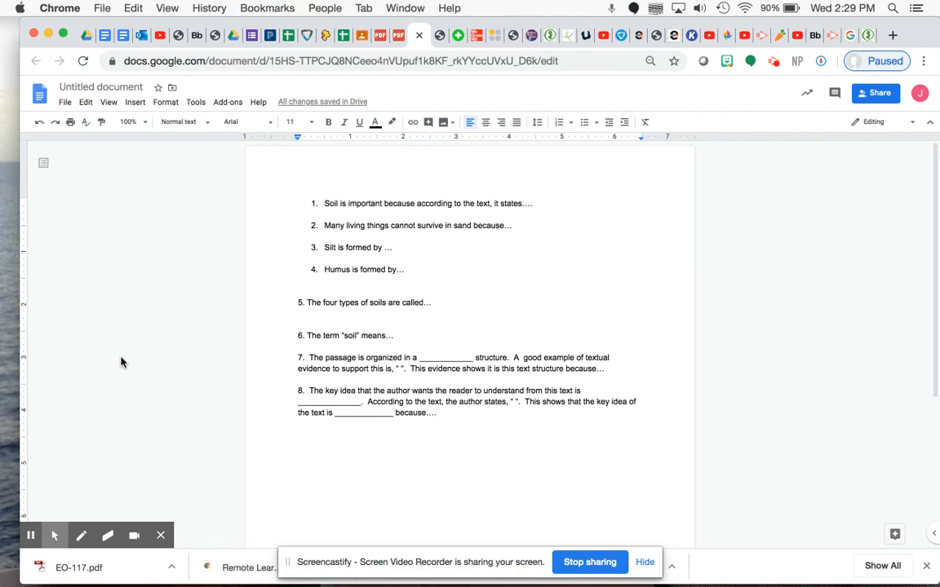
{"action": "mouse_move", "coordinate": [80, 480]}
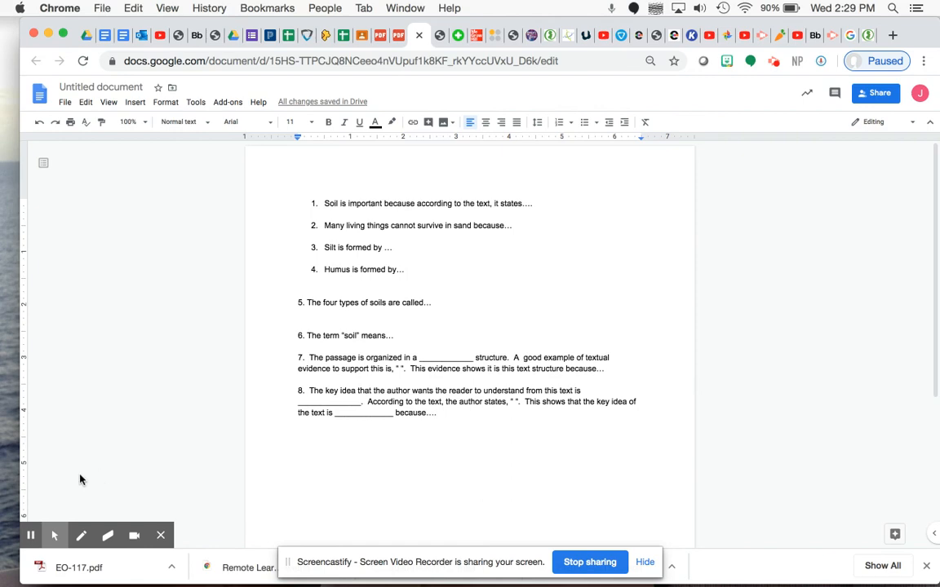